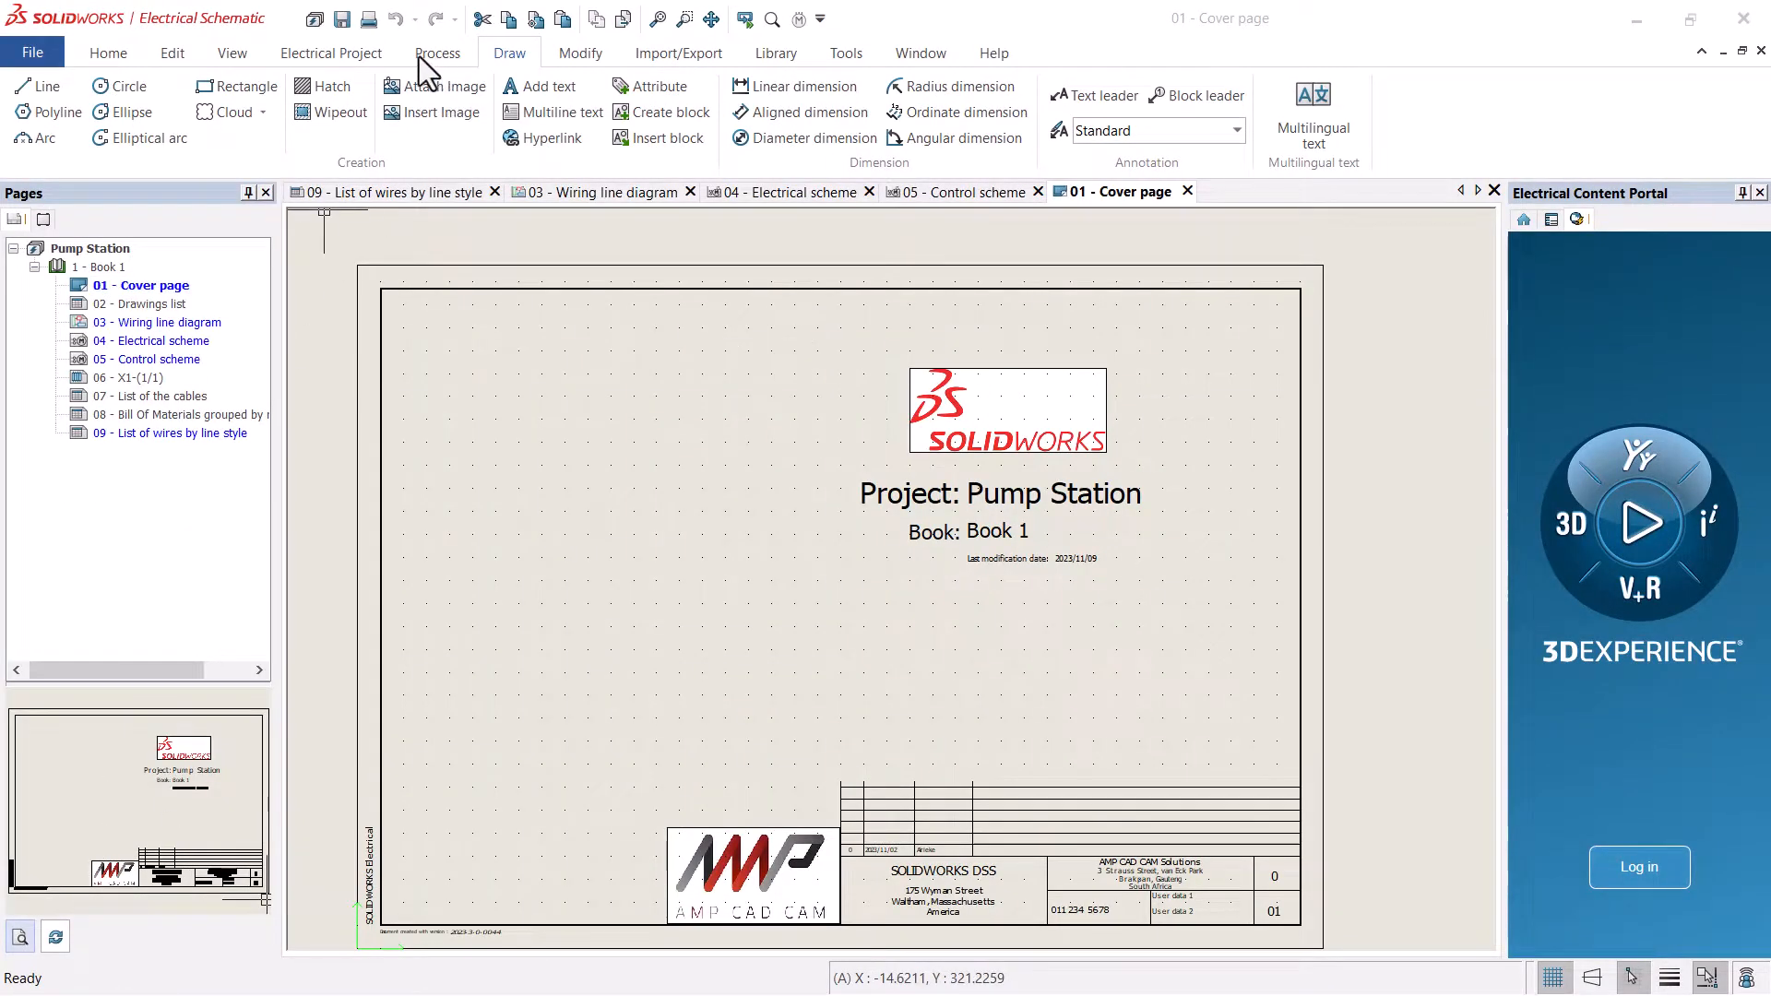
- From the Process commands, start SOLIDWORKS assembly creation and attach Pump.sldasm to Pump house design
click(596, 190)
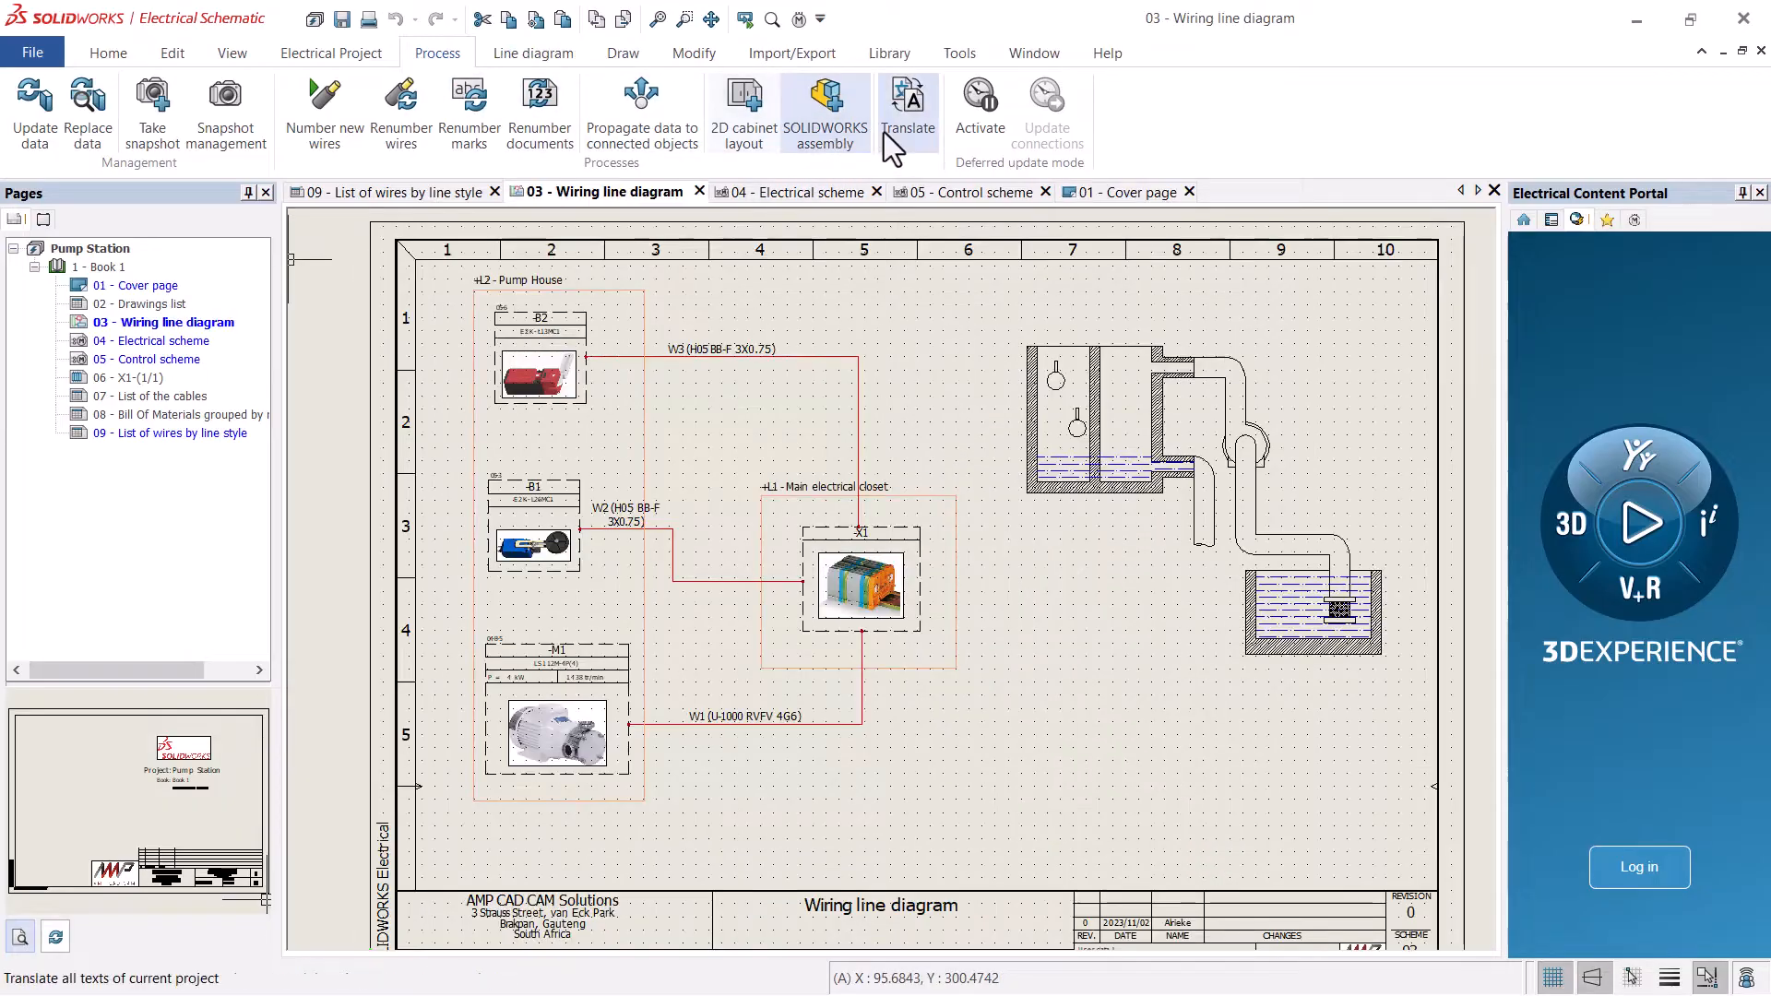
click(825, 107)
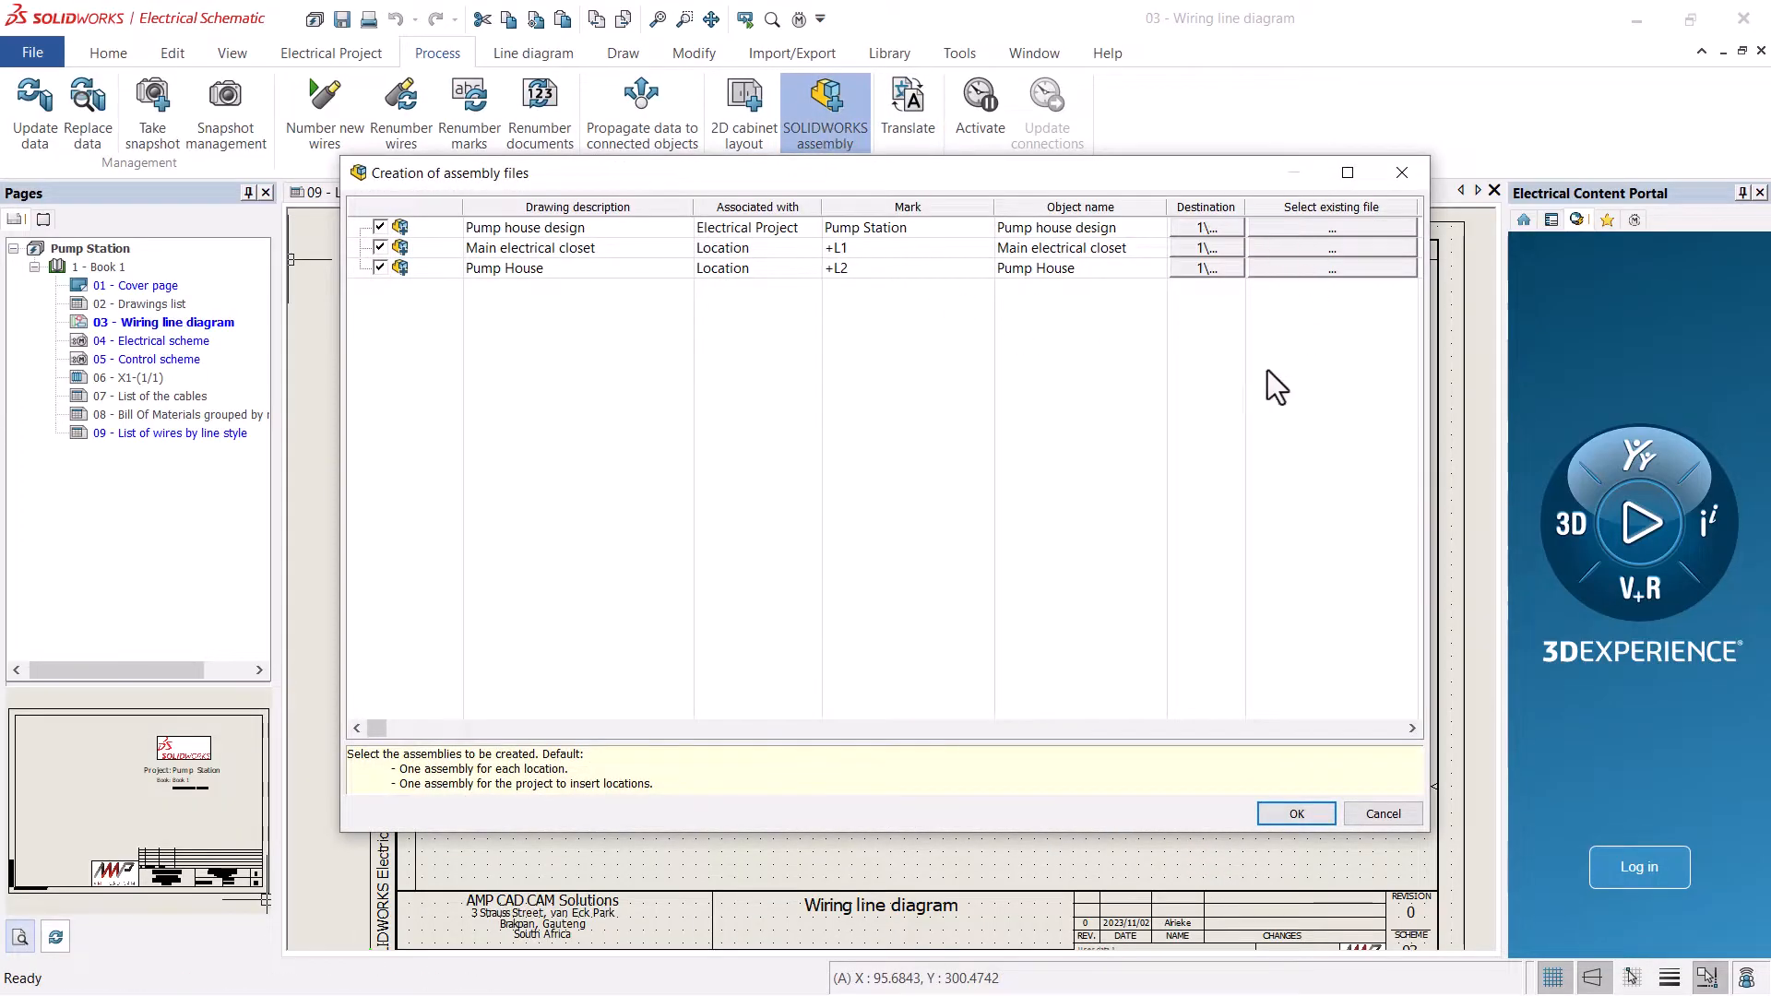
mouse_move(1436, 441)
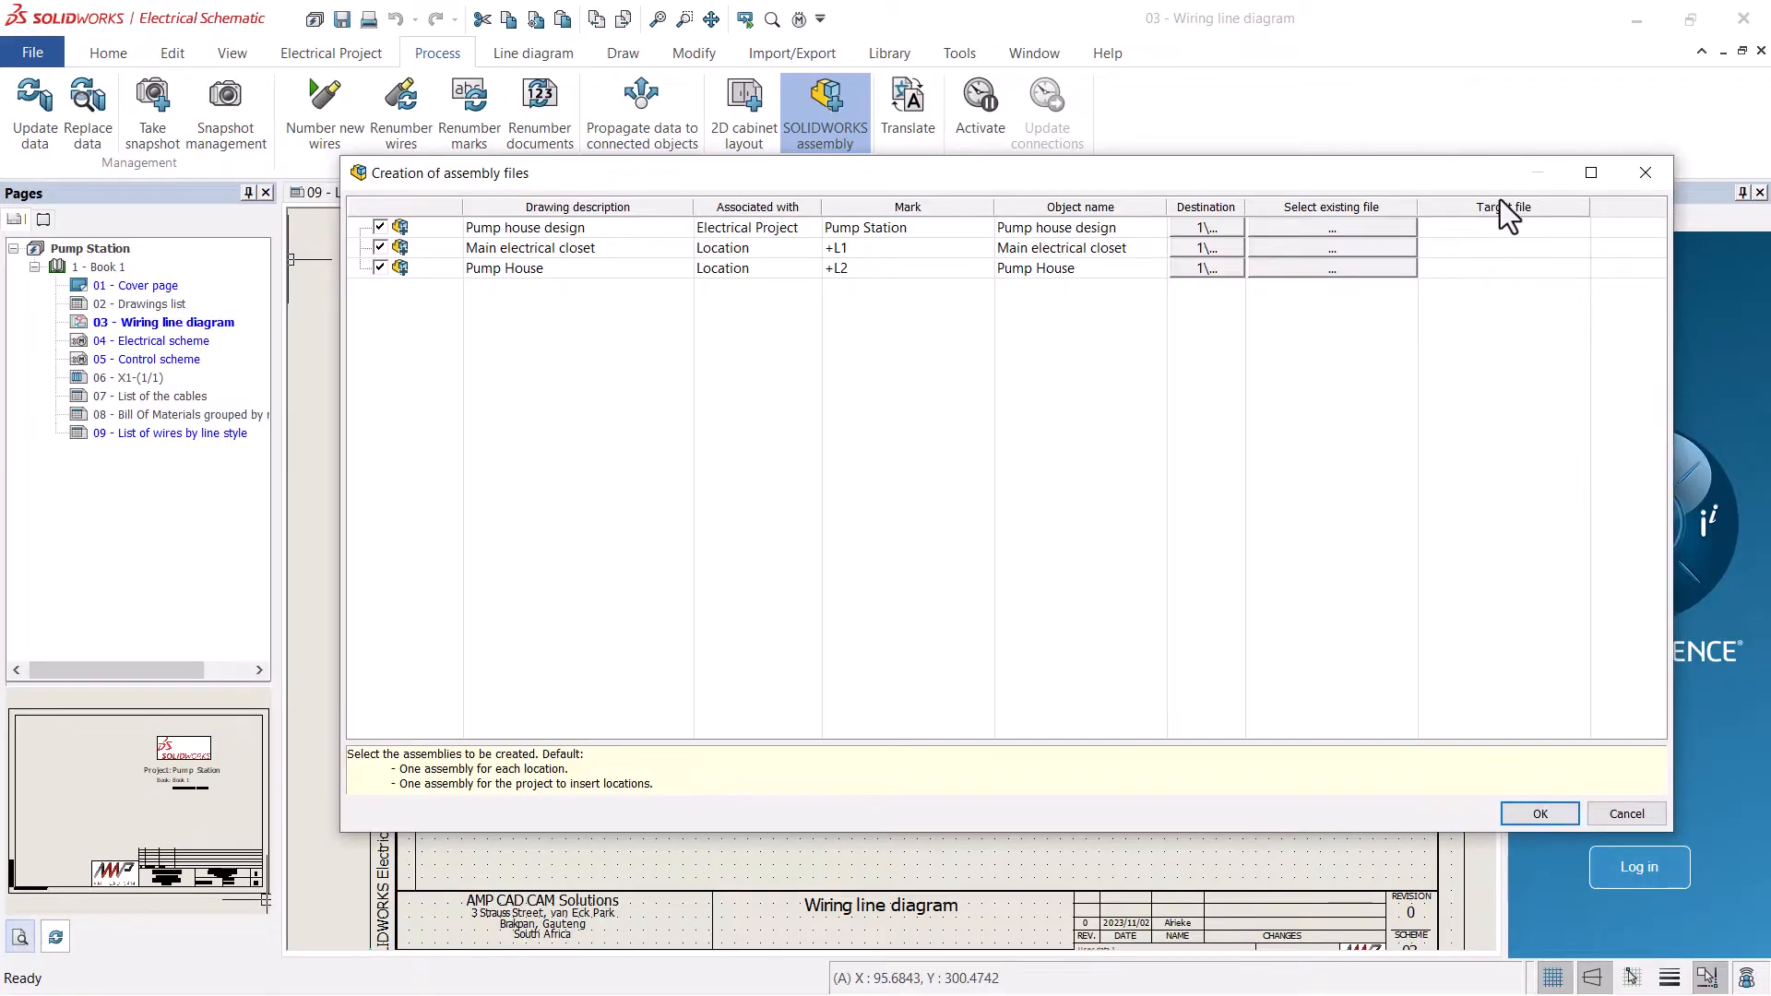
click(1330, 227)
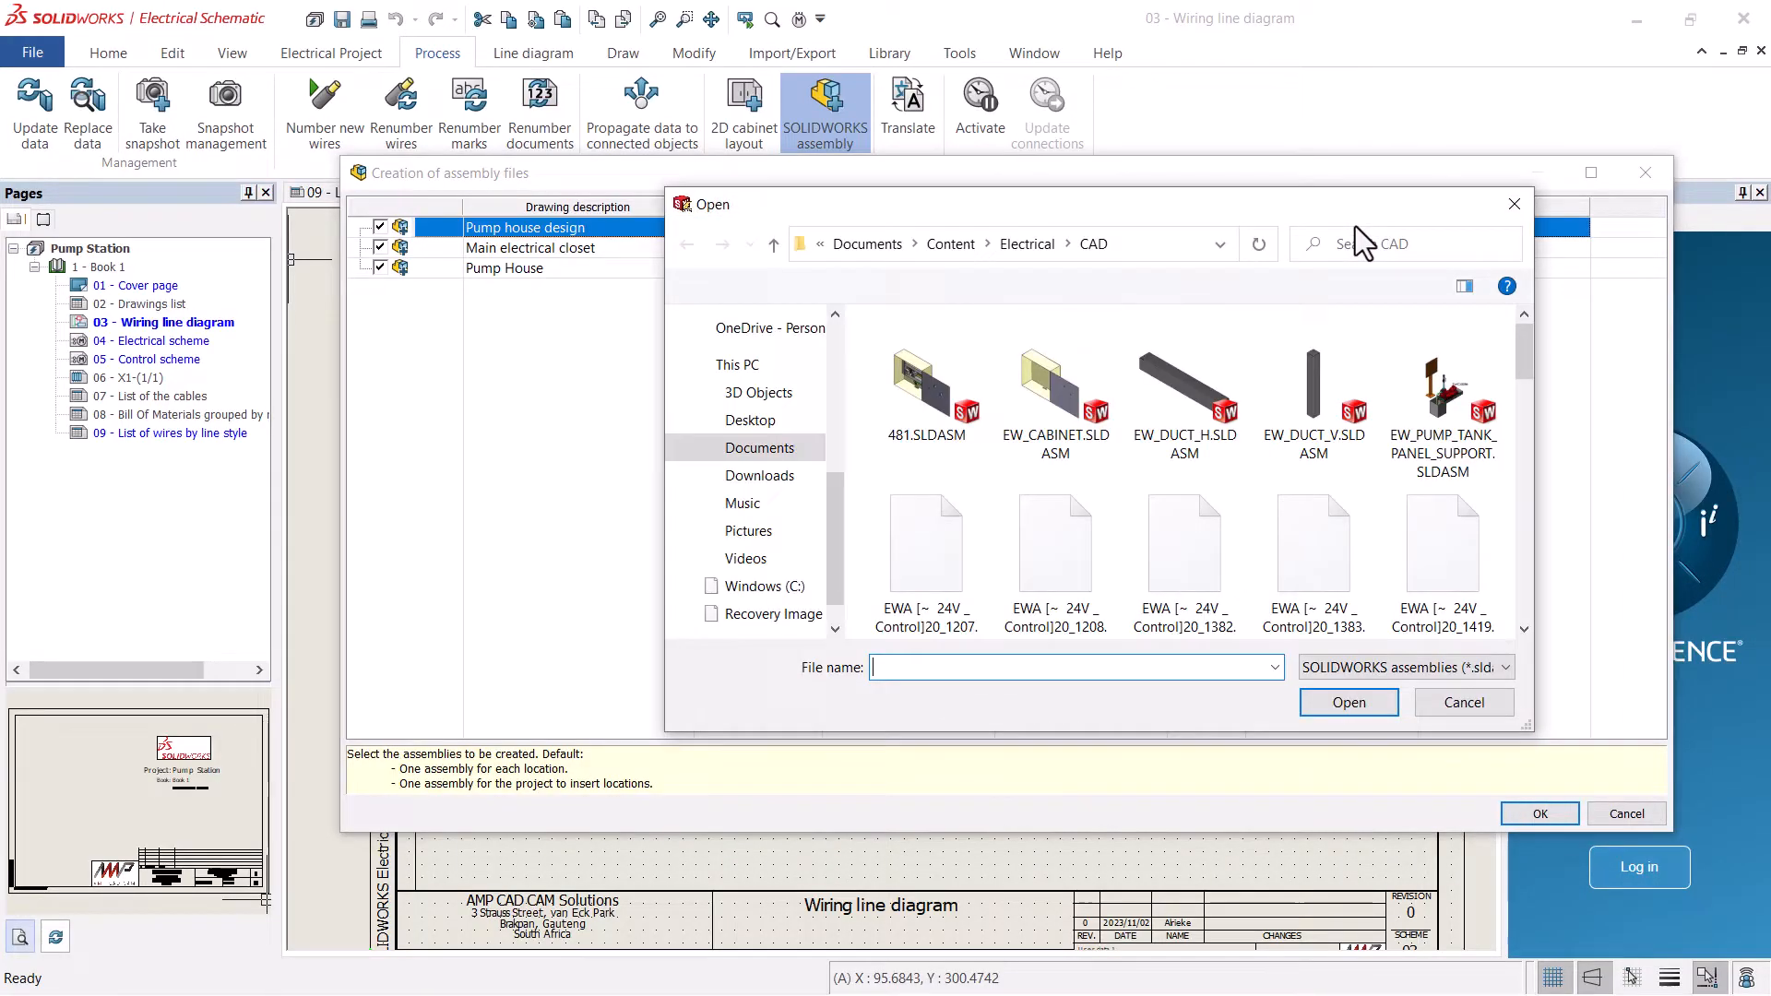
scroll(down, 3)
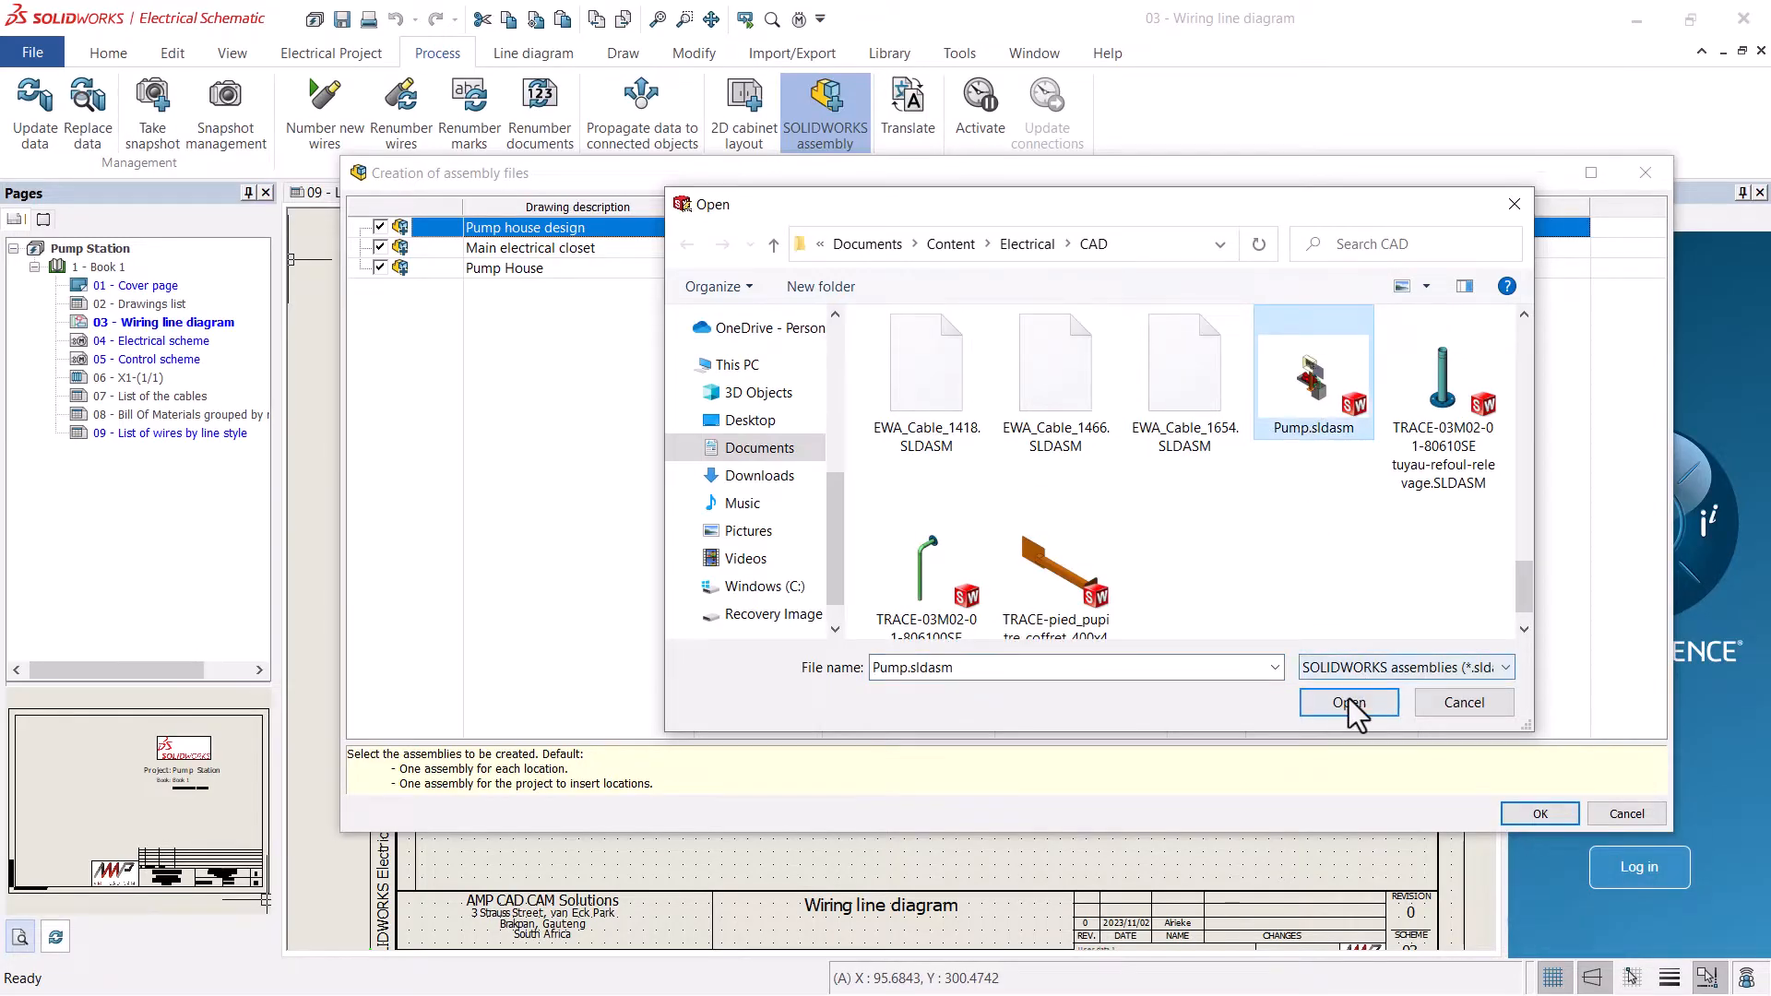
click(1347, 701)
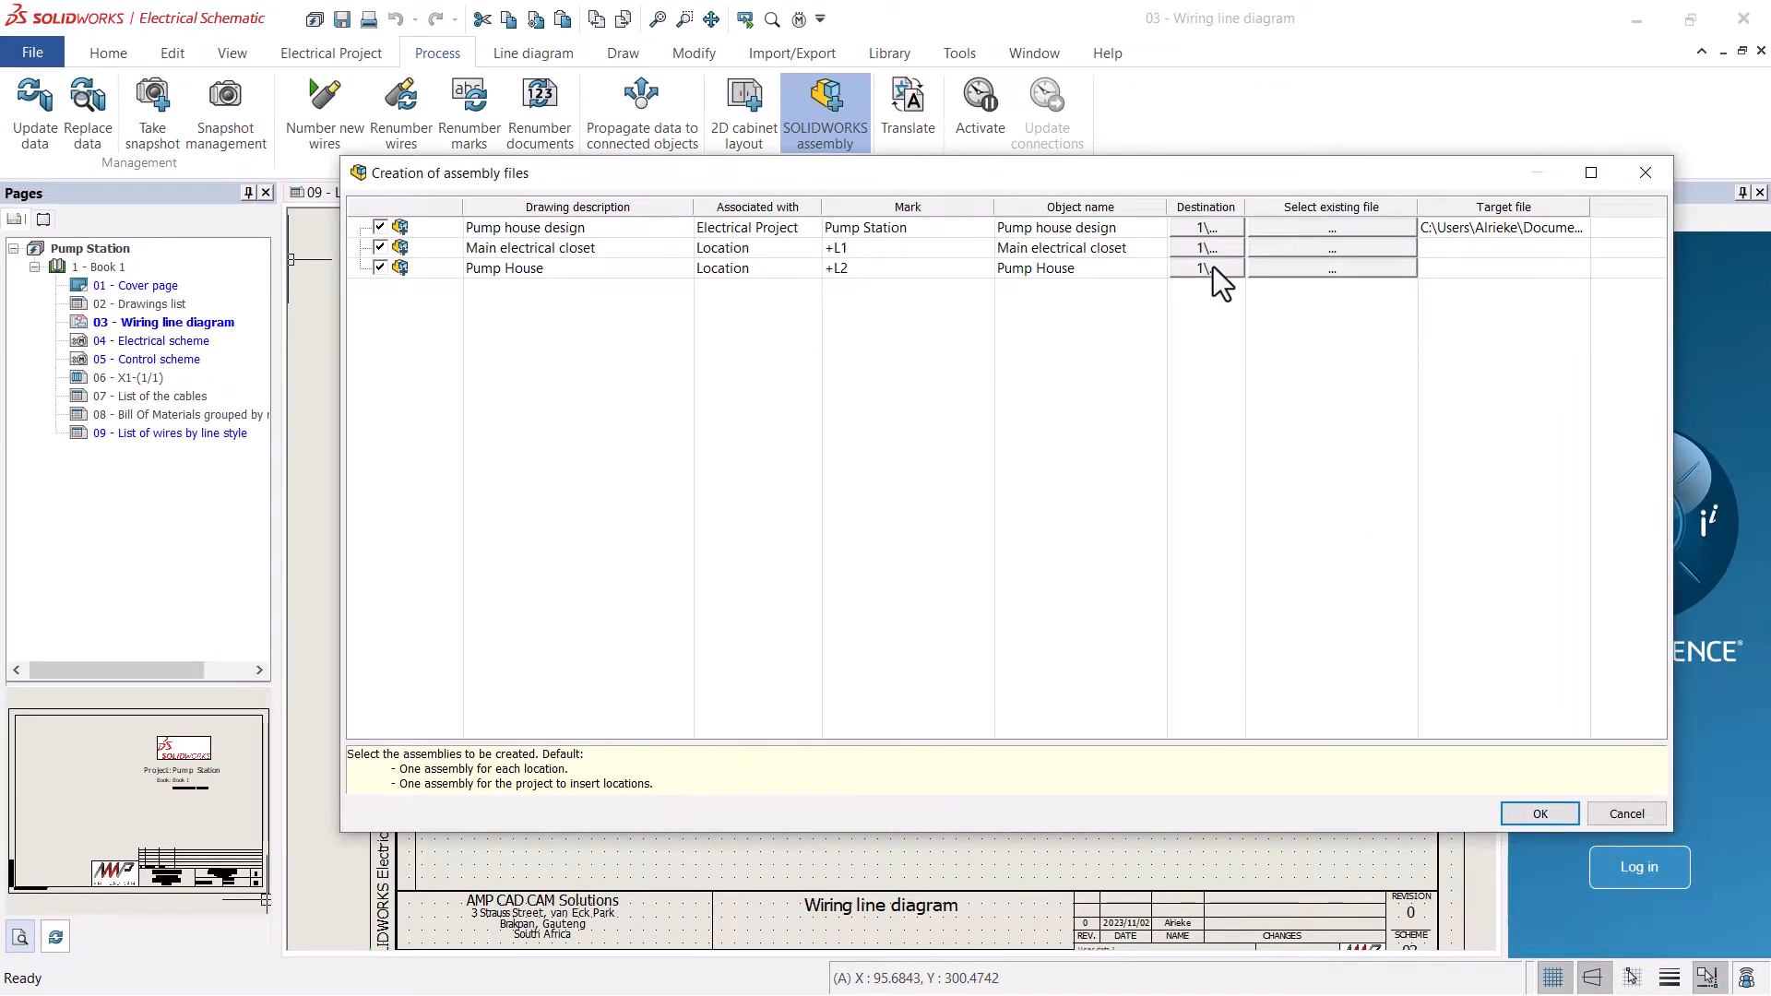
- Attach the pump tank panel support assembly to Pump House and confirm, adding pages 10–12
click(1330, 247)
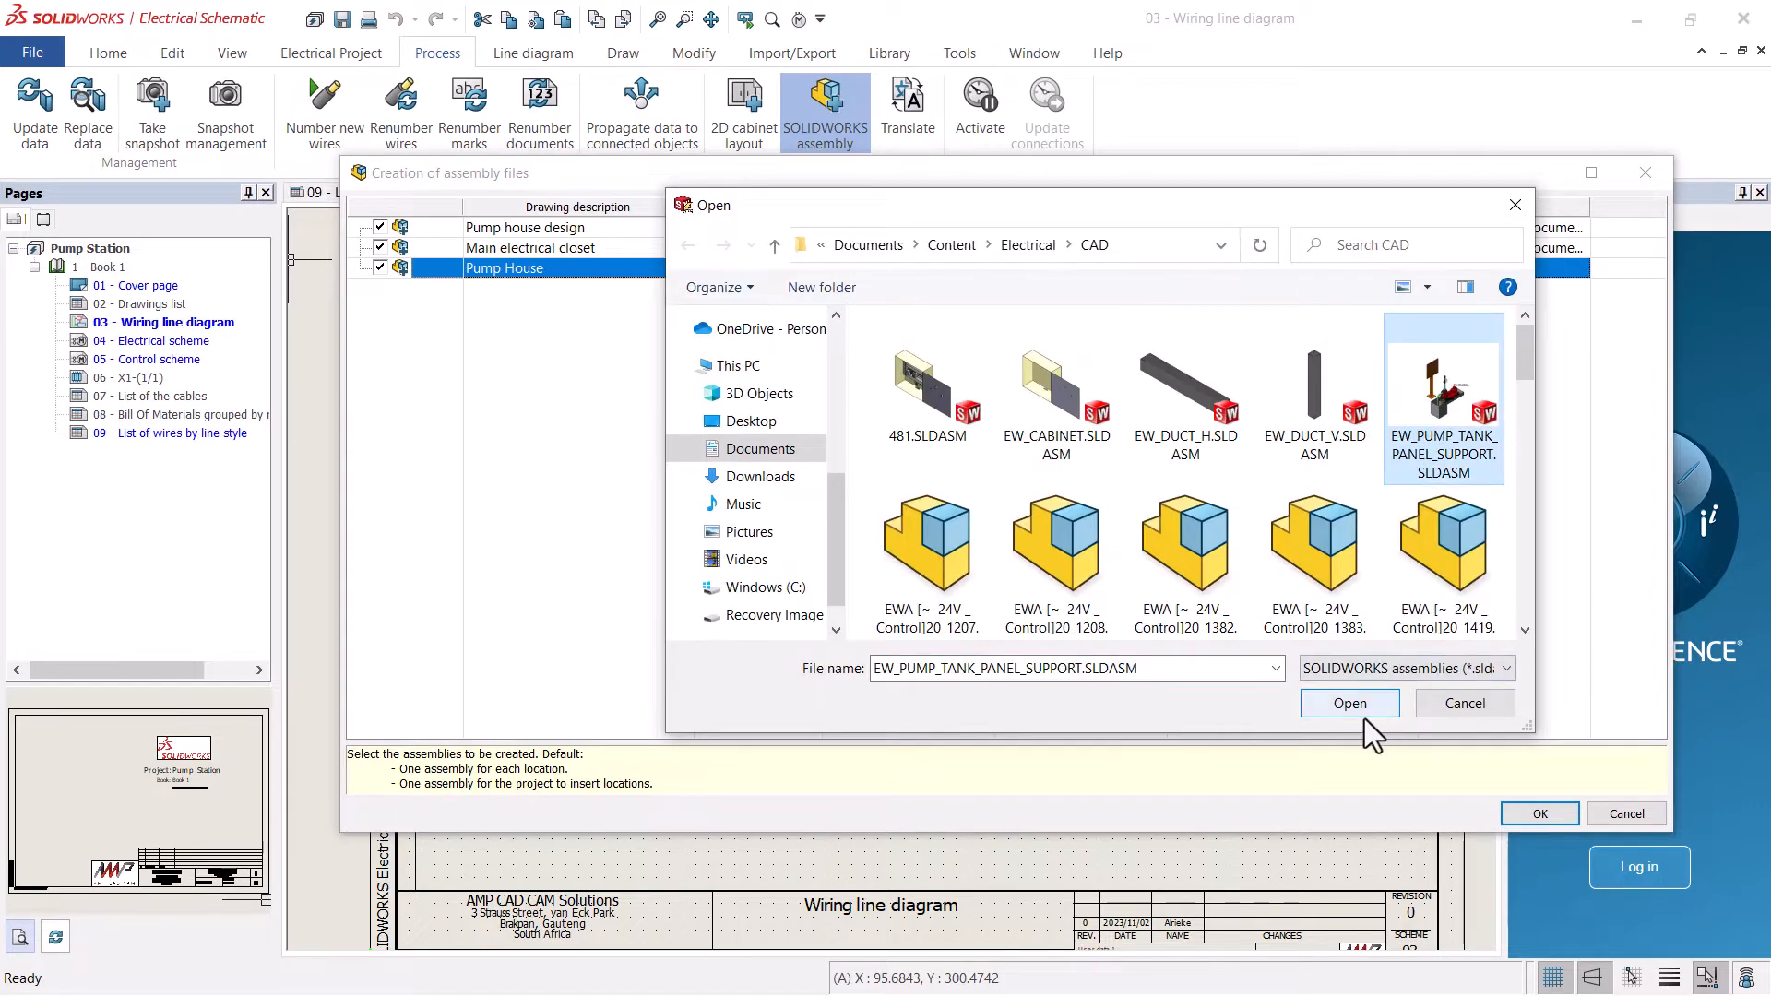
click(1347, 703)
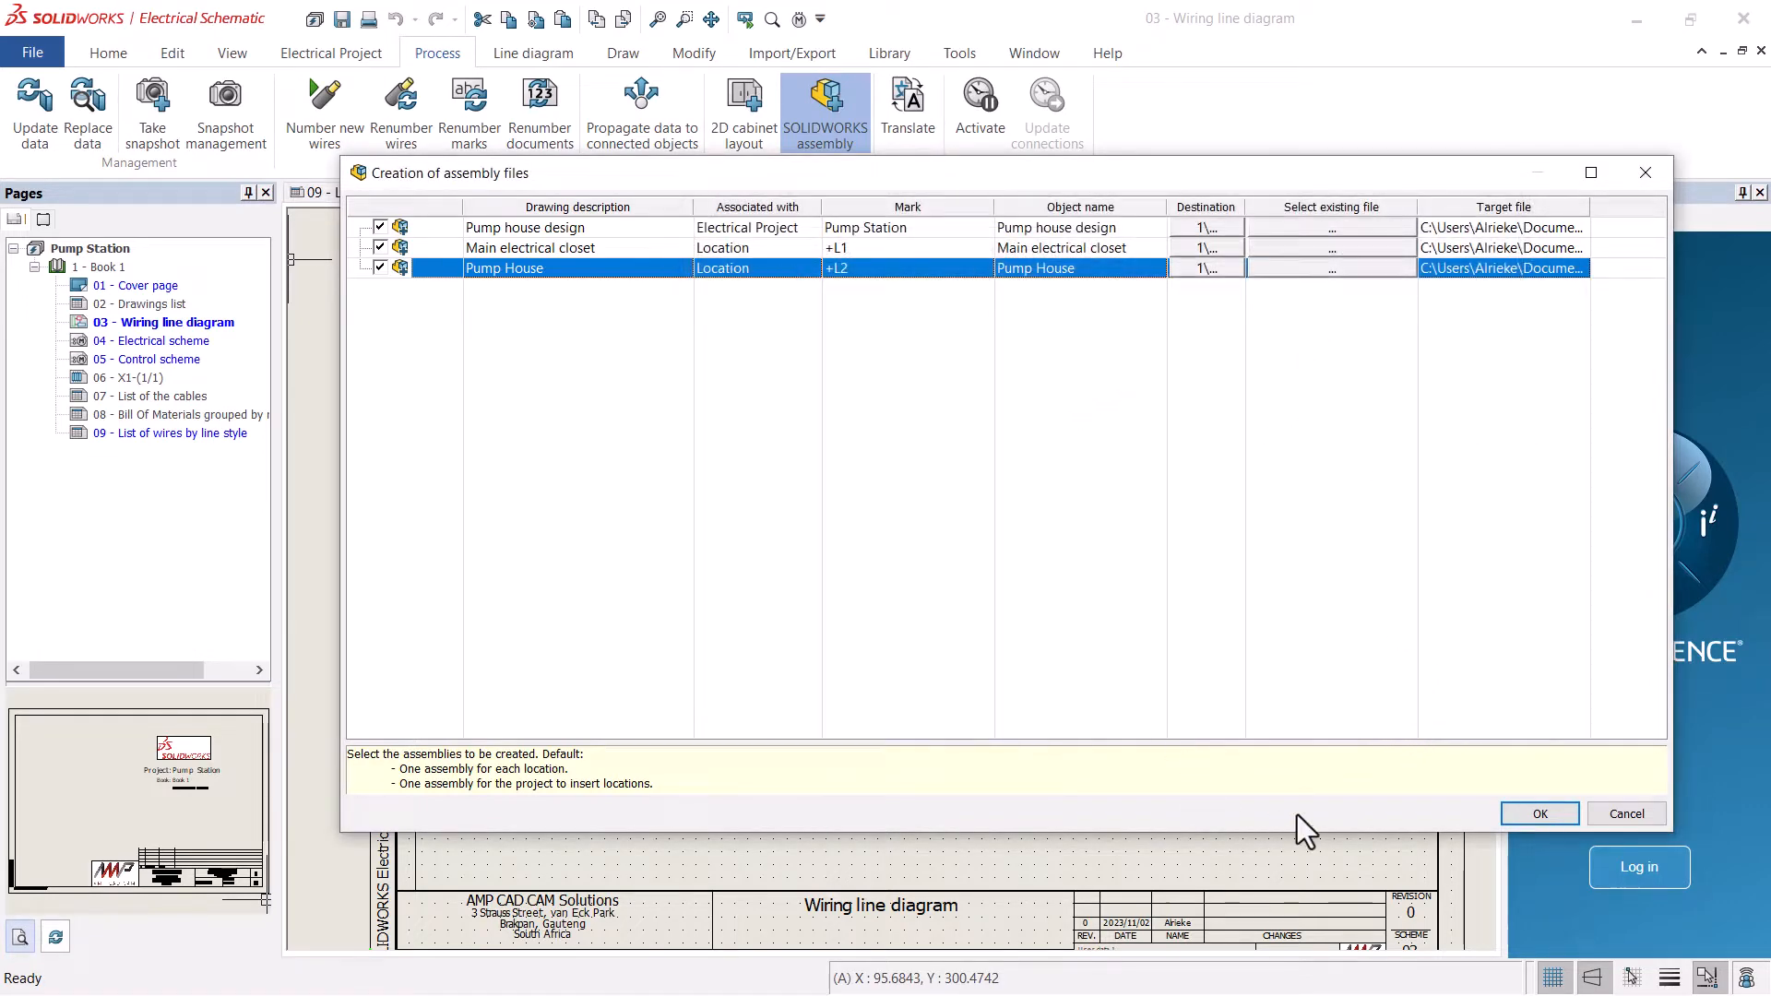
click(1537, 813)
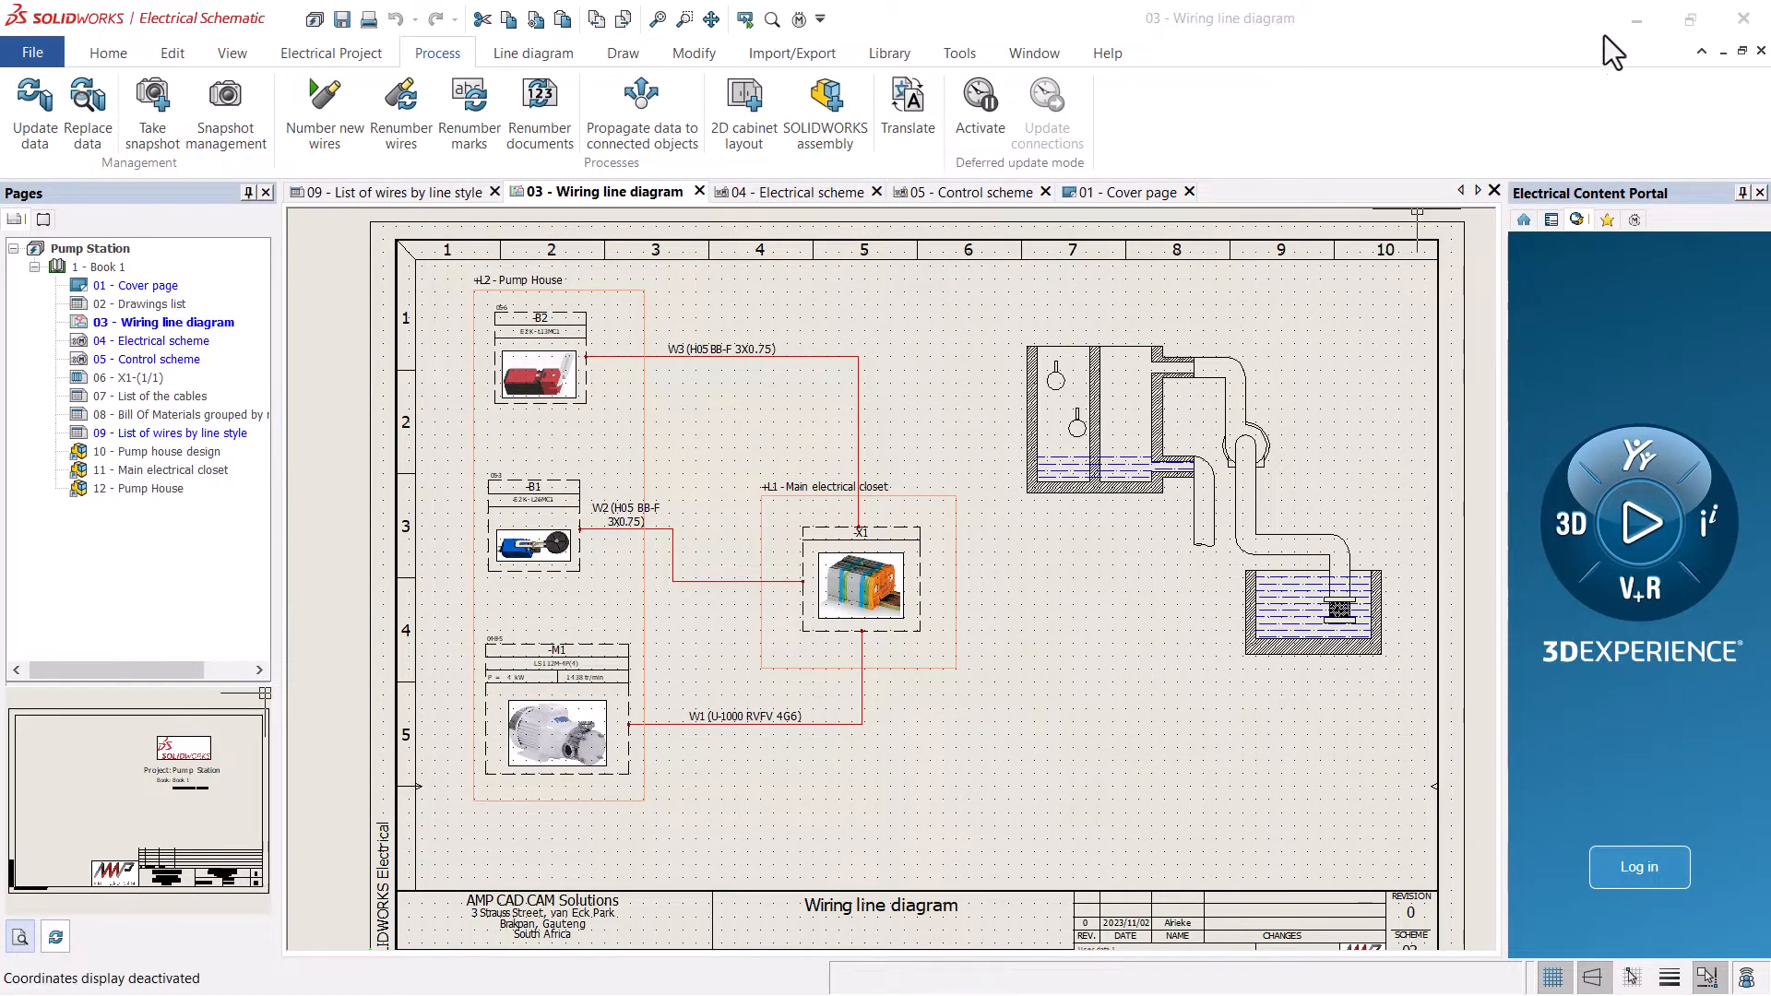
- Open the Pump Station project despite the in-use warning and load the Pump house design assembly from Book 1
click(1635, 18)
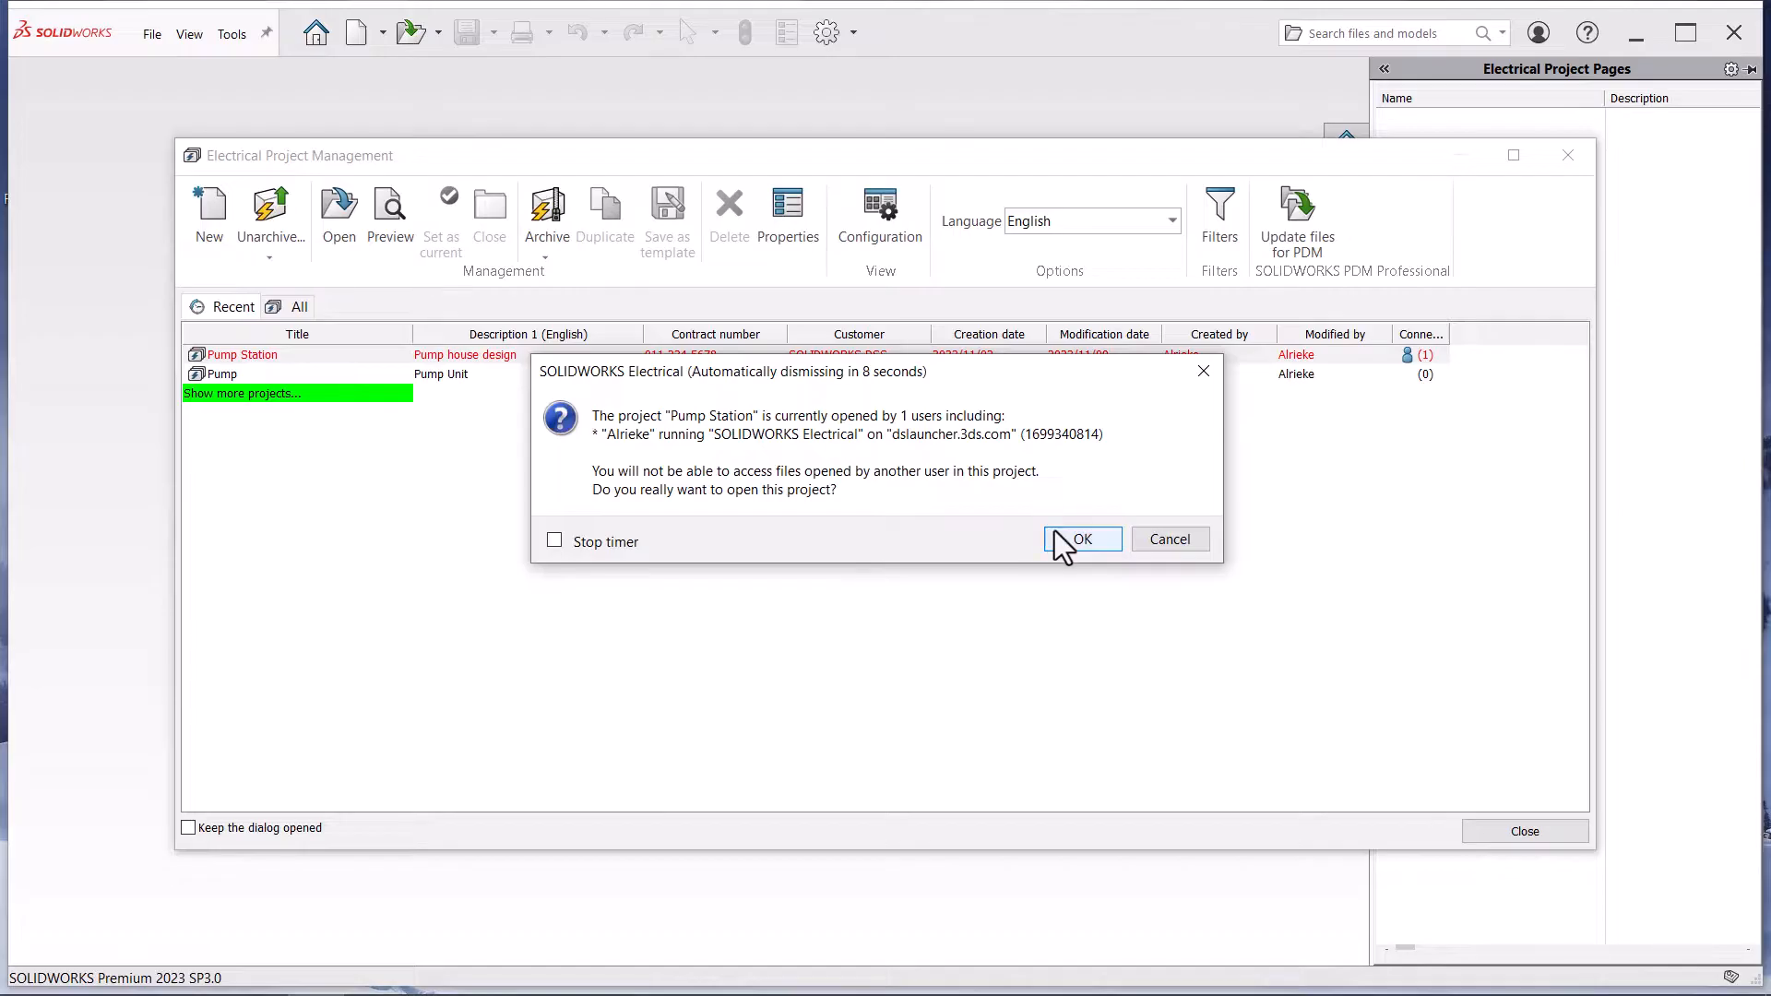
click(1081, 538)
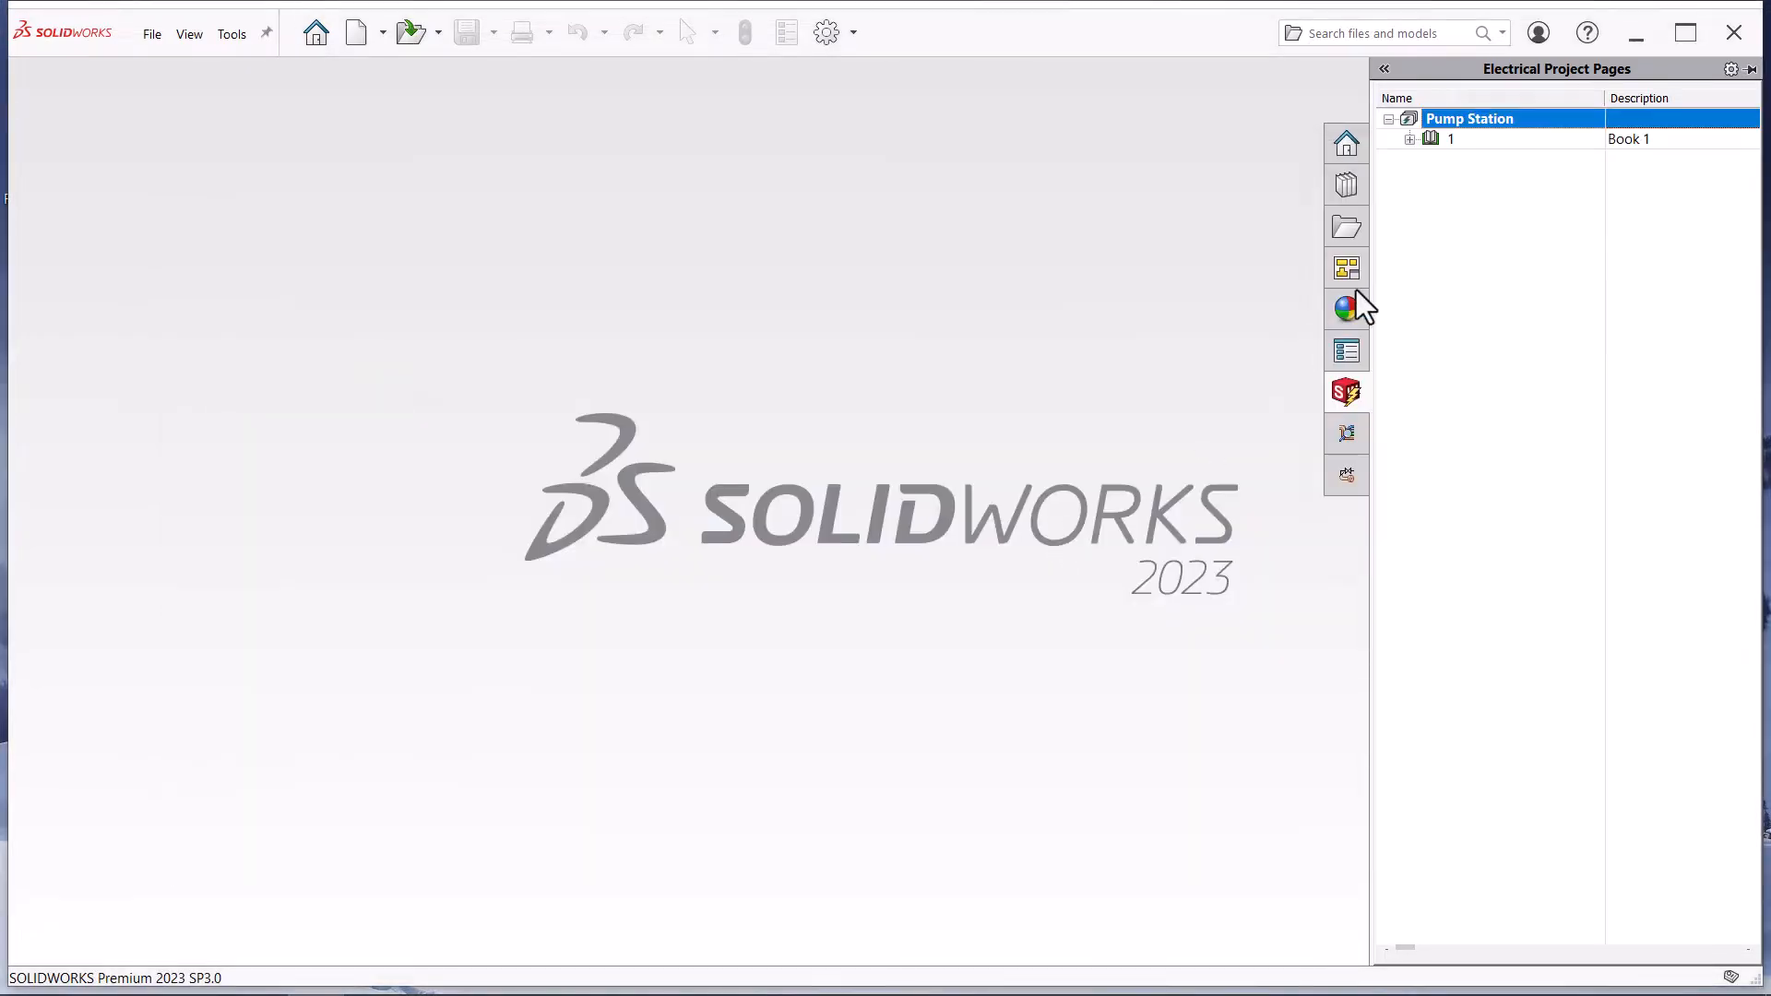
click(1411, 138)
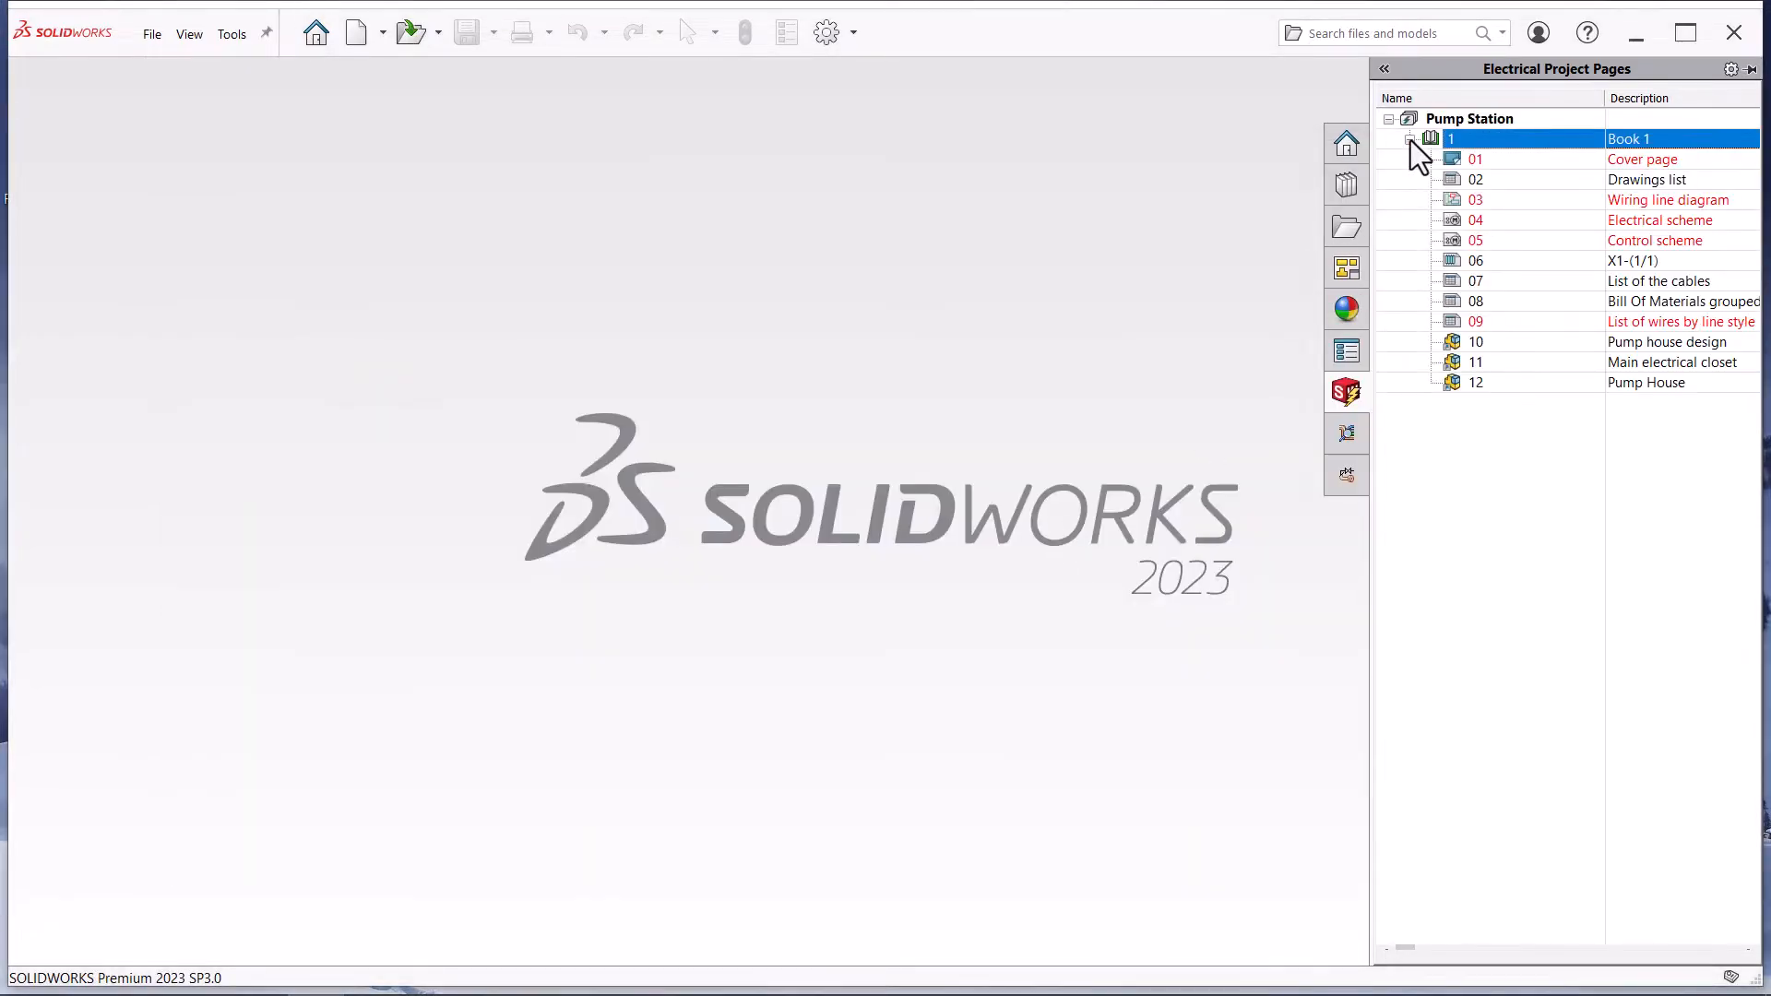
click(1475, 341)
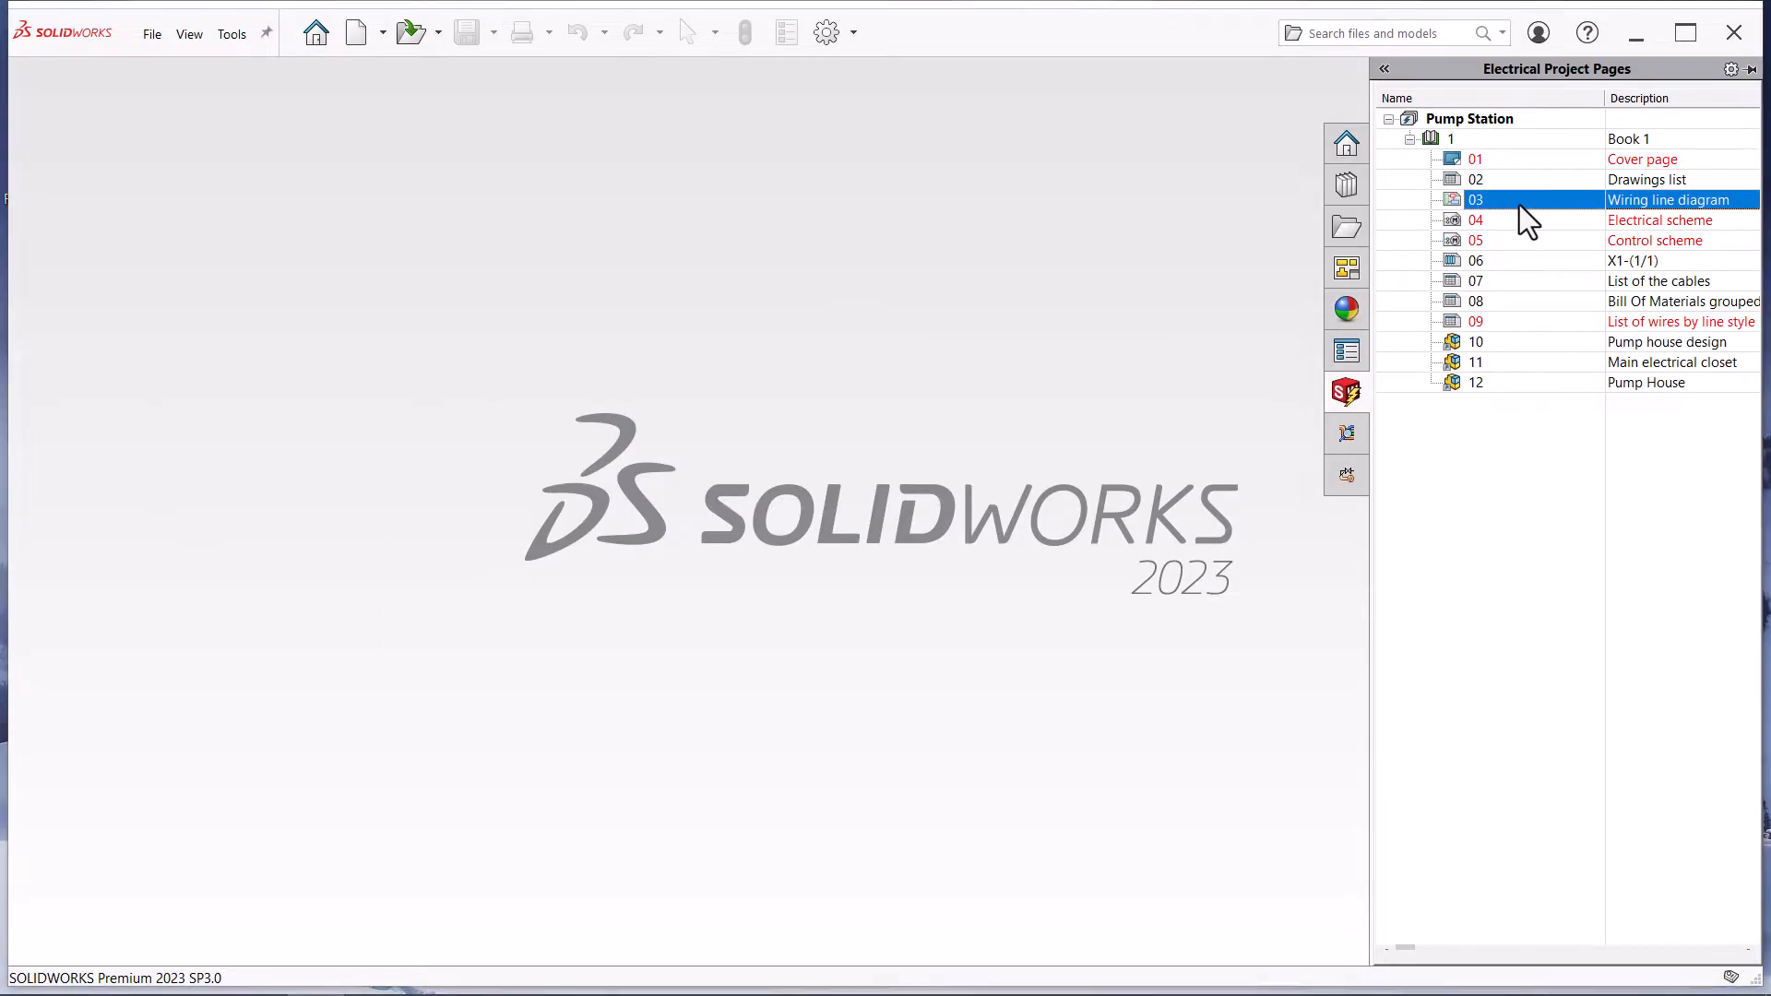
double_click(1476, 199)
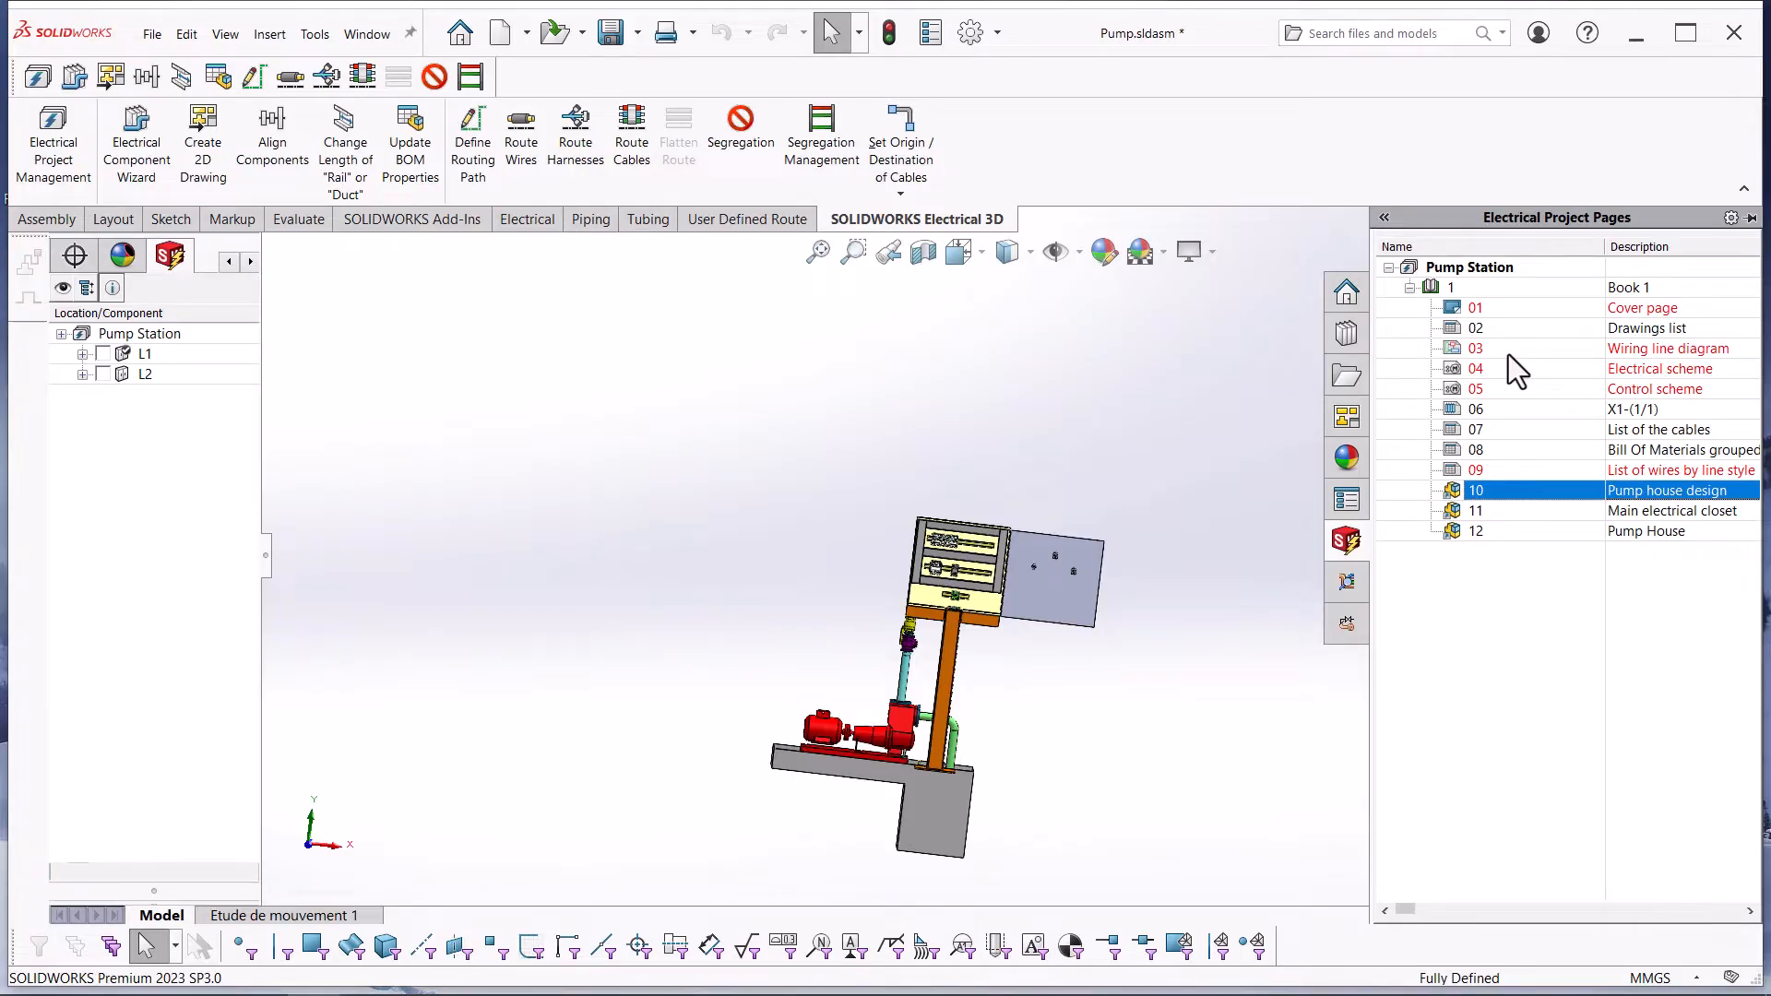
mouse_move(974, 651)
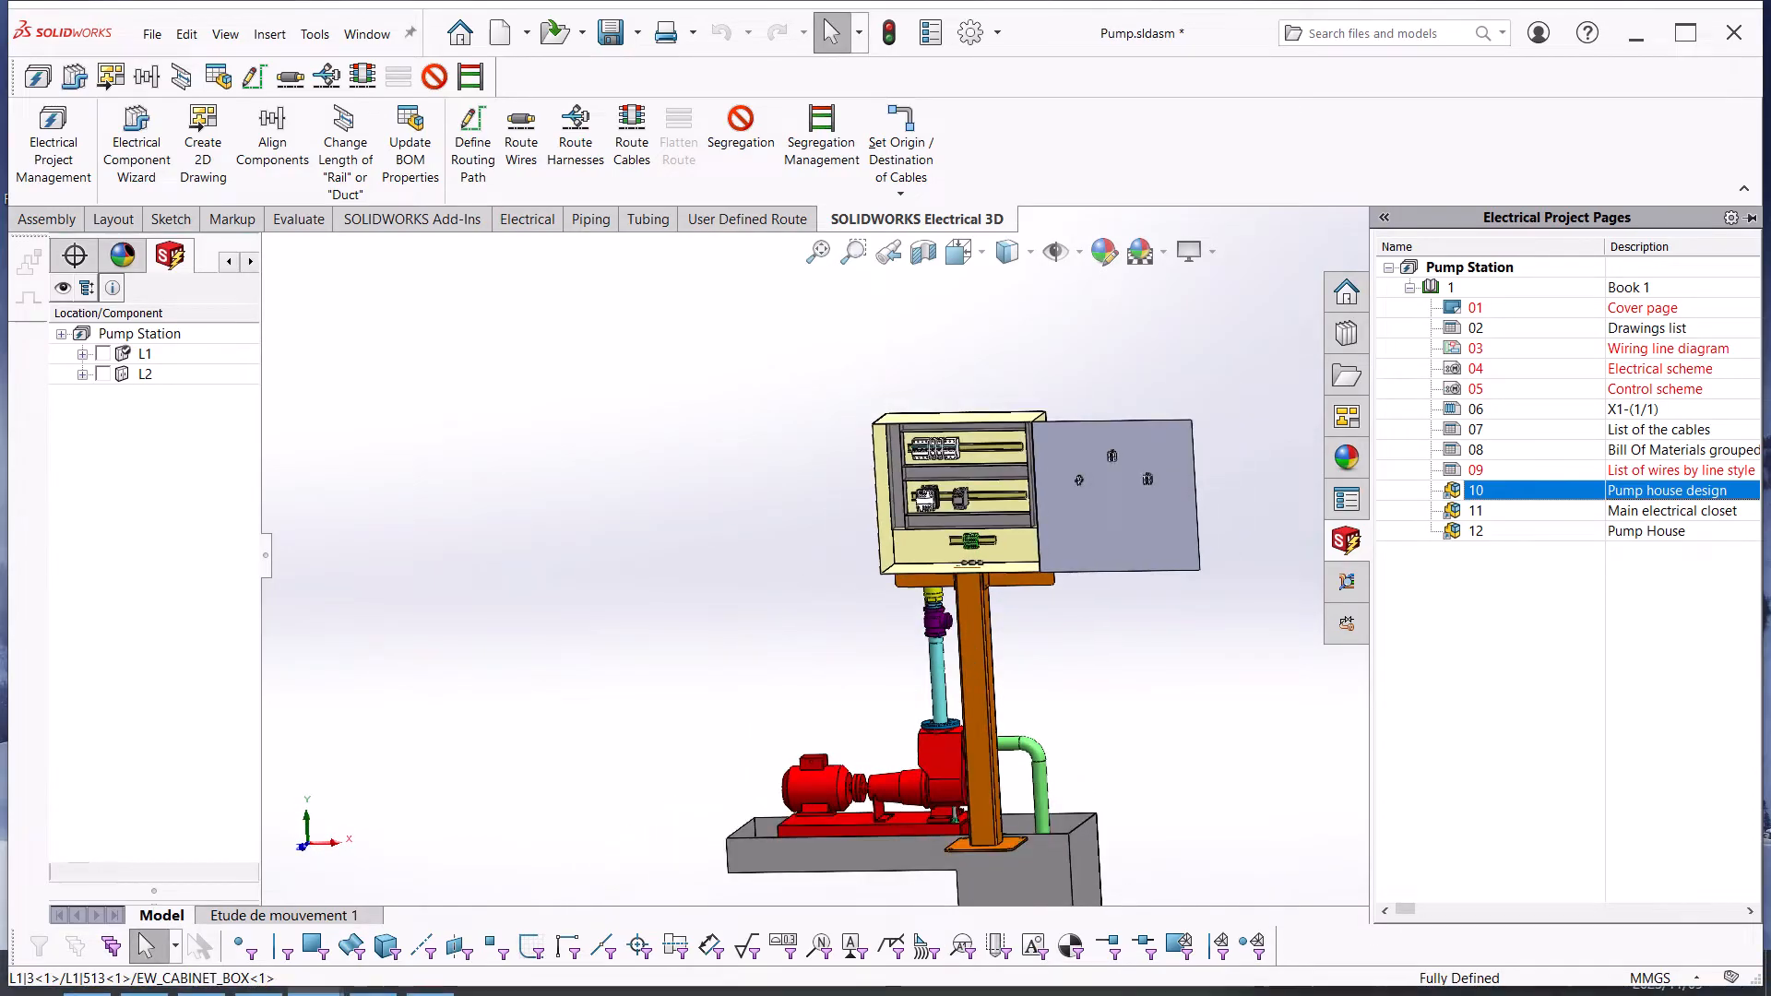
mouse_move(1291, 665)
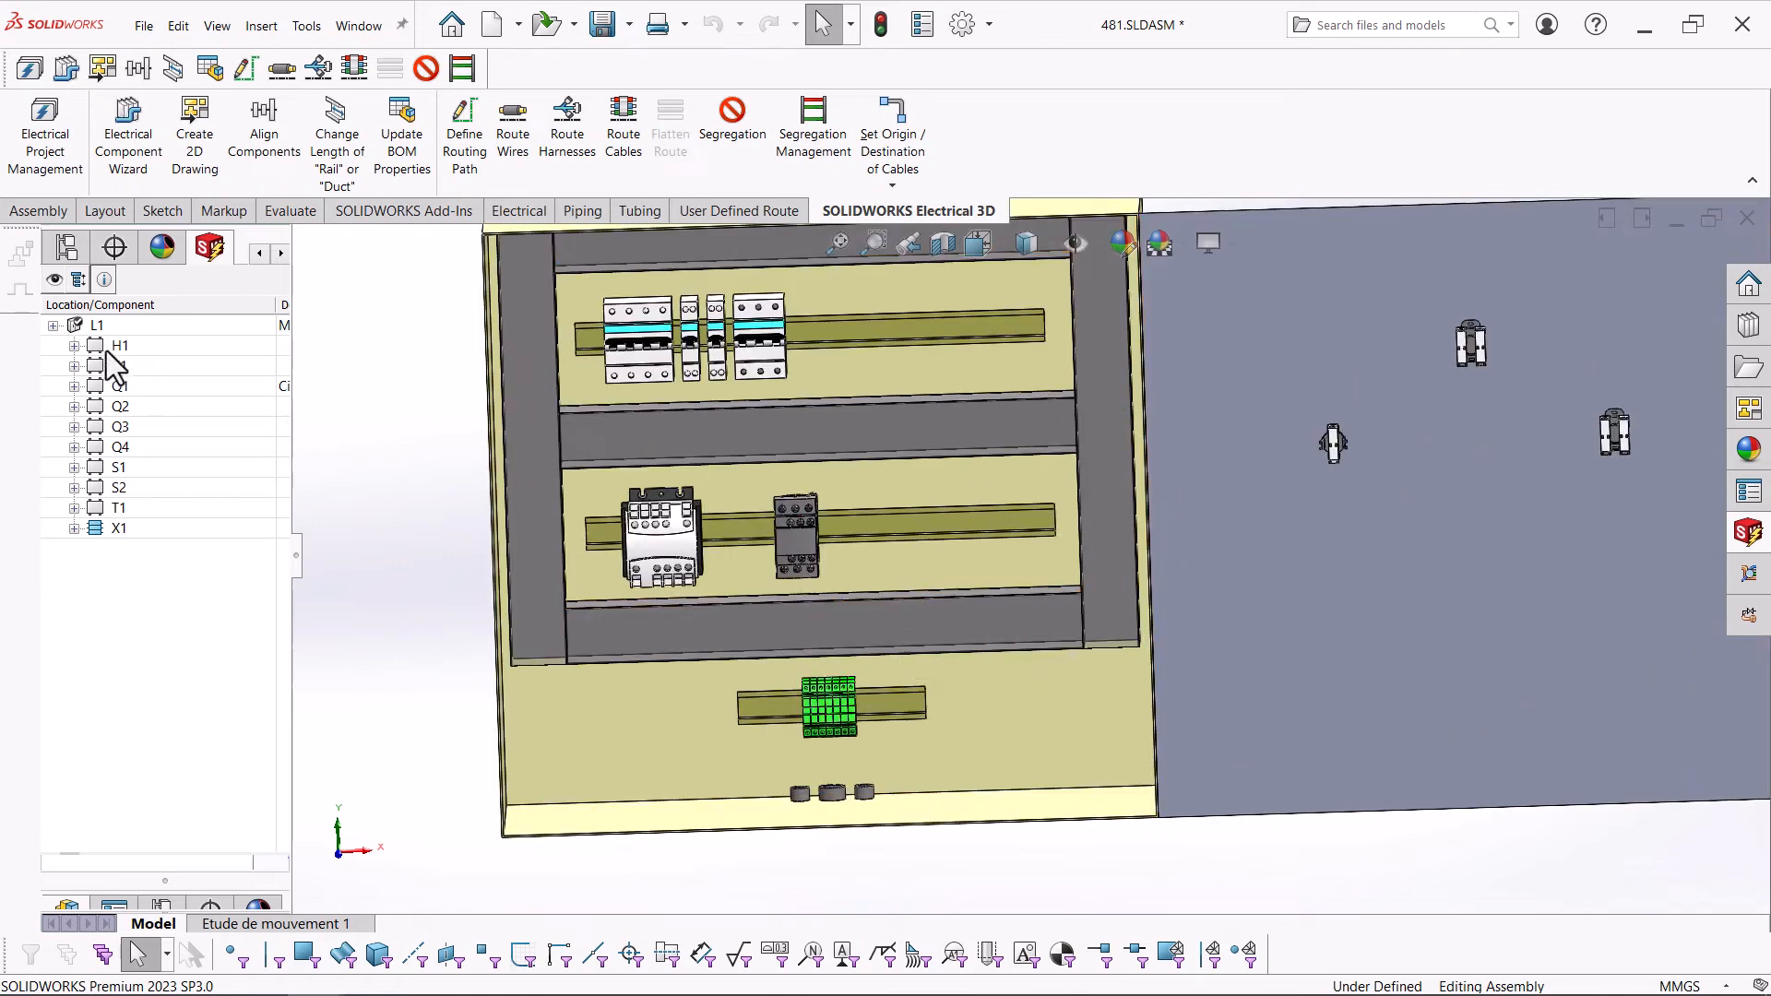
- Associate component H1 with the indicator on the cabinet door
right_click(120, 345)
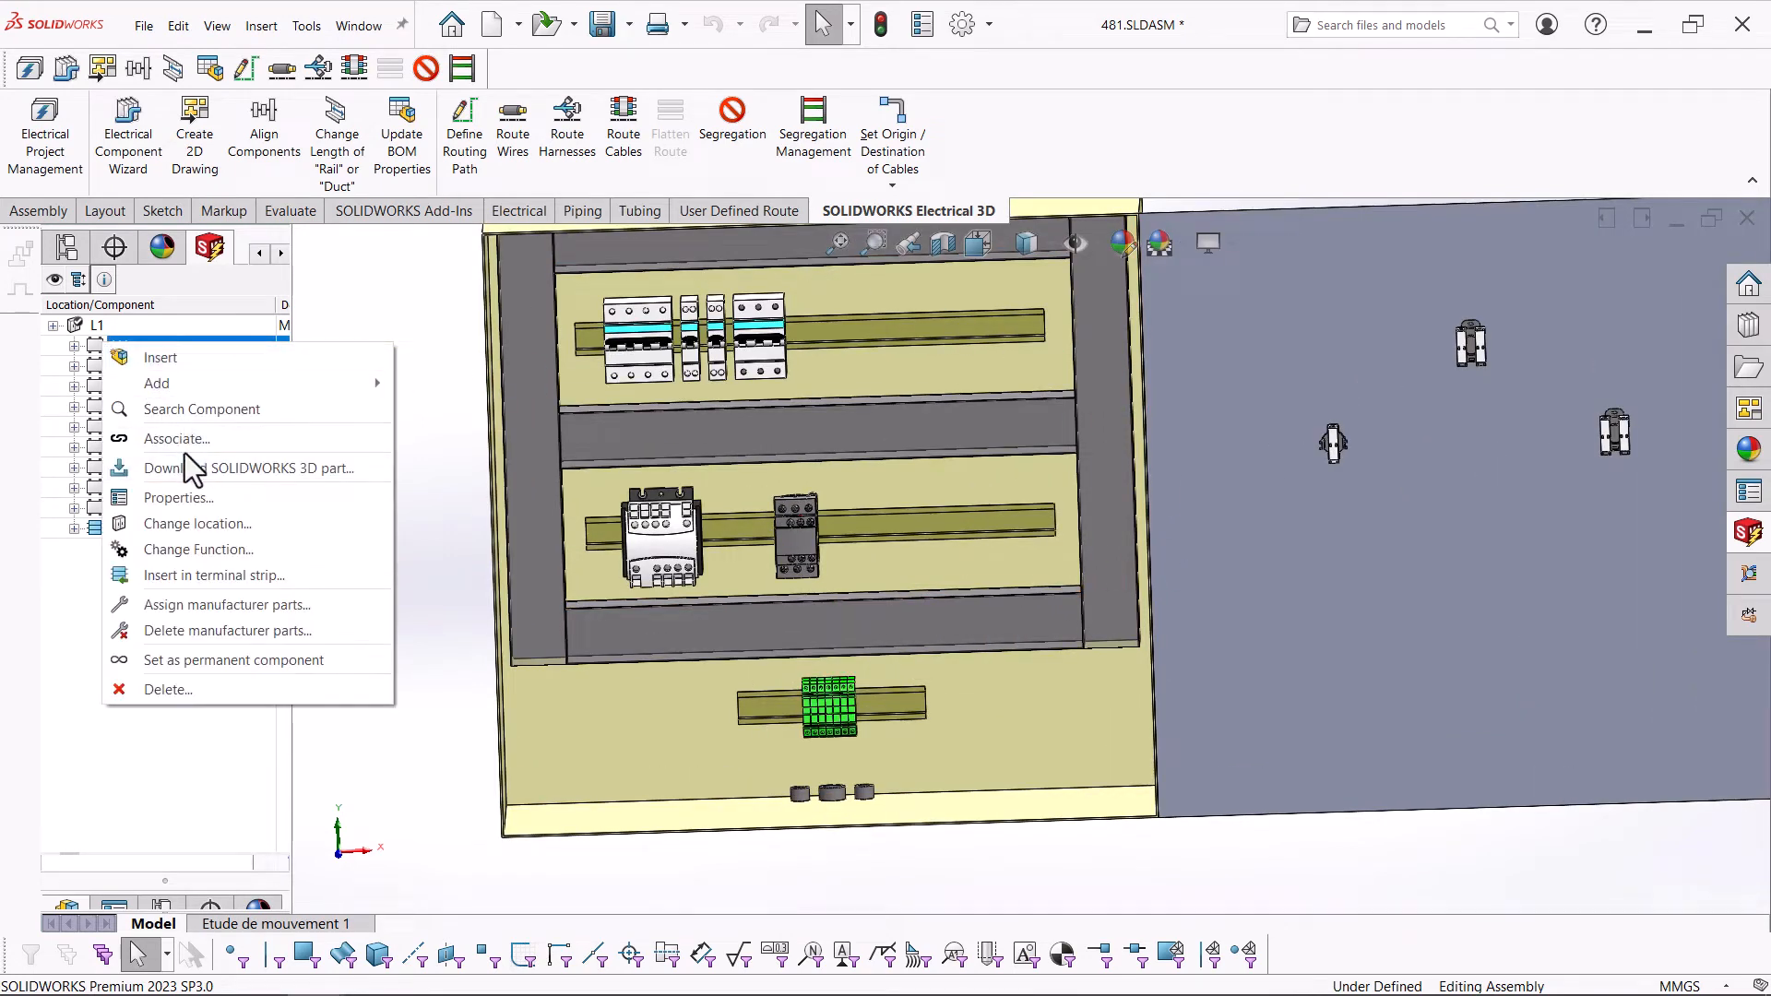
click(177, 439)
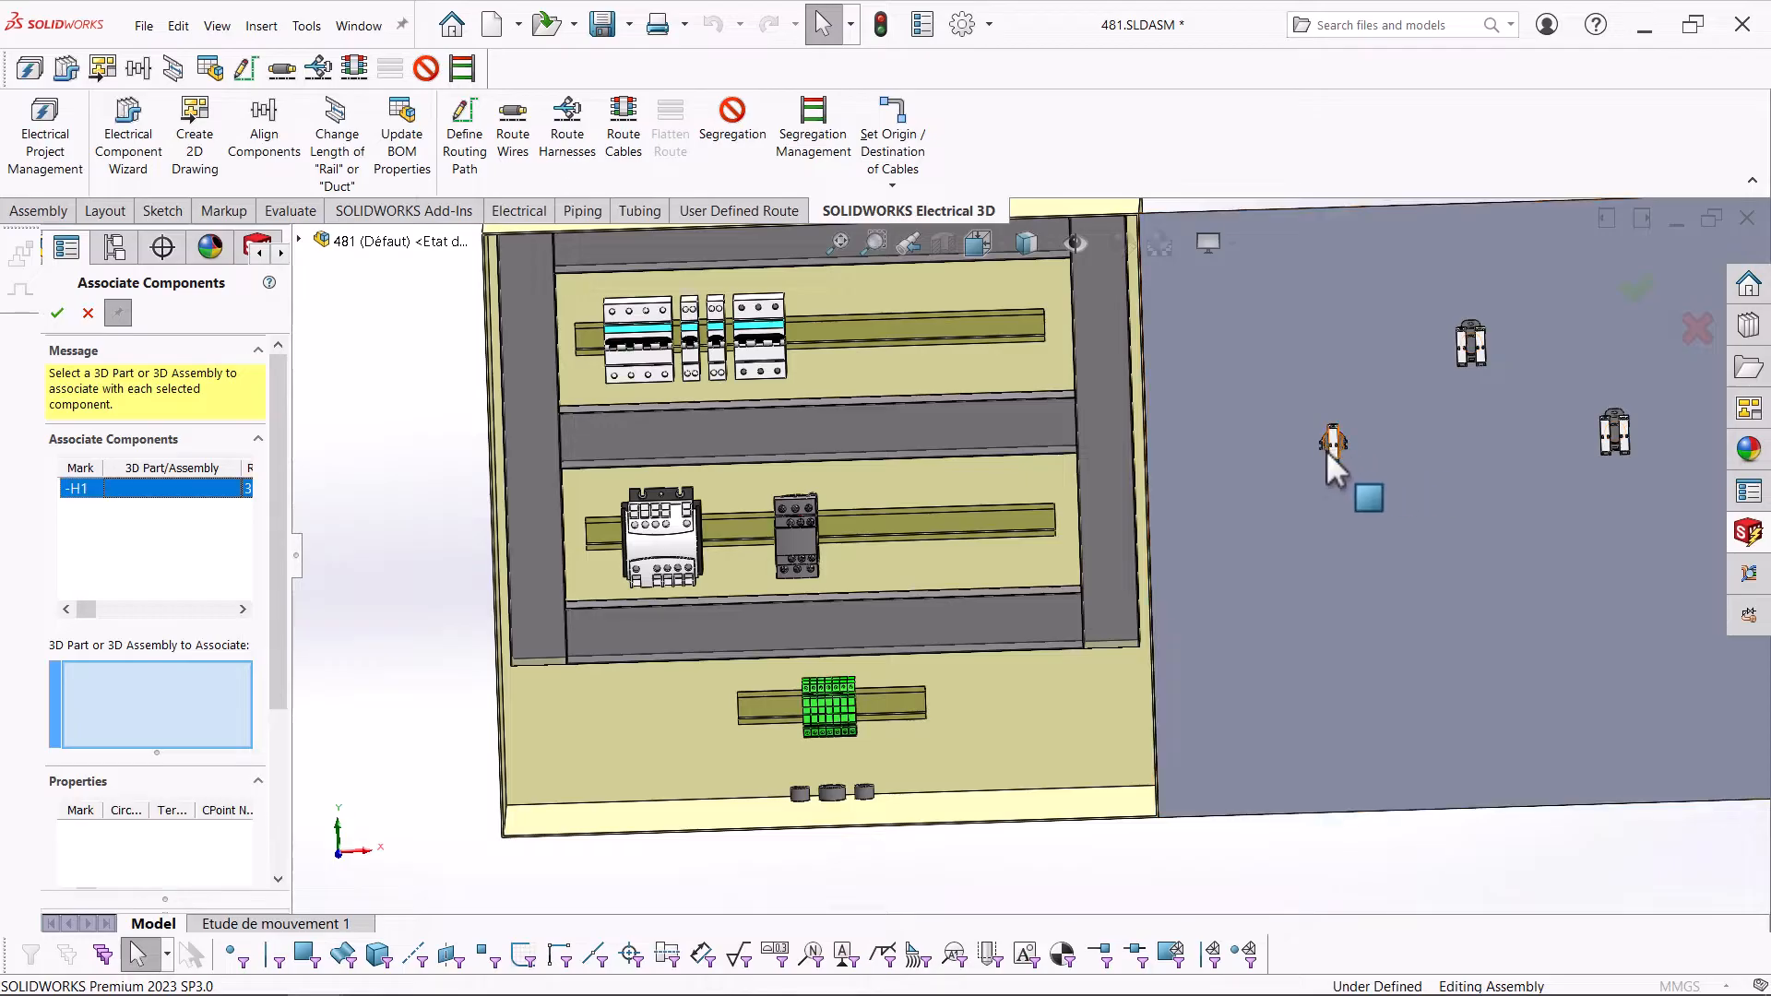
click(1332, 447)
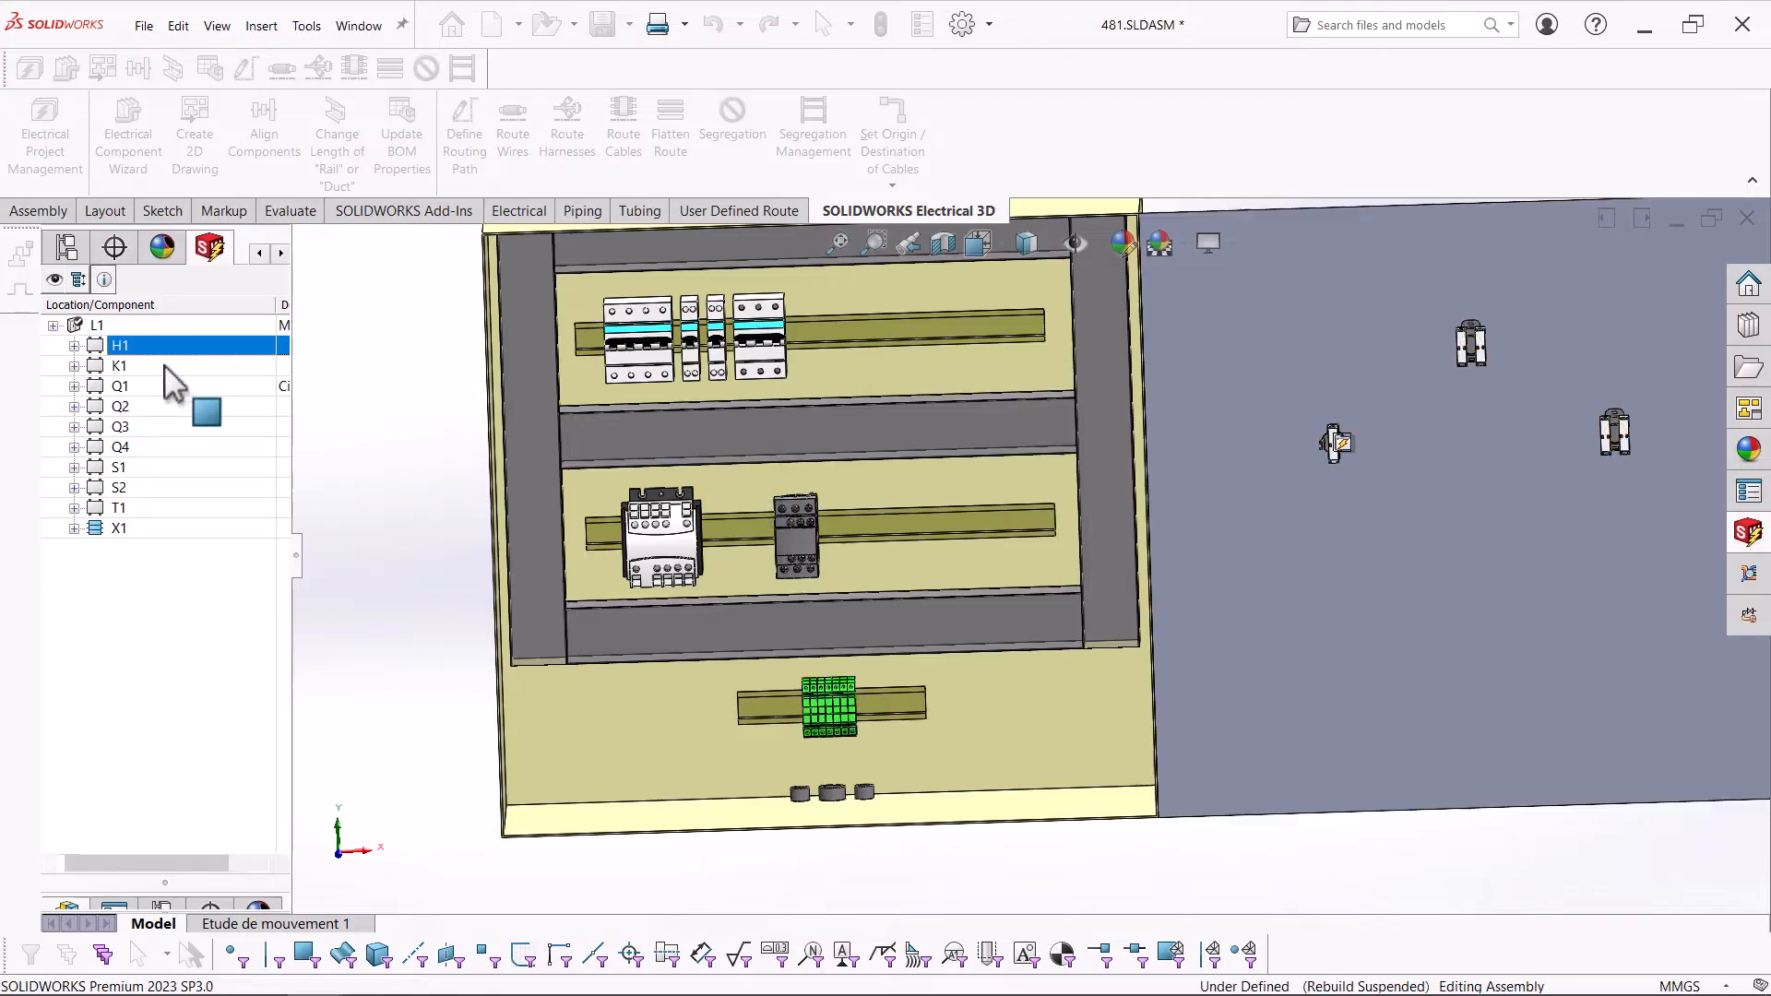
click(118, 366)
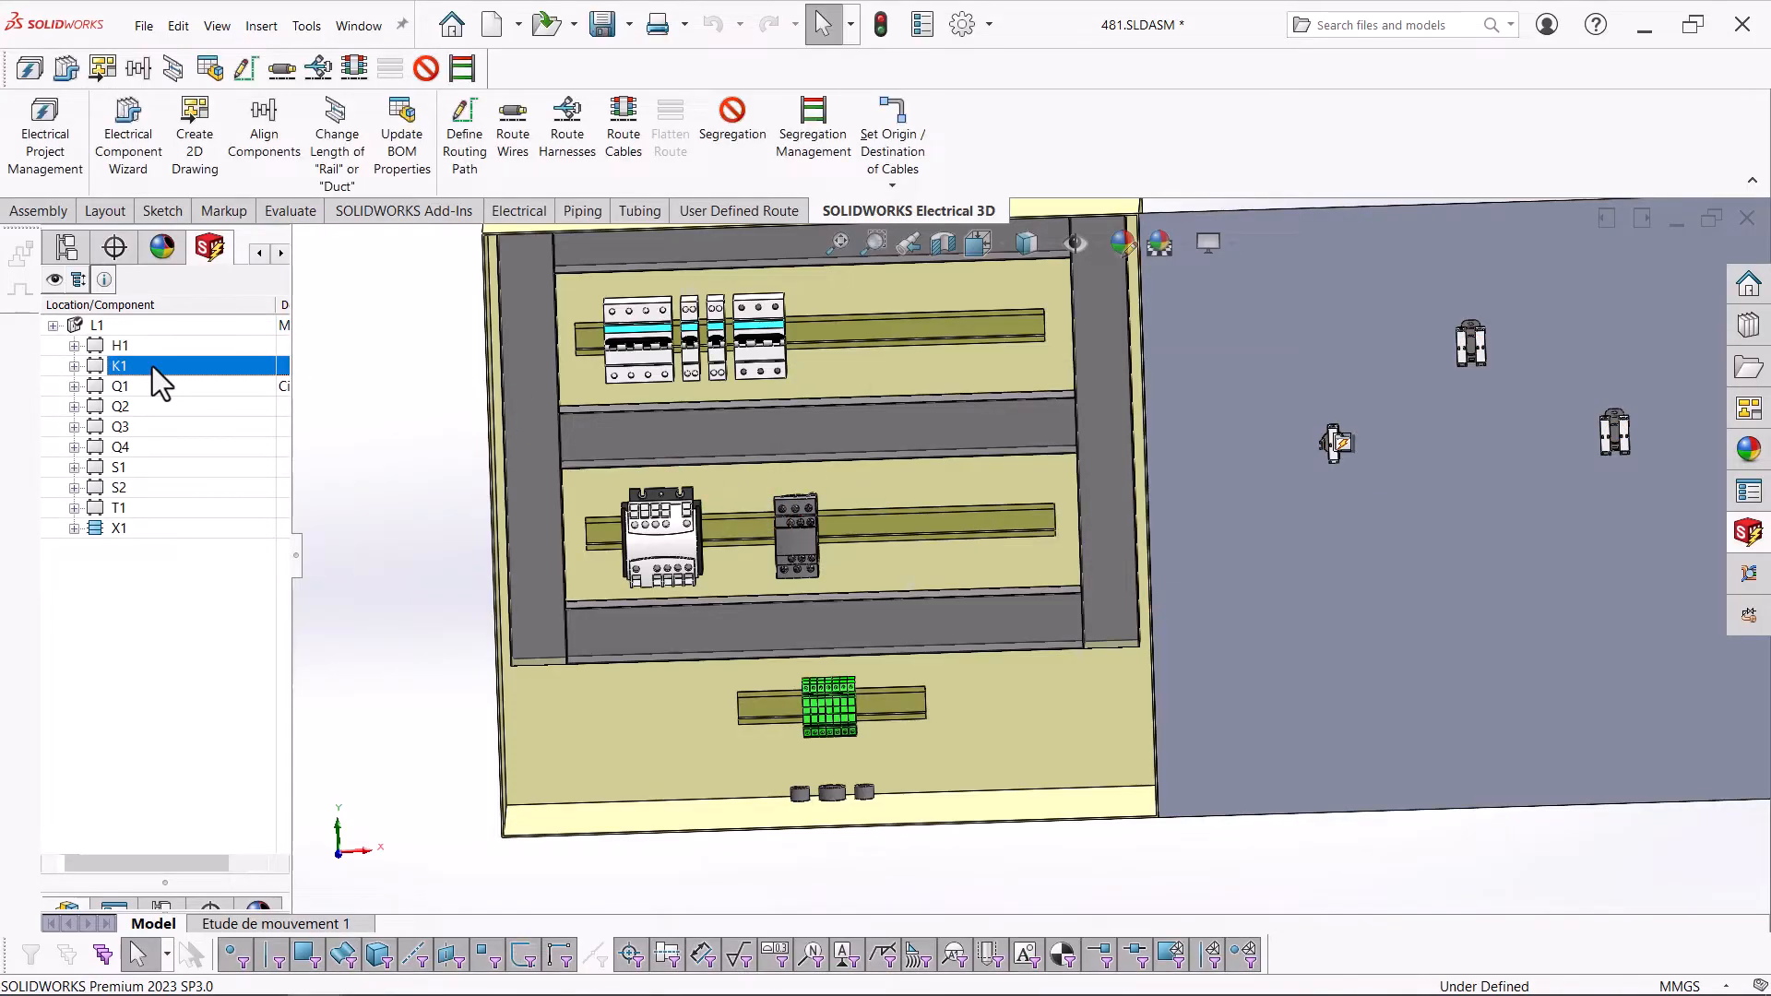
- Associate component K1 with the contactor part in the cabinet
right_click(118, 366)
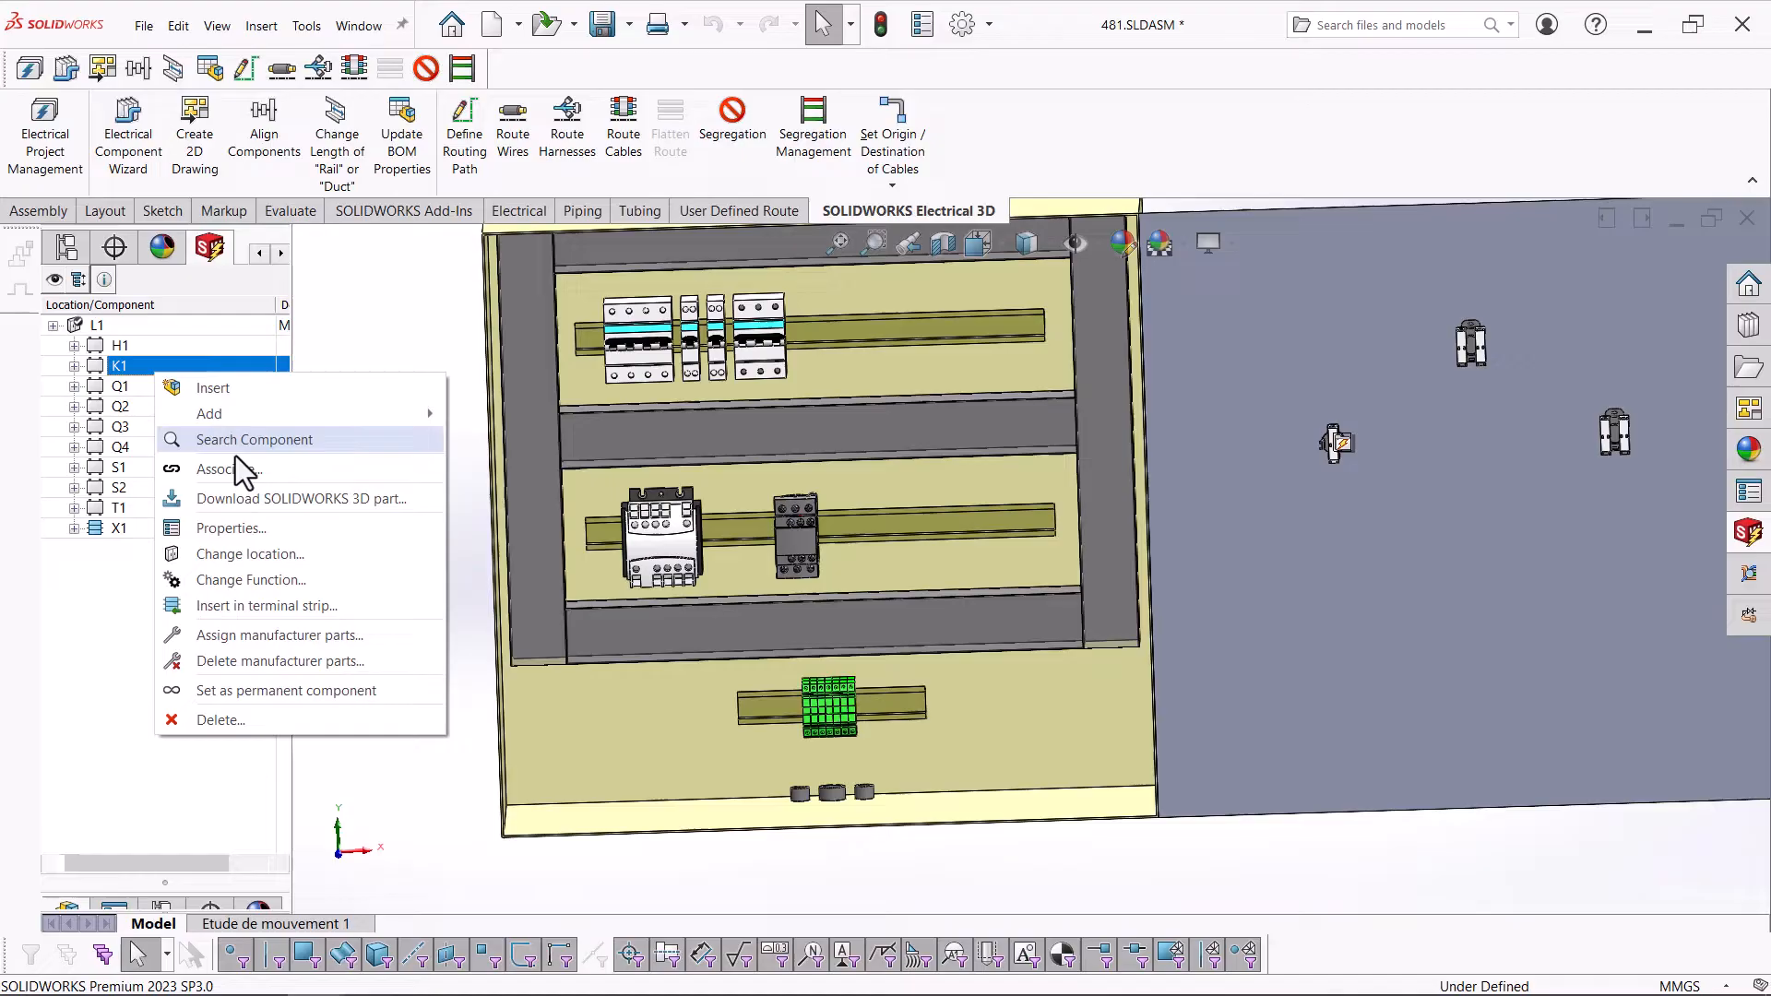
click(225, 469)
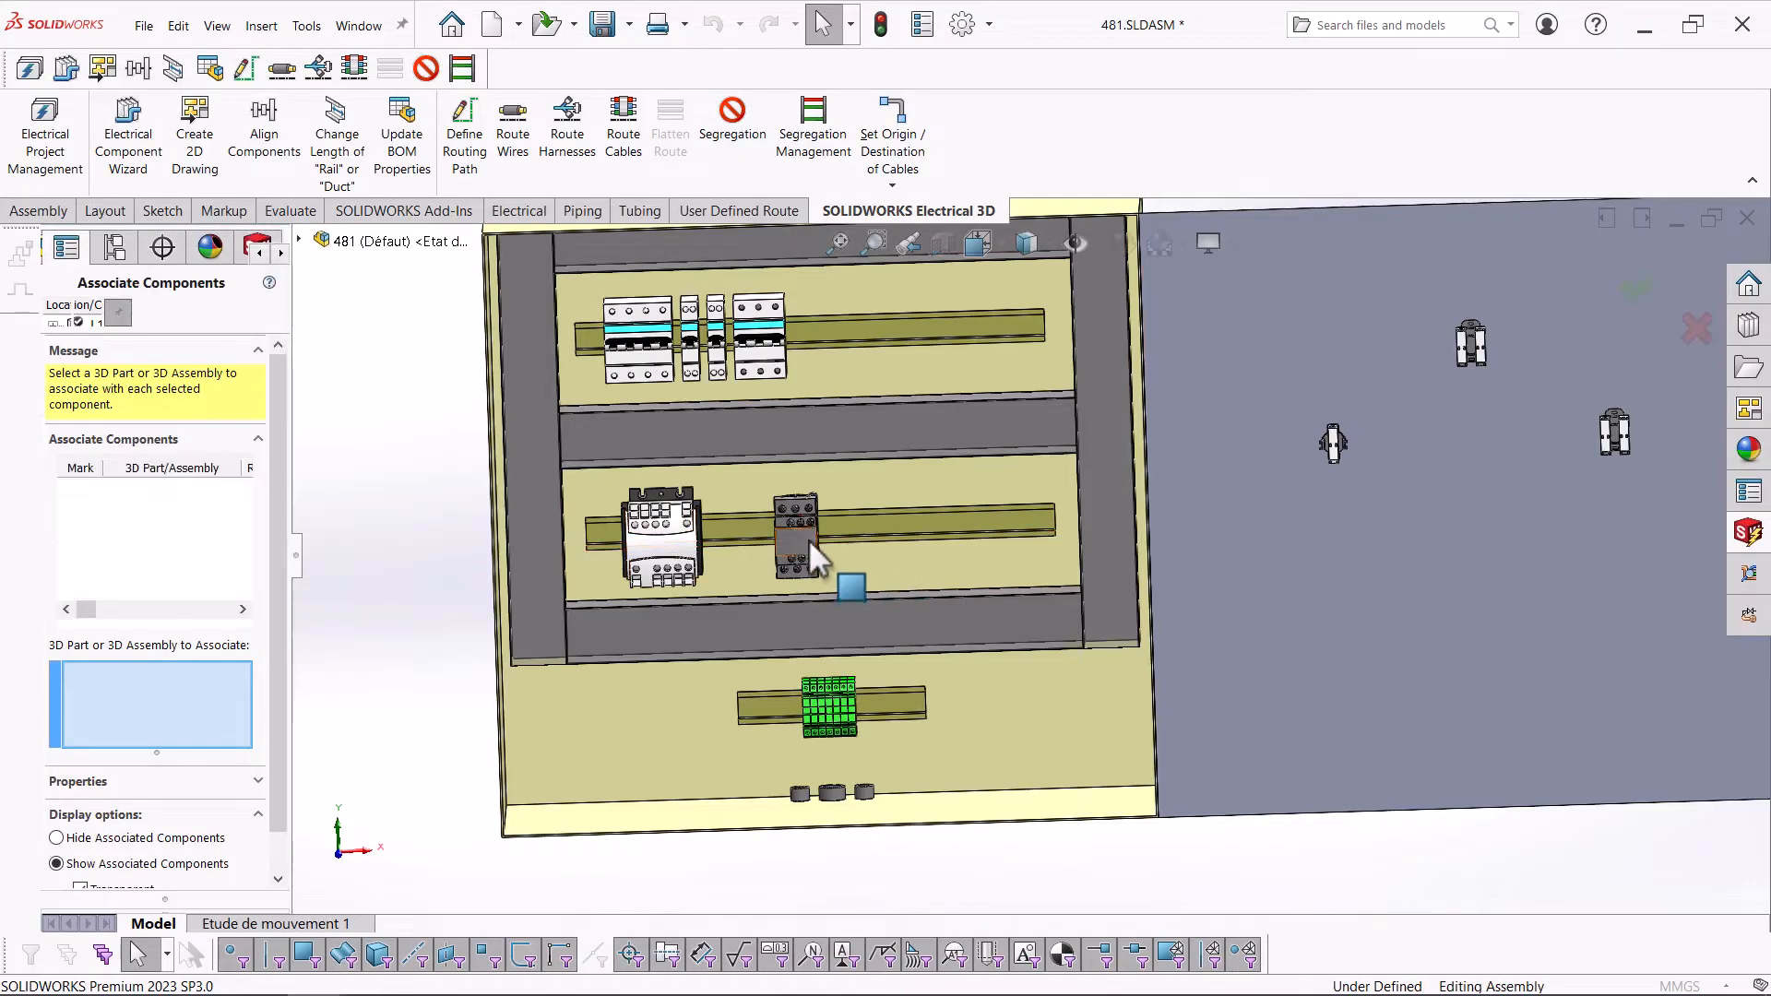
right_click(797, 531)
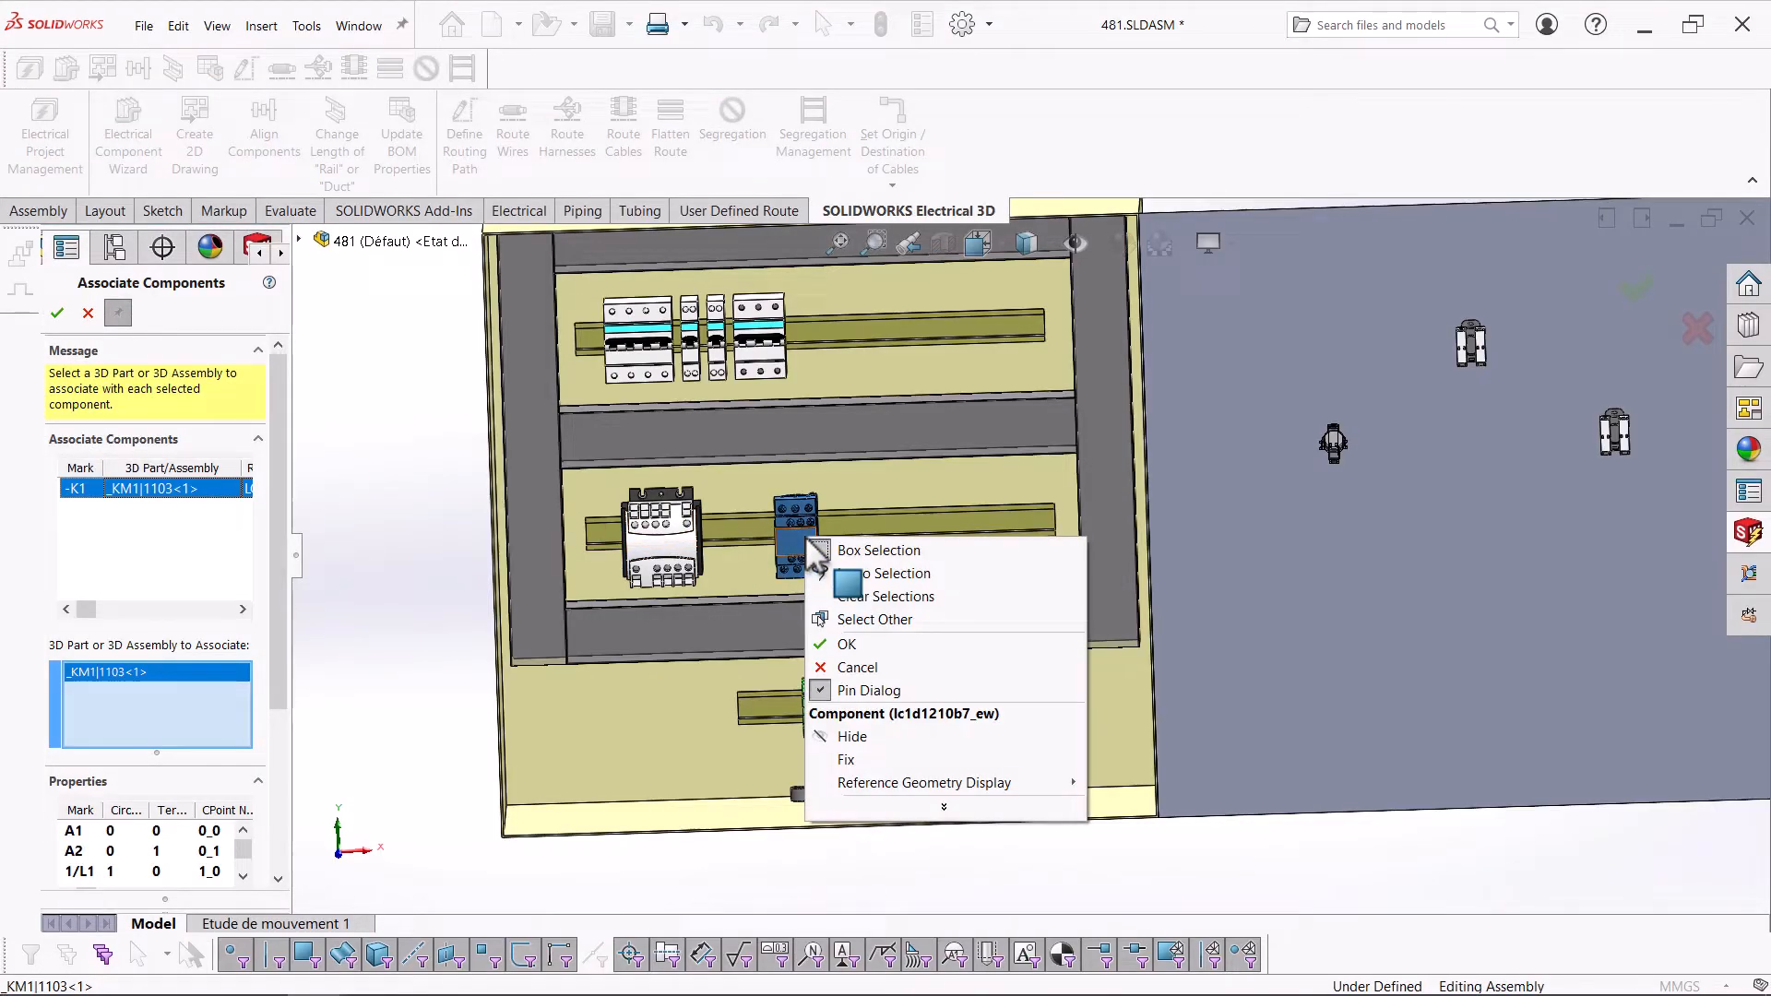
click(847, 643)
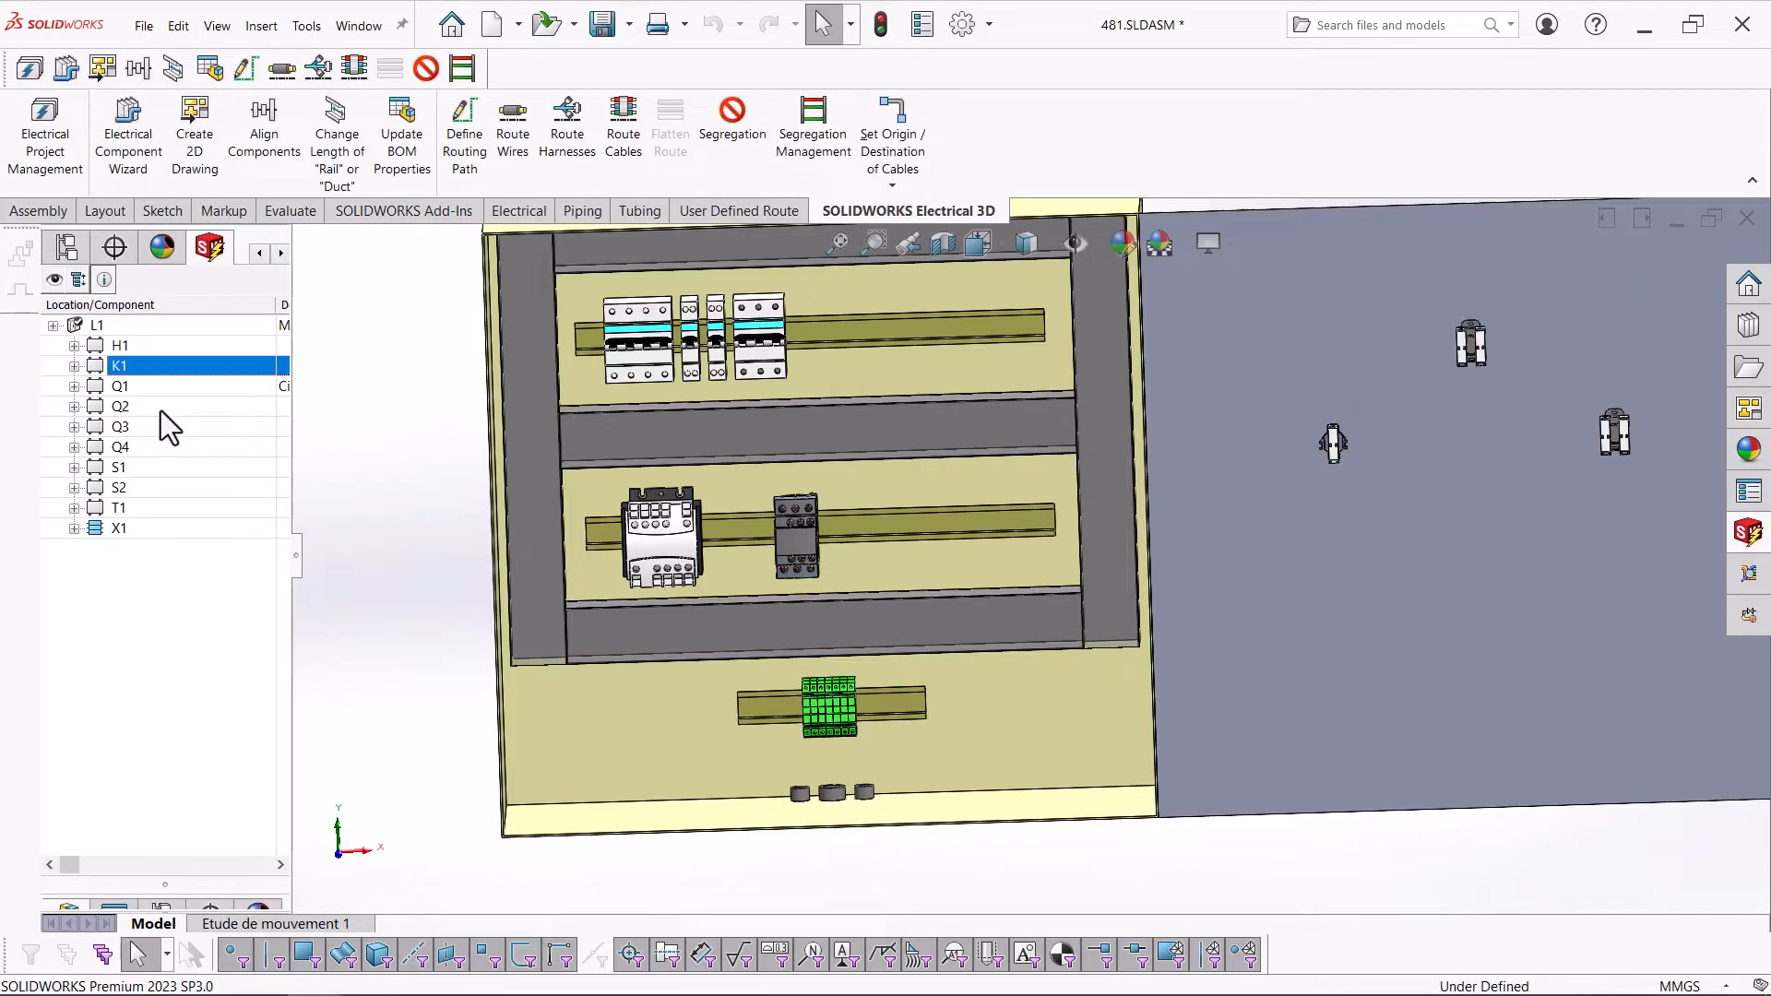
- Associate components Q1, Q2 and Q4 with their matching 3D parts in the cabinet
right_click(118, 386)
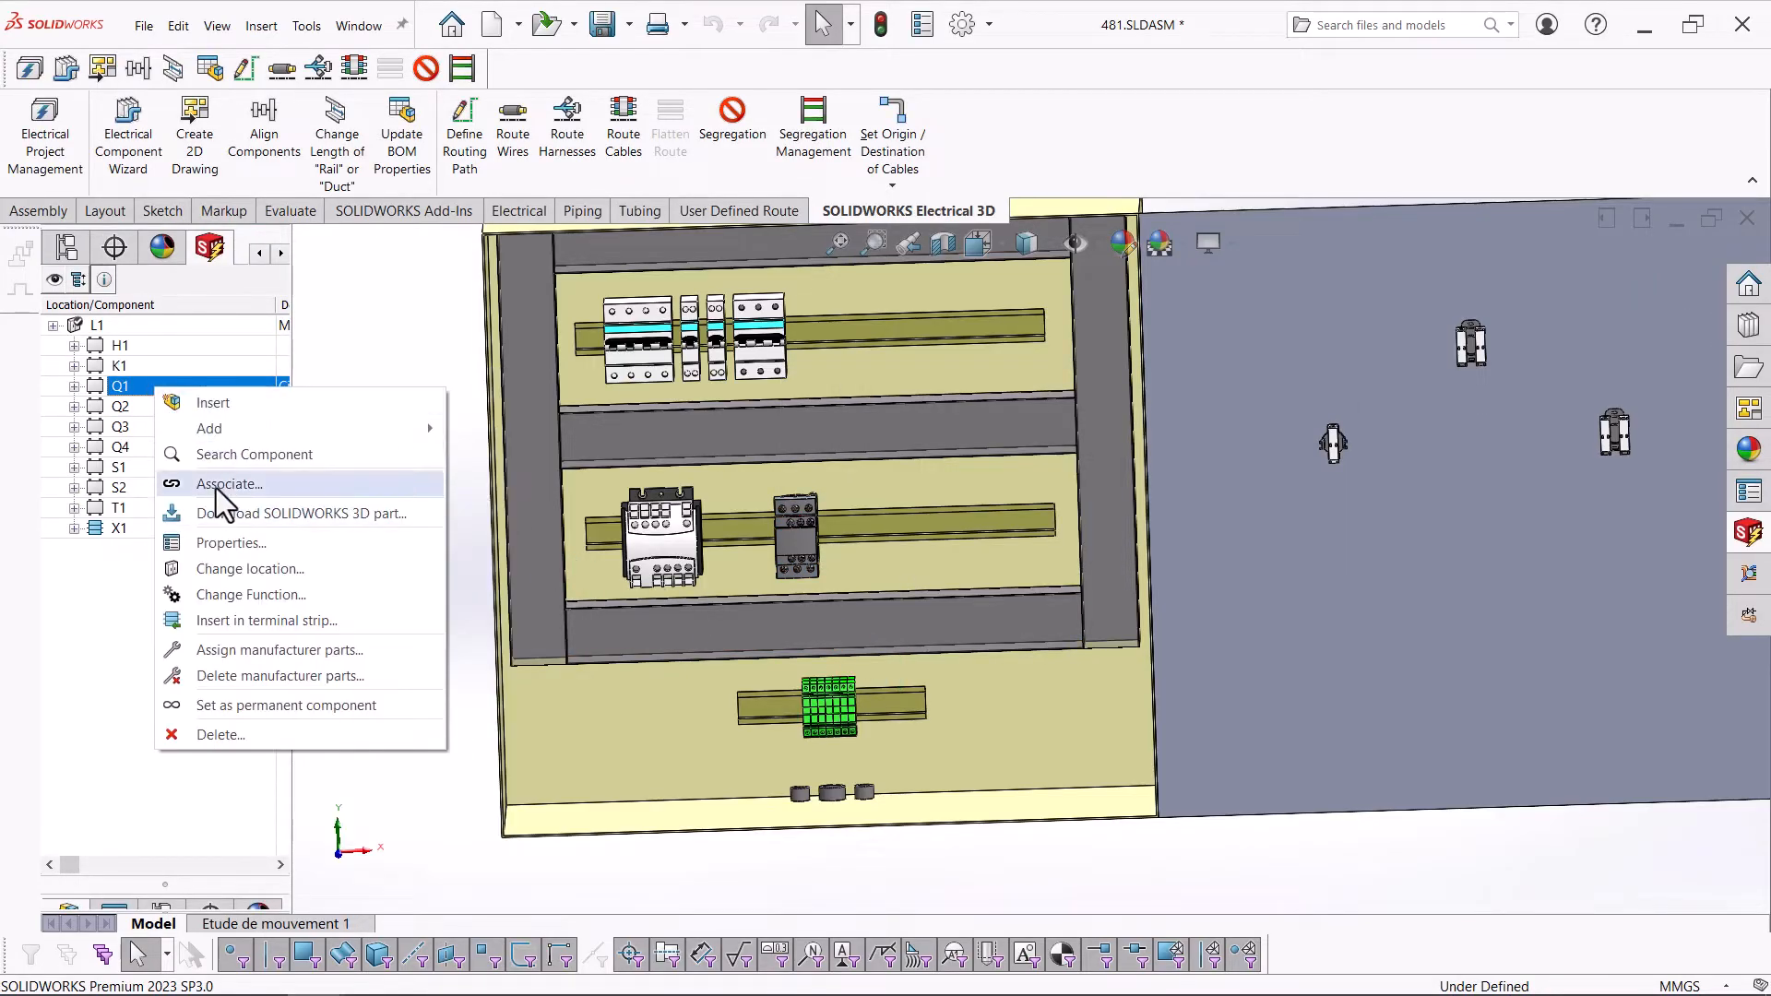
click(229, 483)
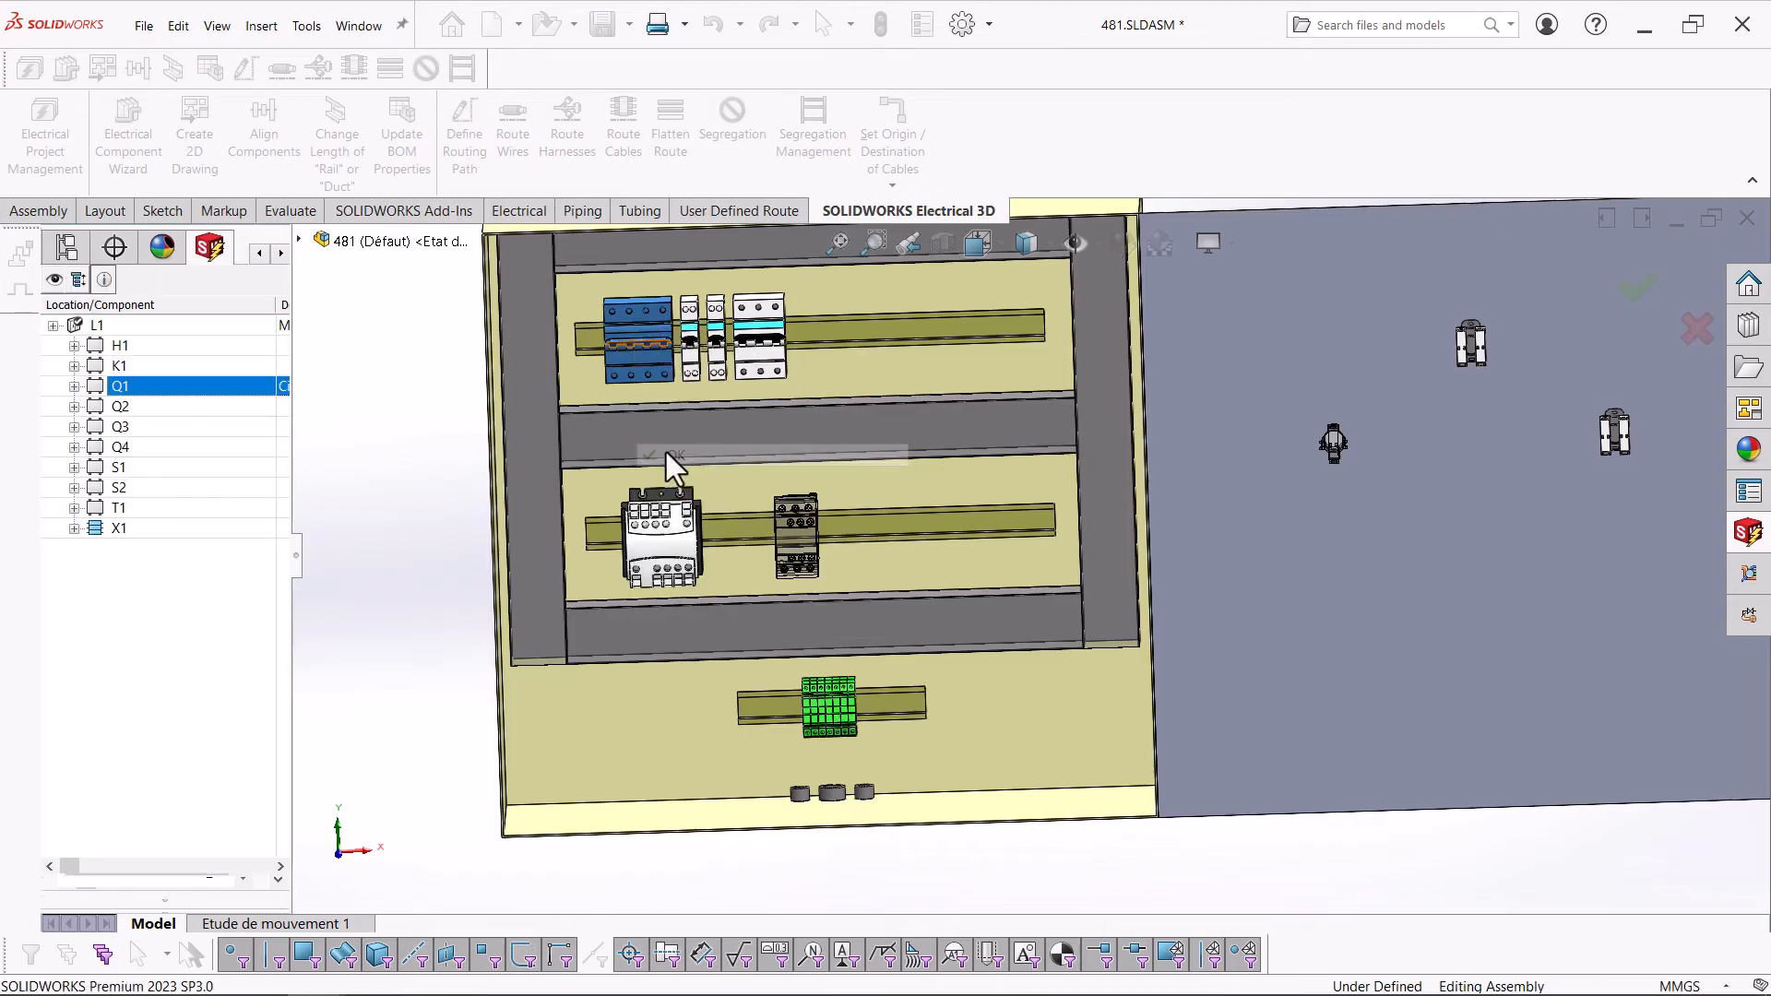
right_click(120, 406)
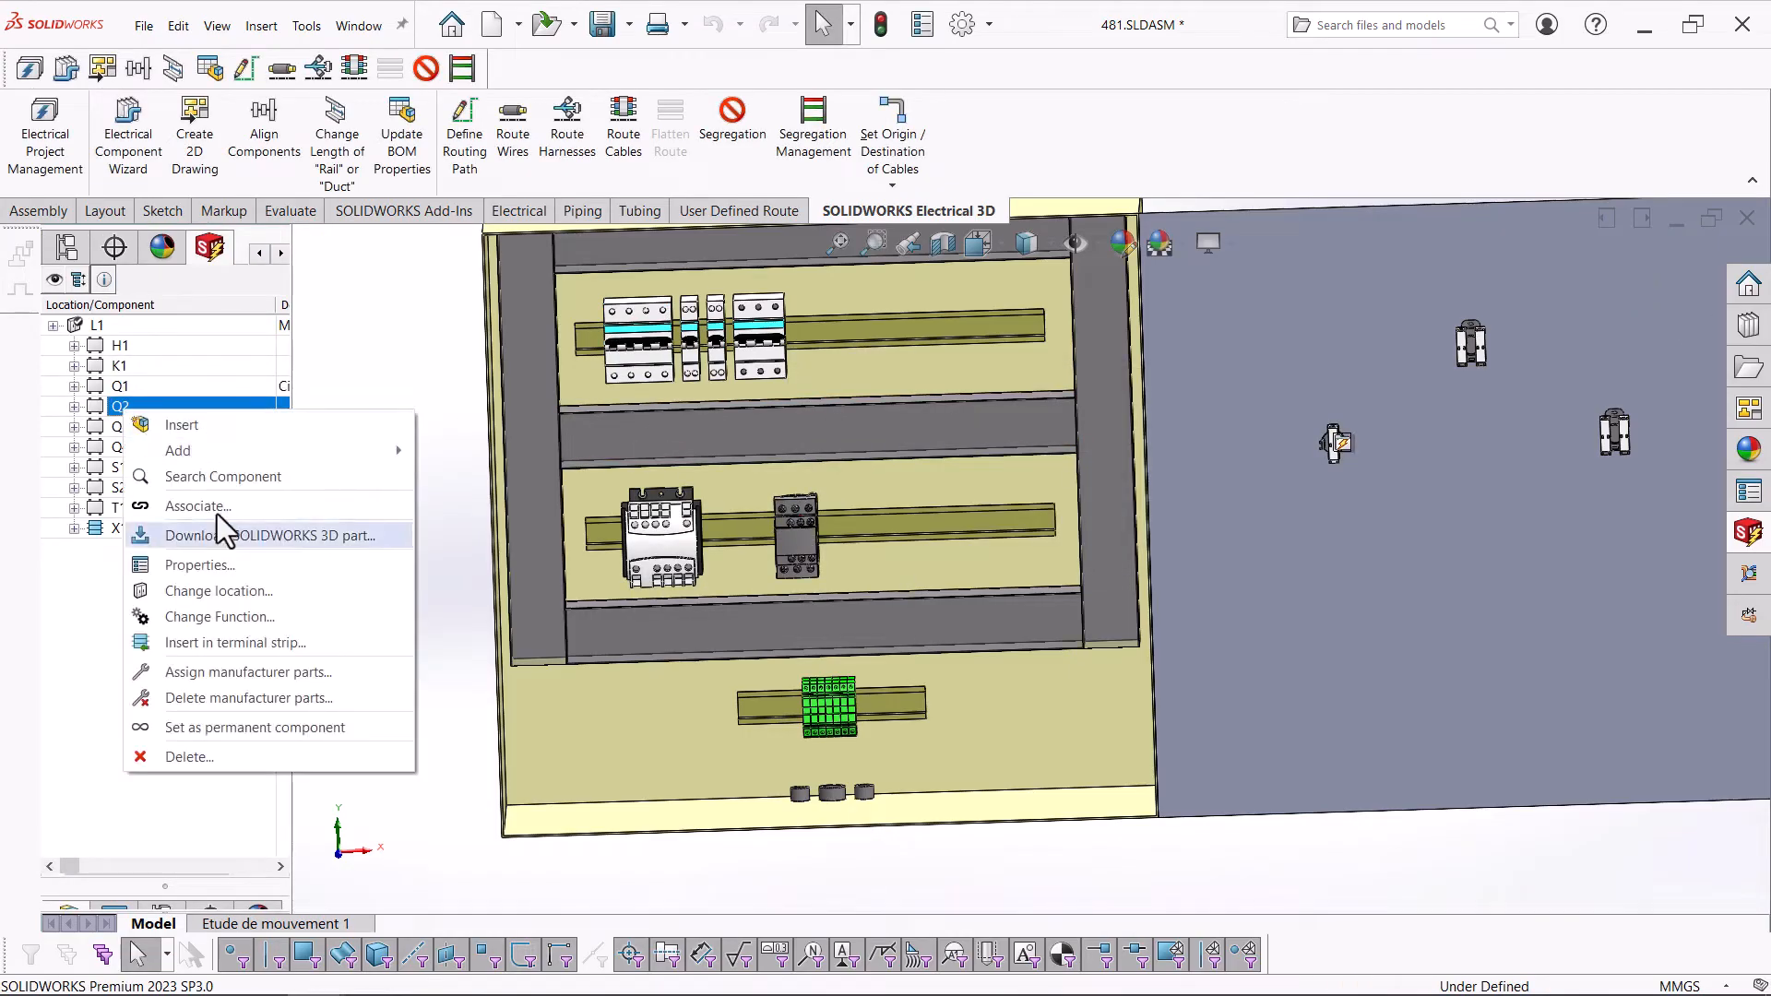
click(197, 505)
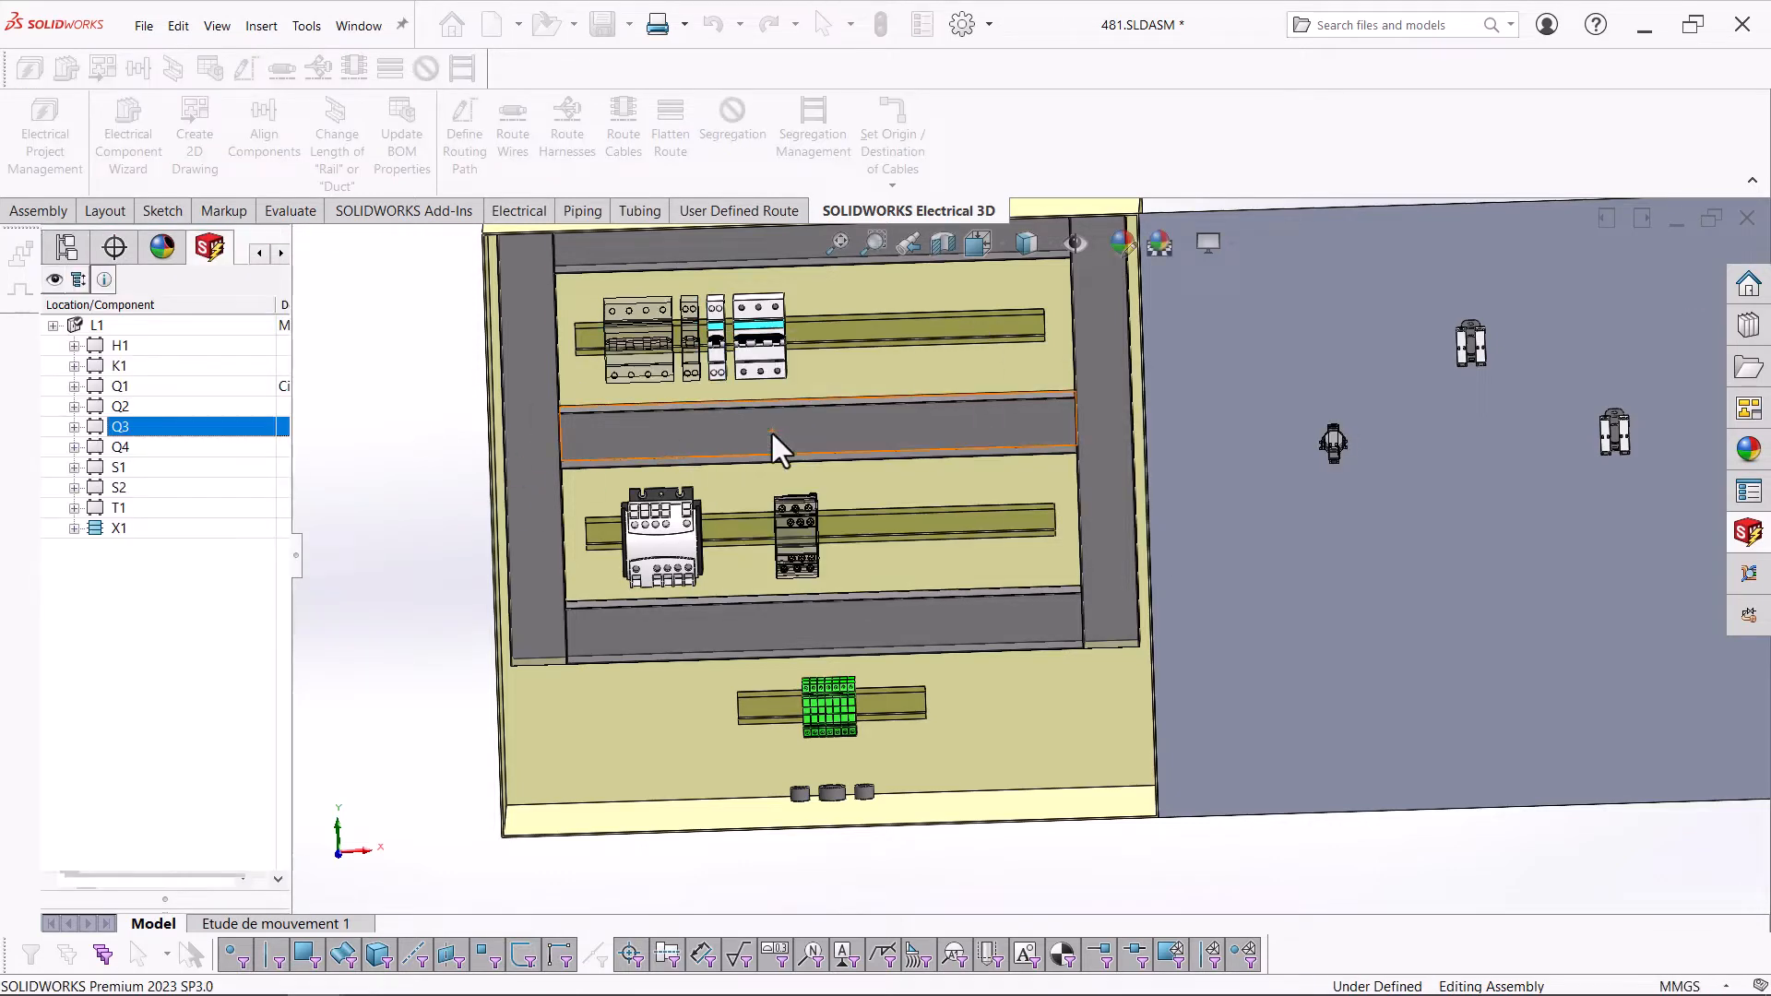
right_click(118, 447)
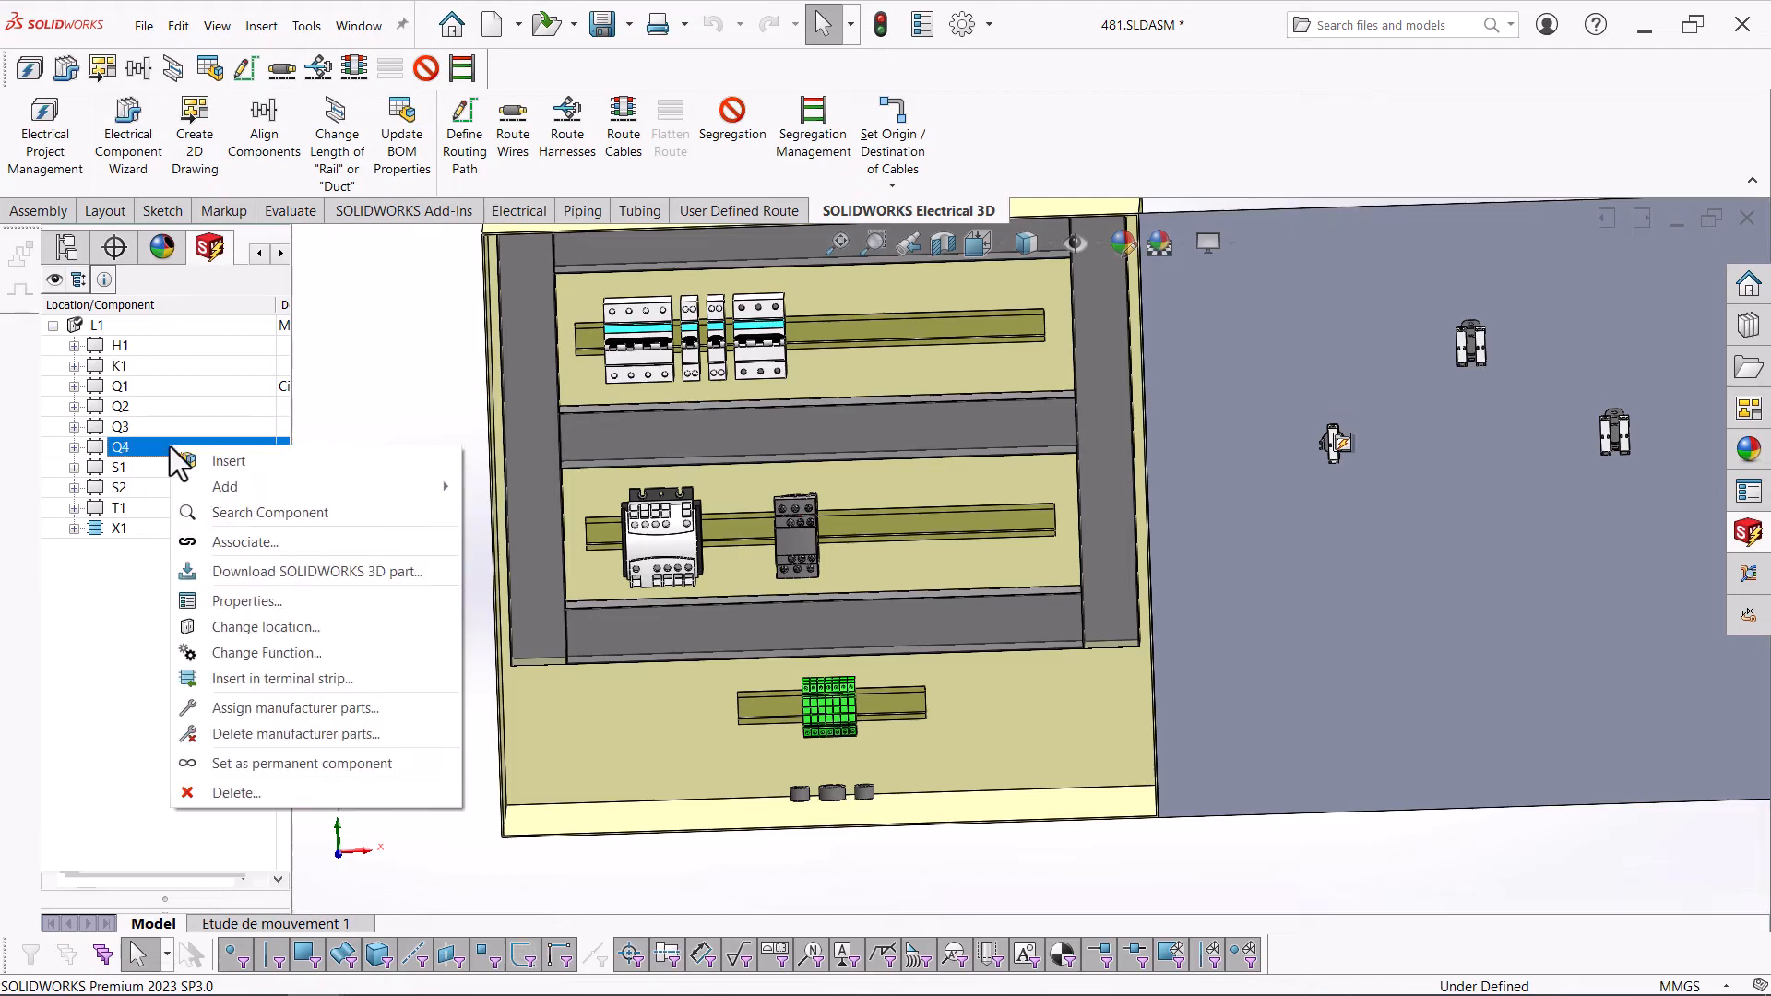
click(244, 543)
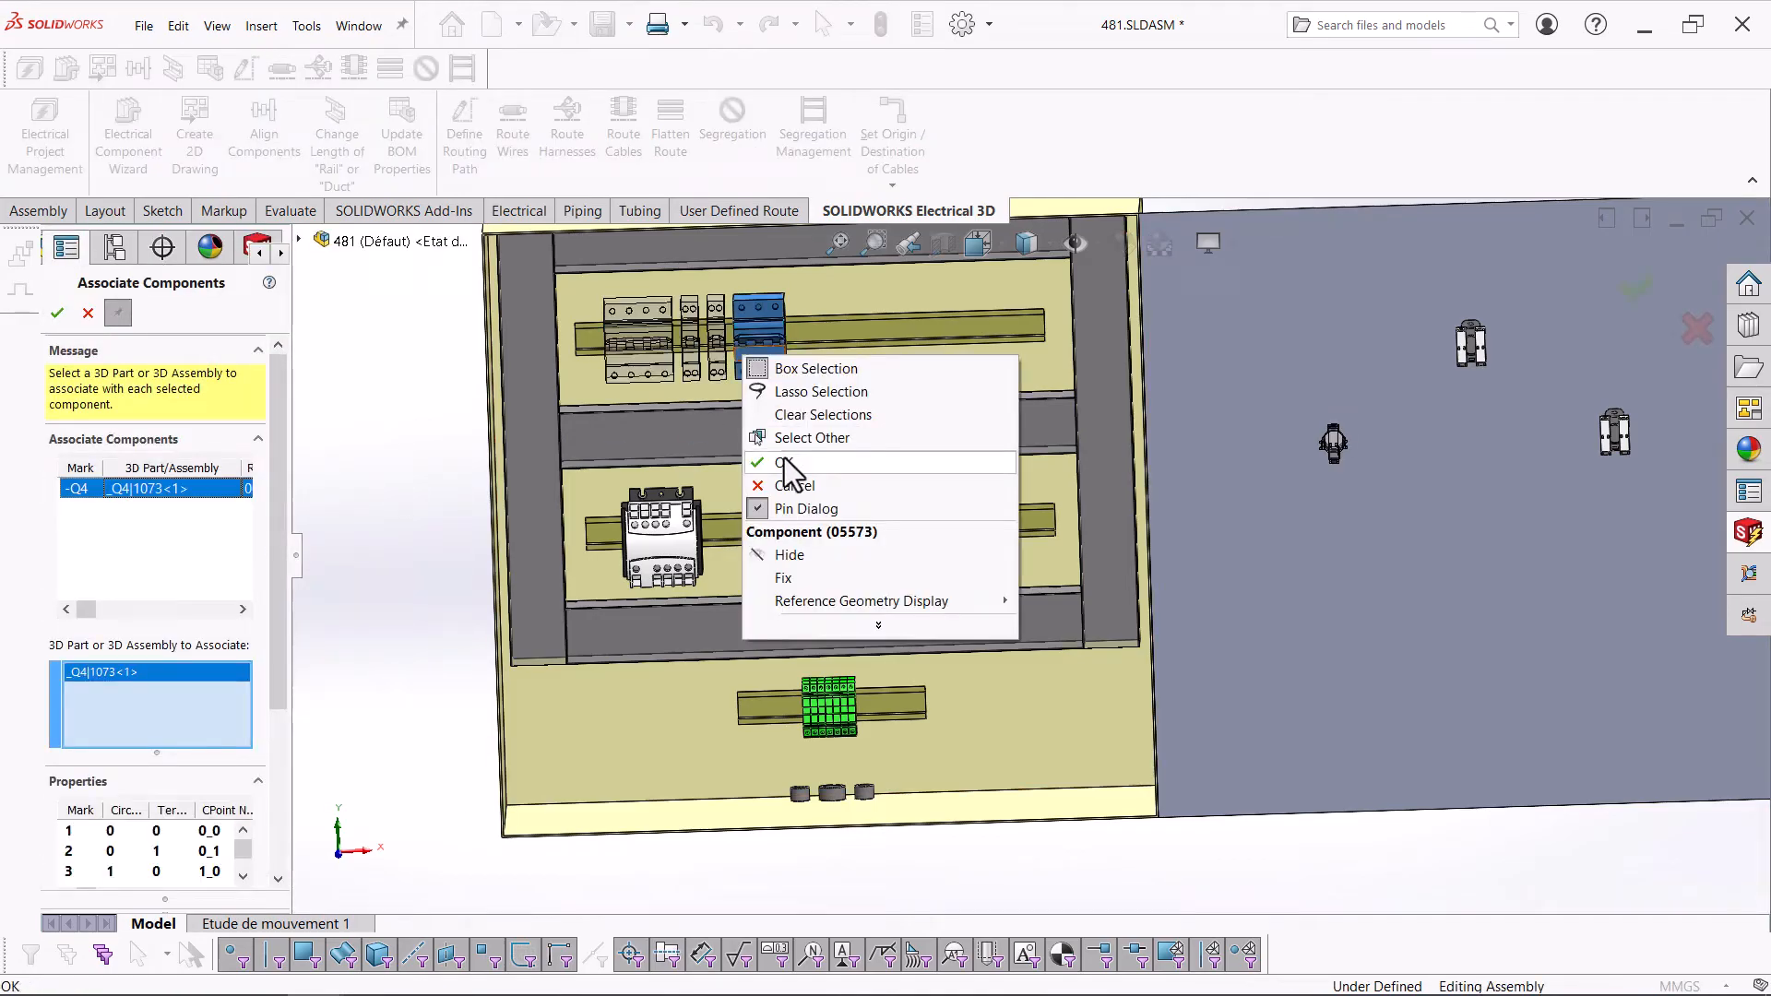
click(787, 463)
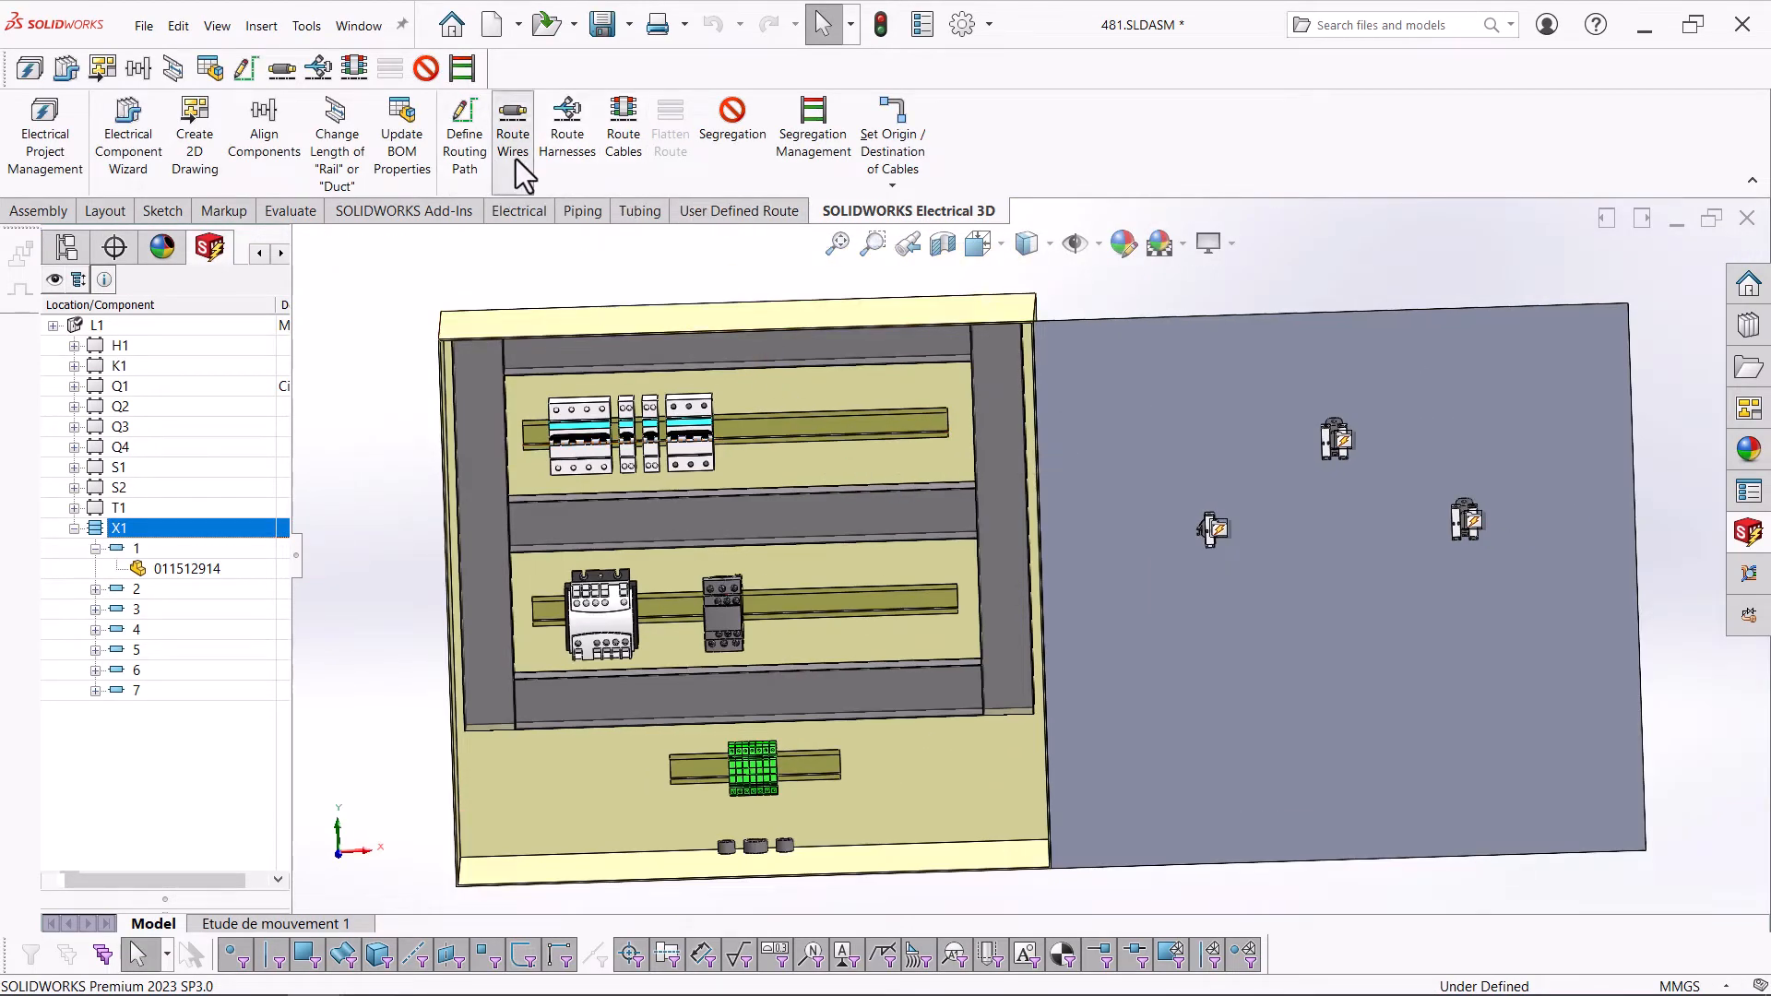
- Route the wires between all cabinet components with SOLIDWORKS Route, then collapse location L1
click(511, 124)
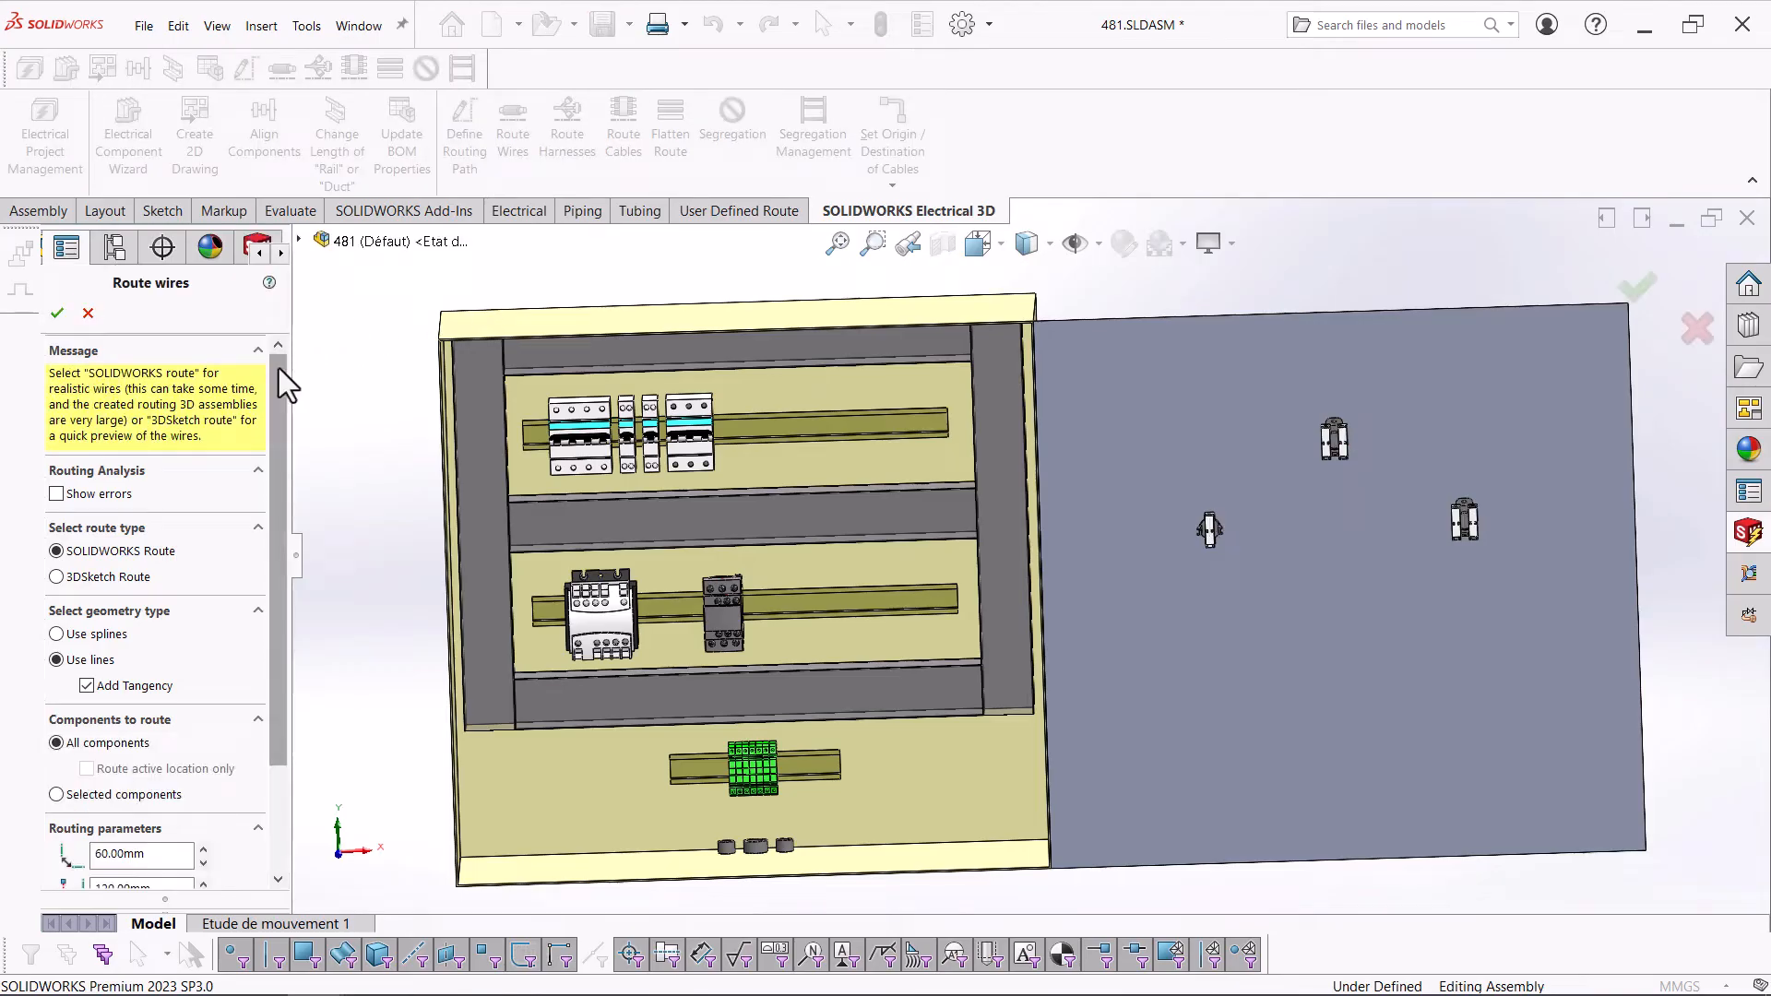
scroll(down, 3)
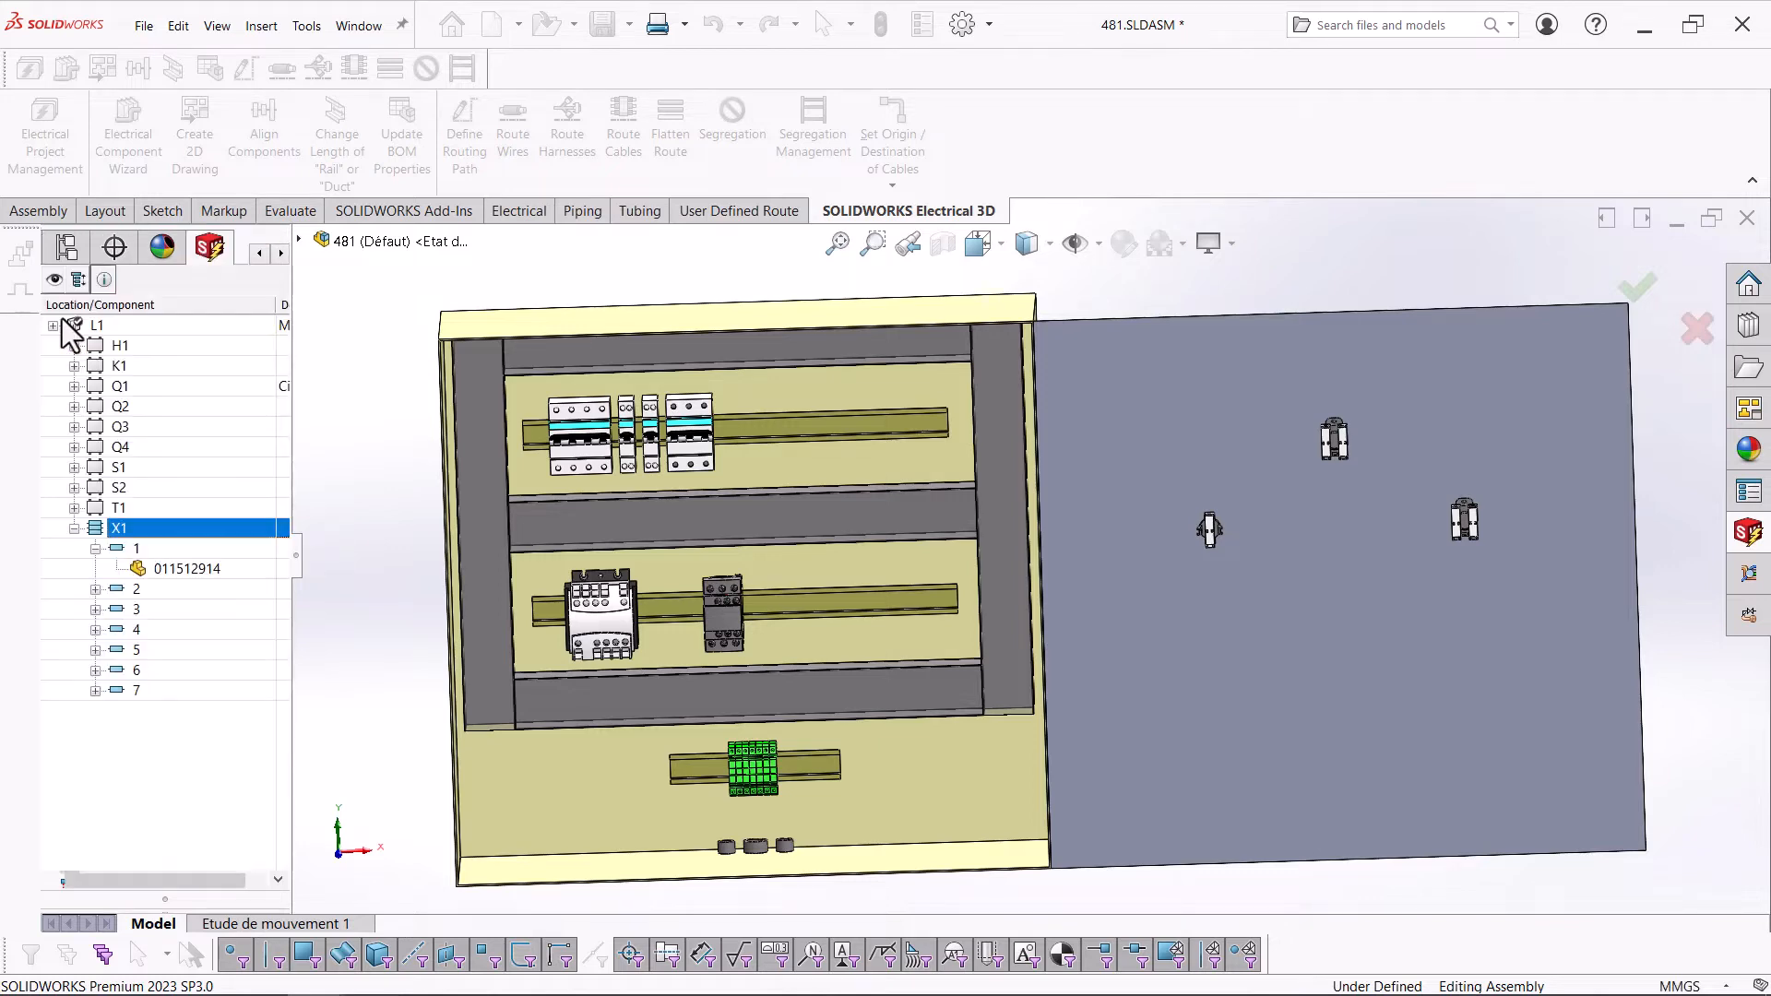
click(511, 124)
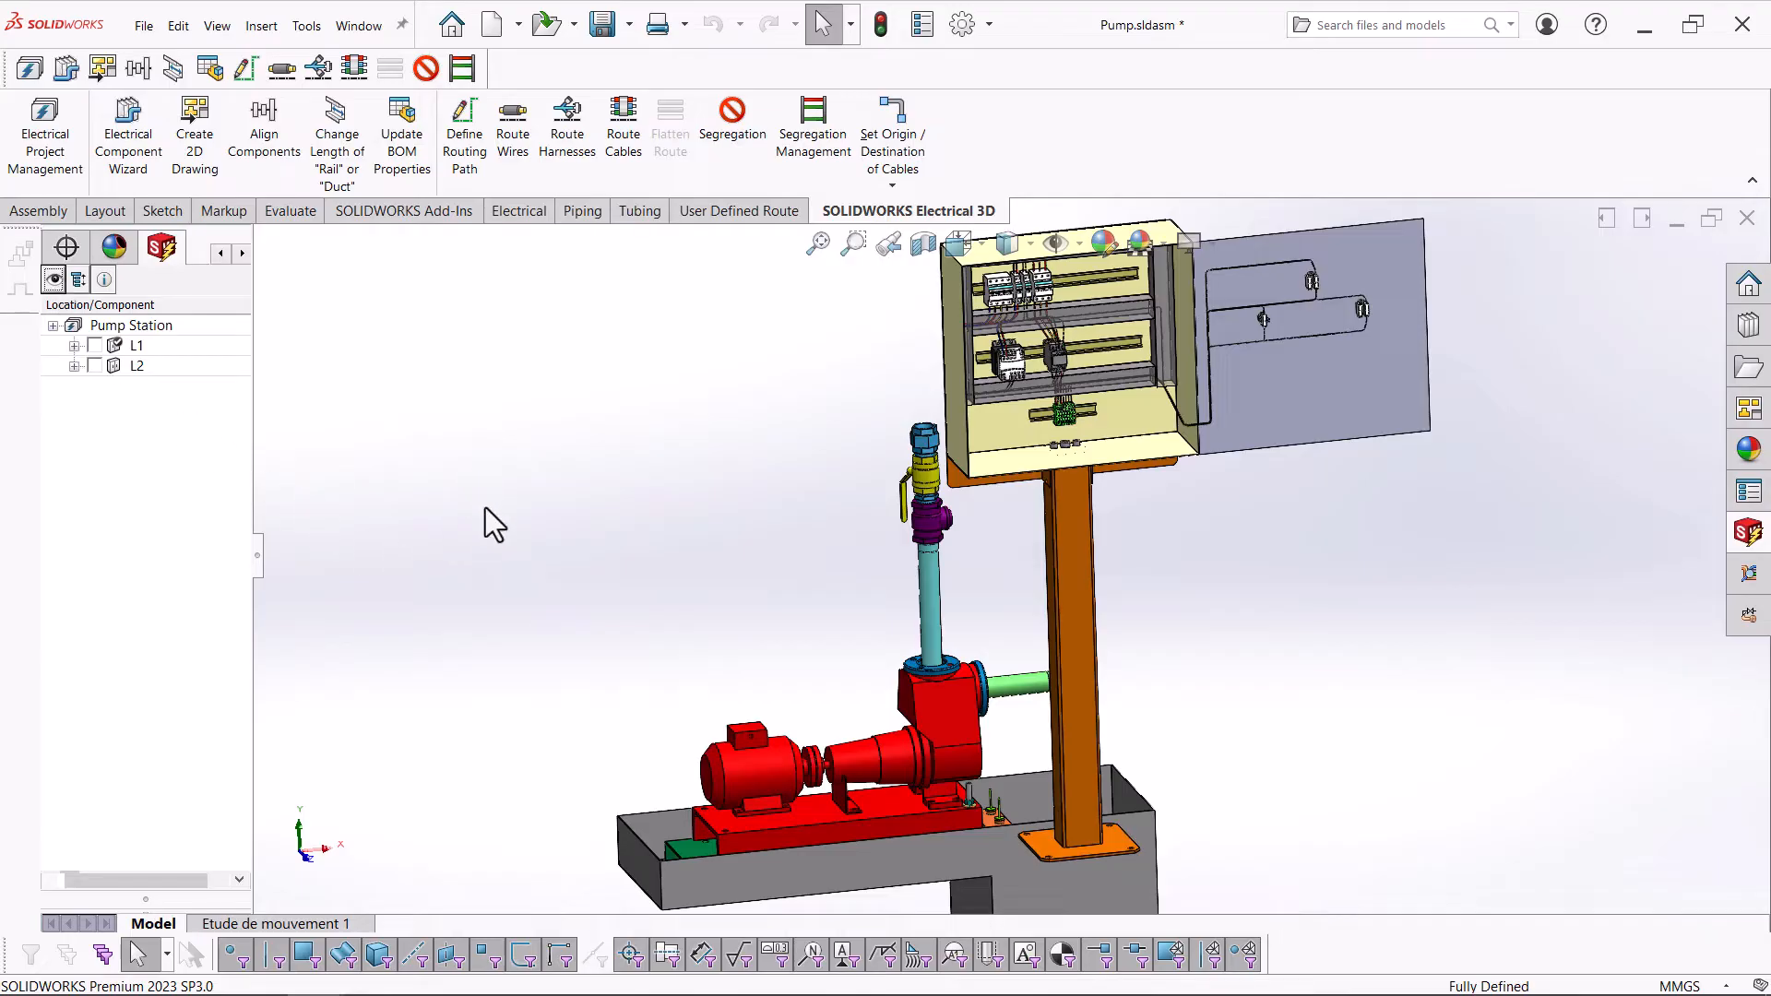
mouse_move(463, 129)
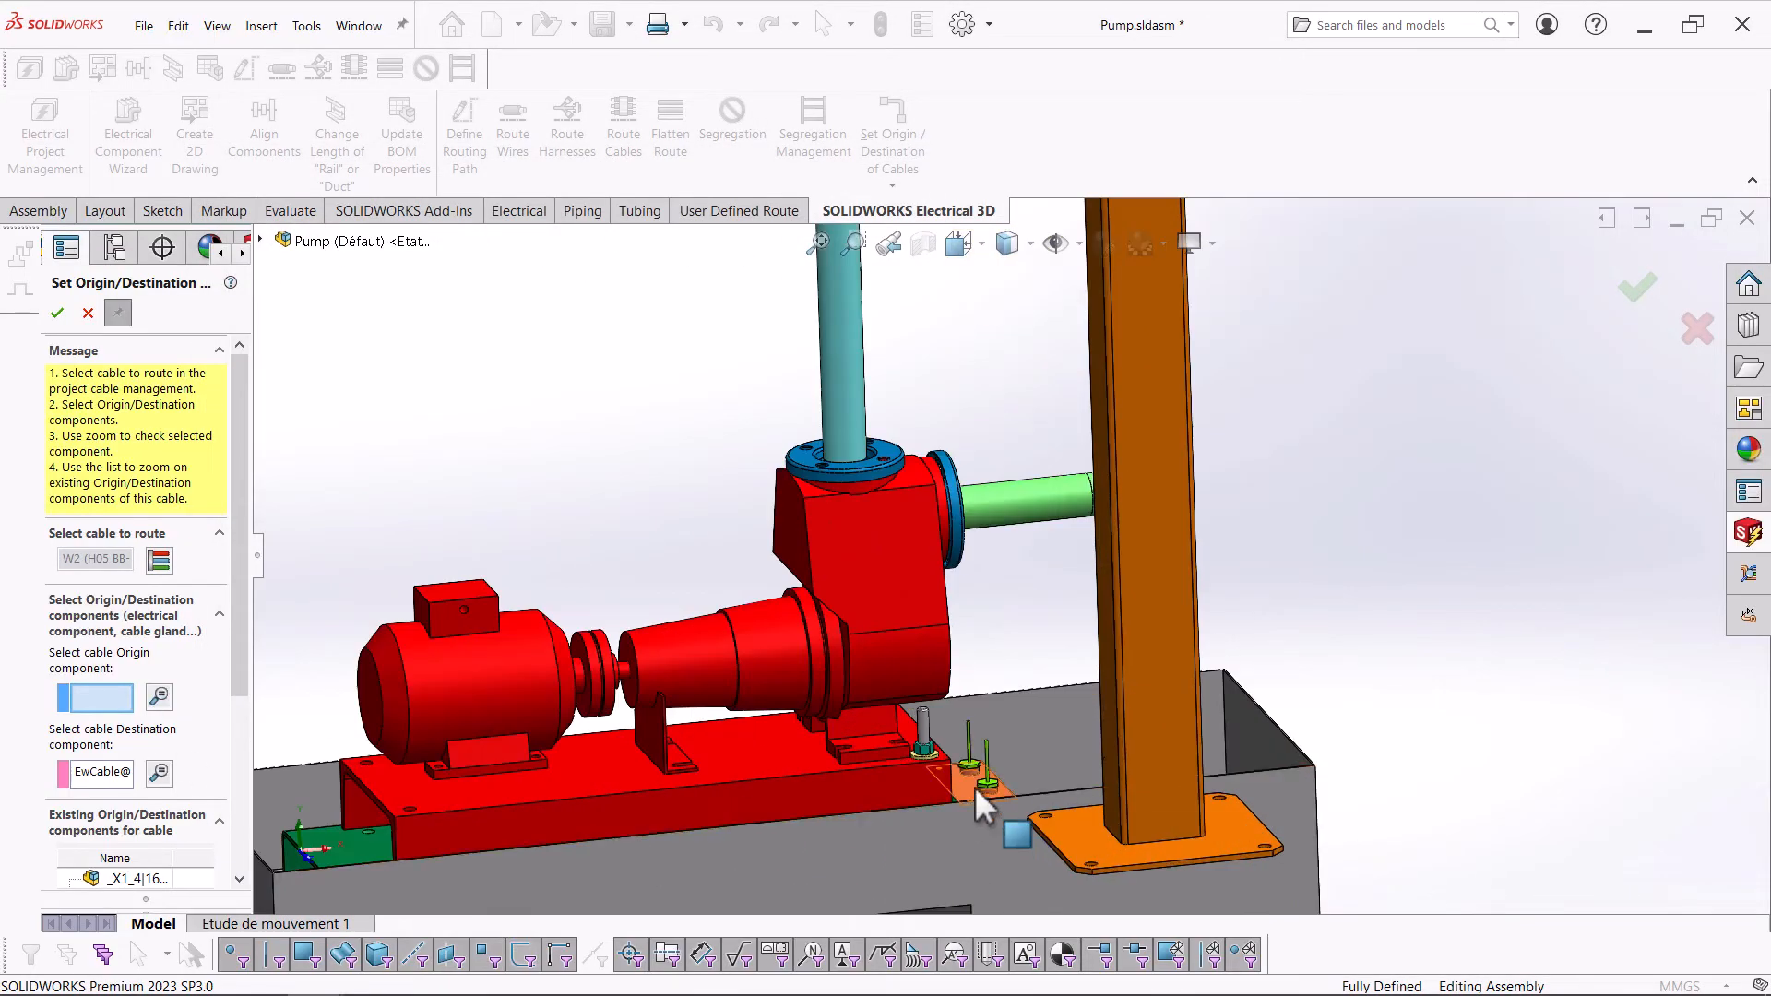
mouse_move(1011, 802)
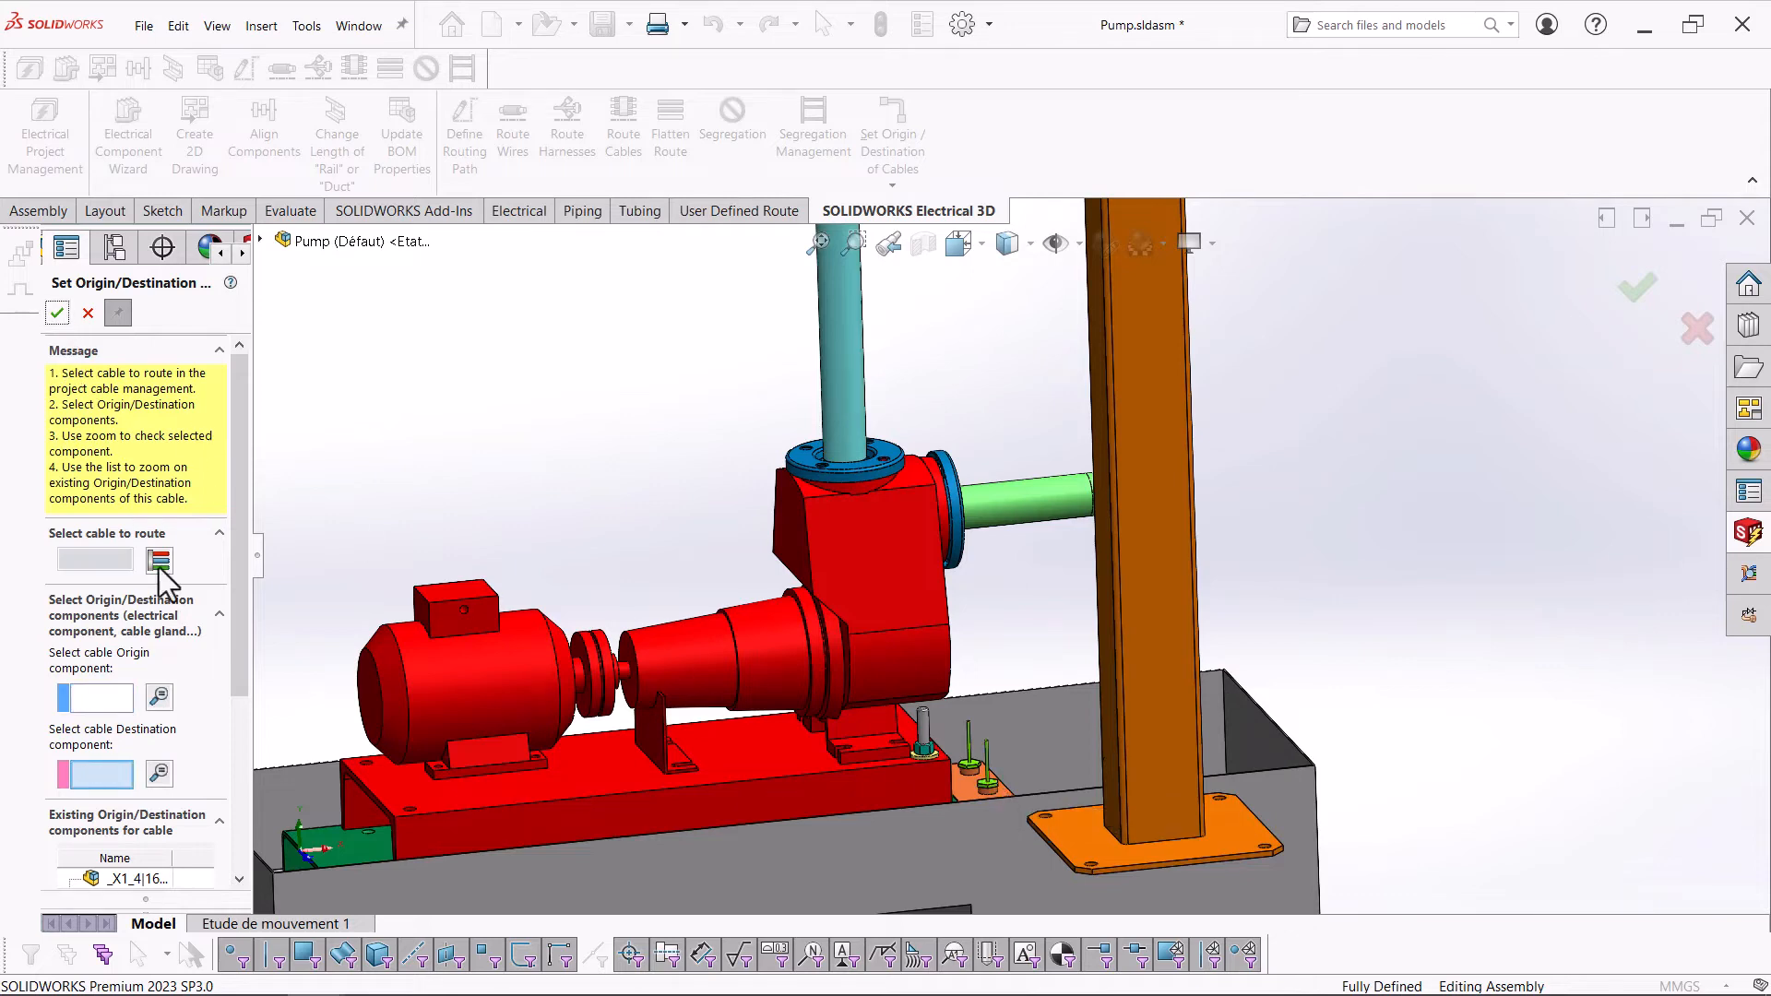
- Select cable W3 from the project cables and confirm its origin and destination components
click(158, 559)
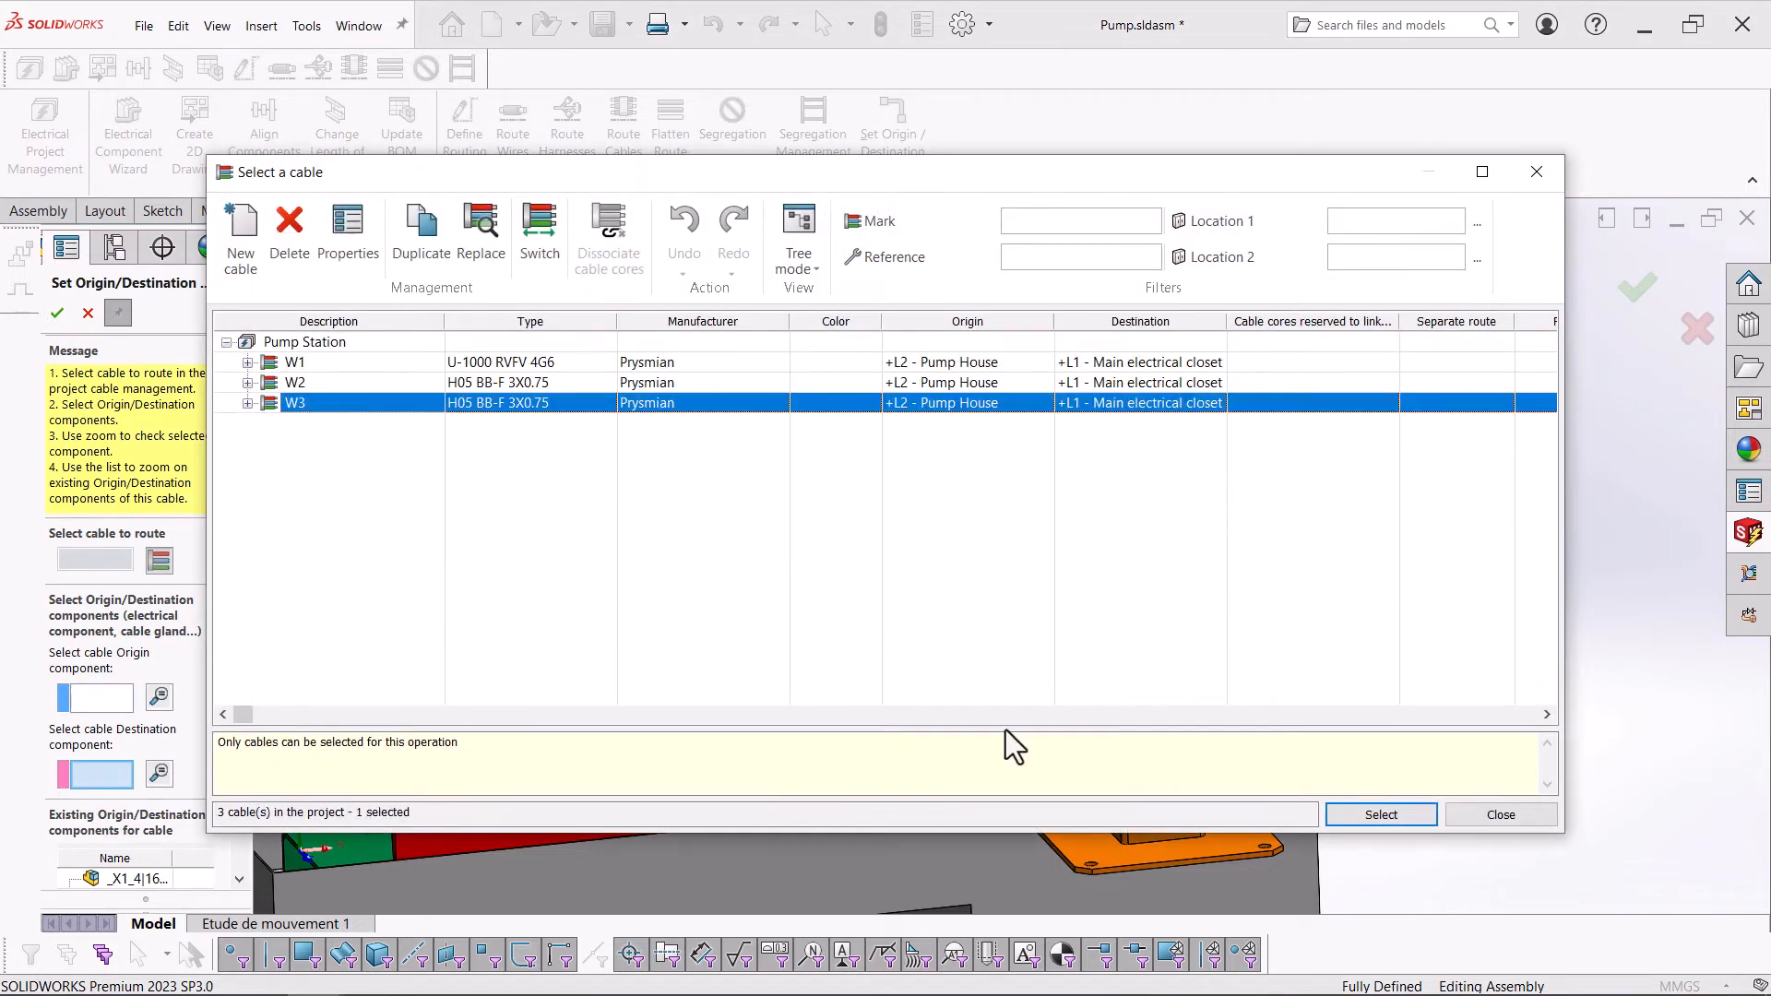
click(1379, 813)
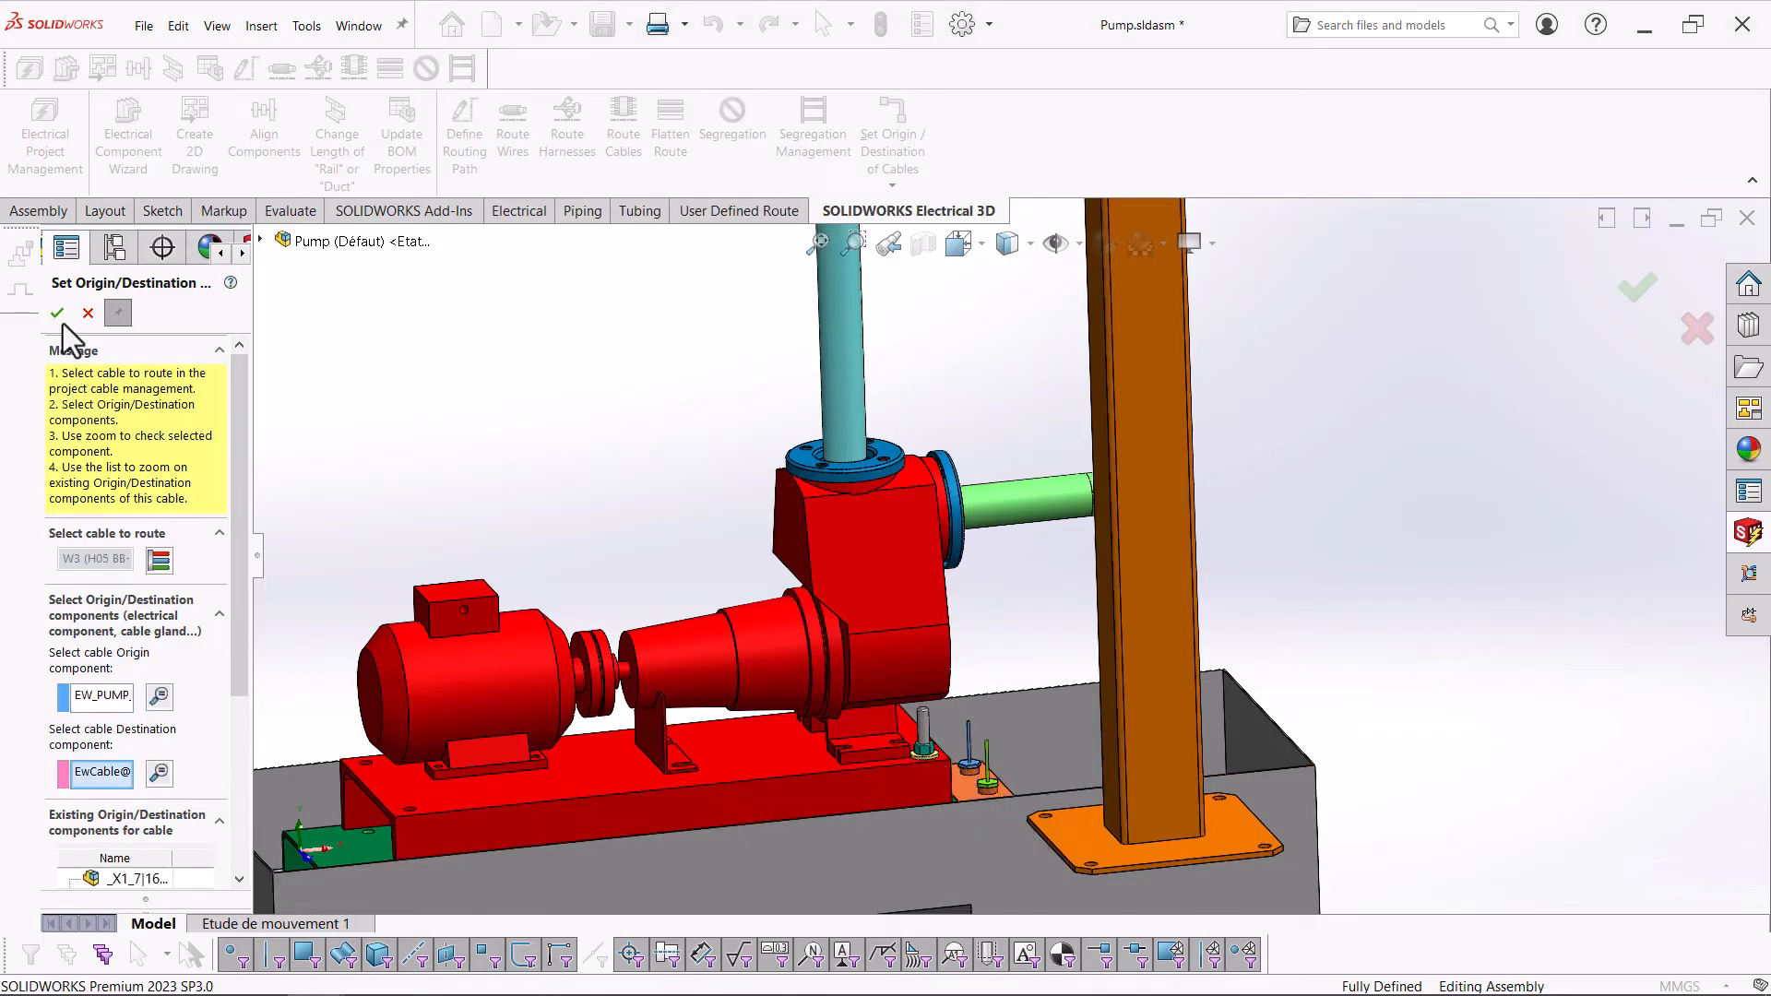
click(57, 314)
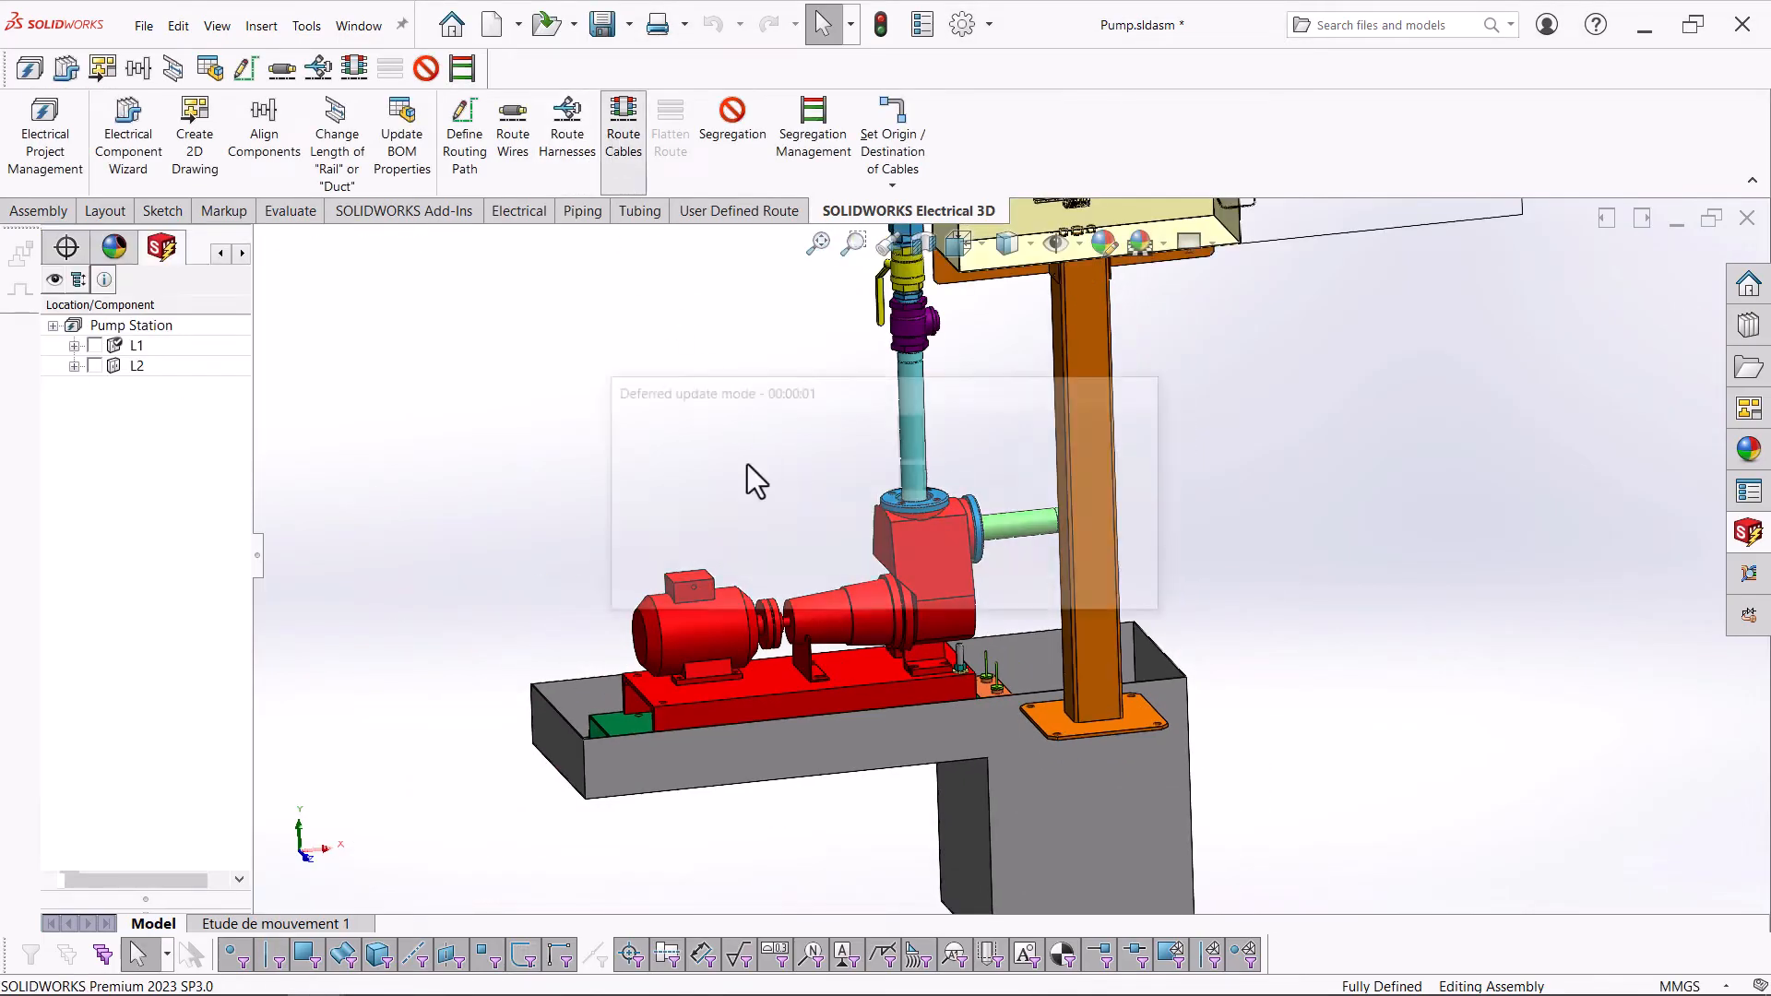
- Route all project cables between the pump and the cabinet with SOLIDWORKS Route
click(621, 130)
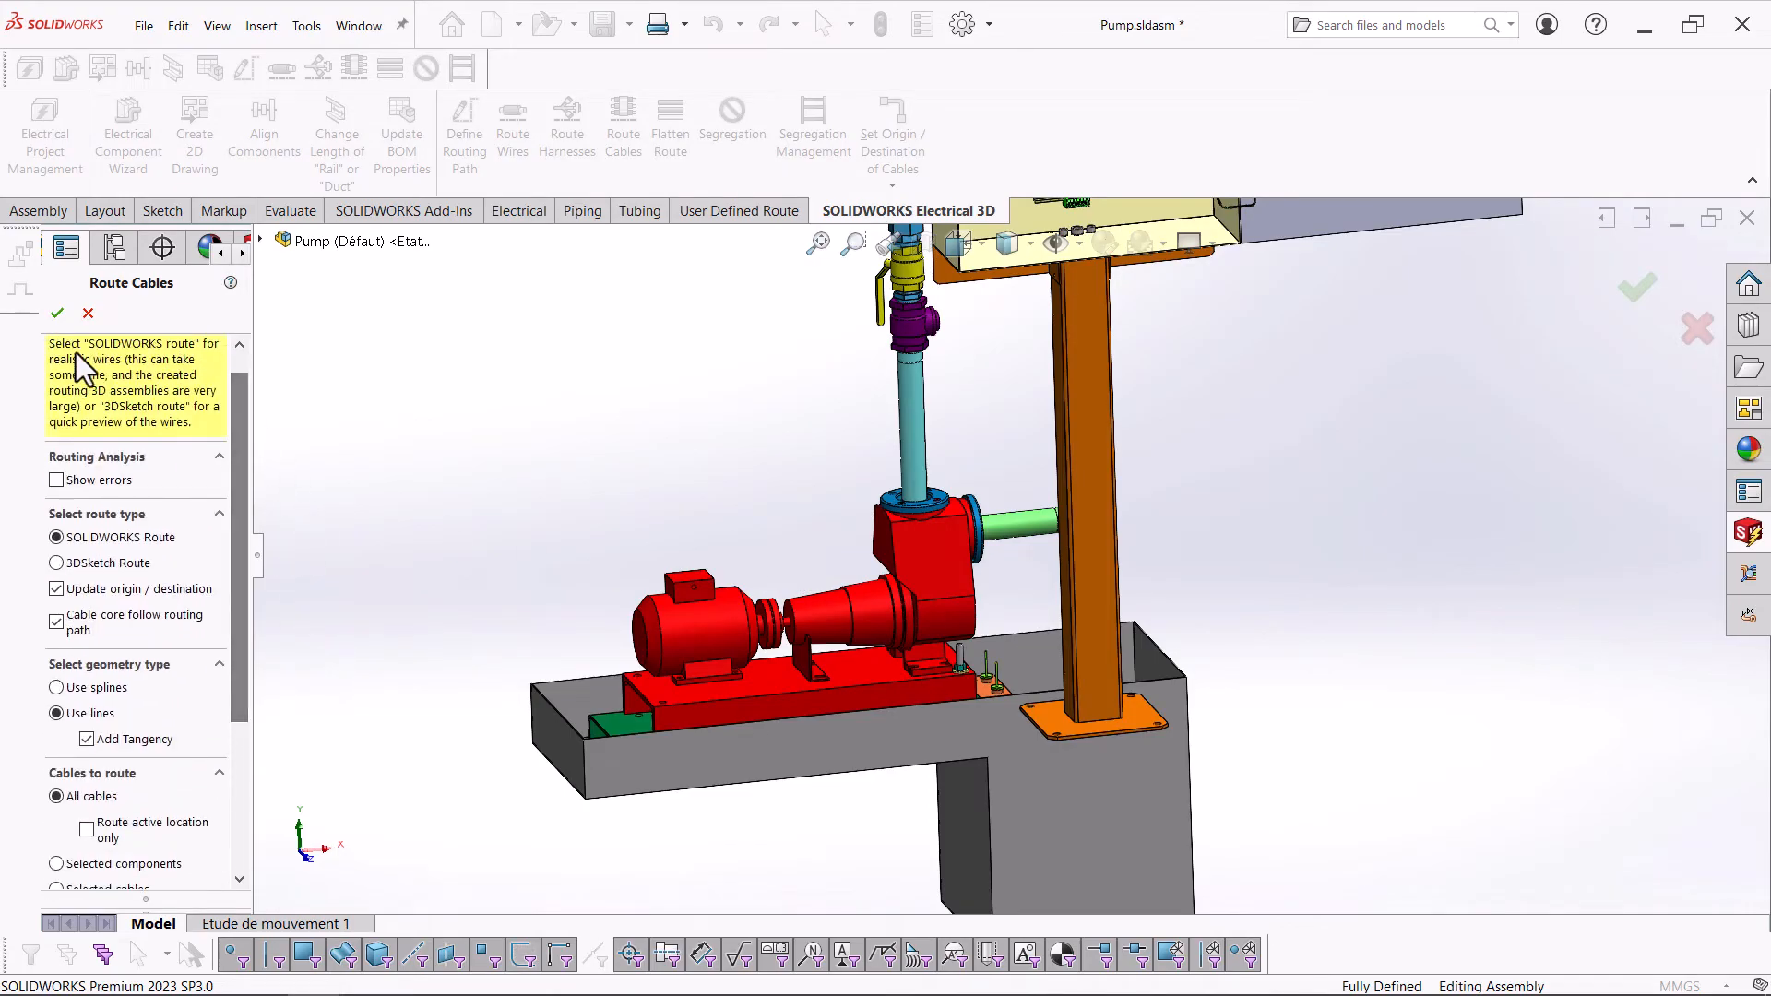
click(57, 314)
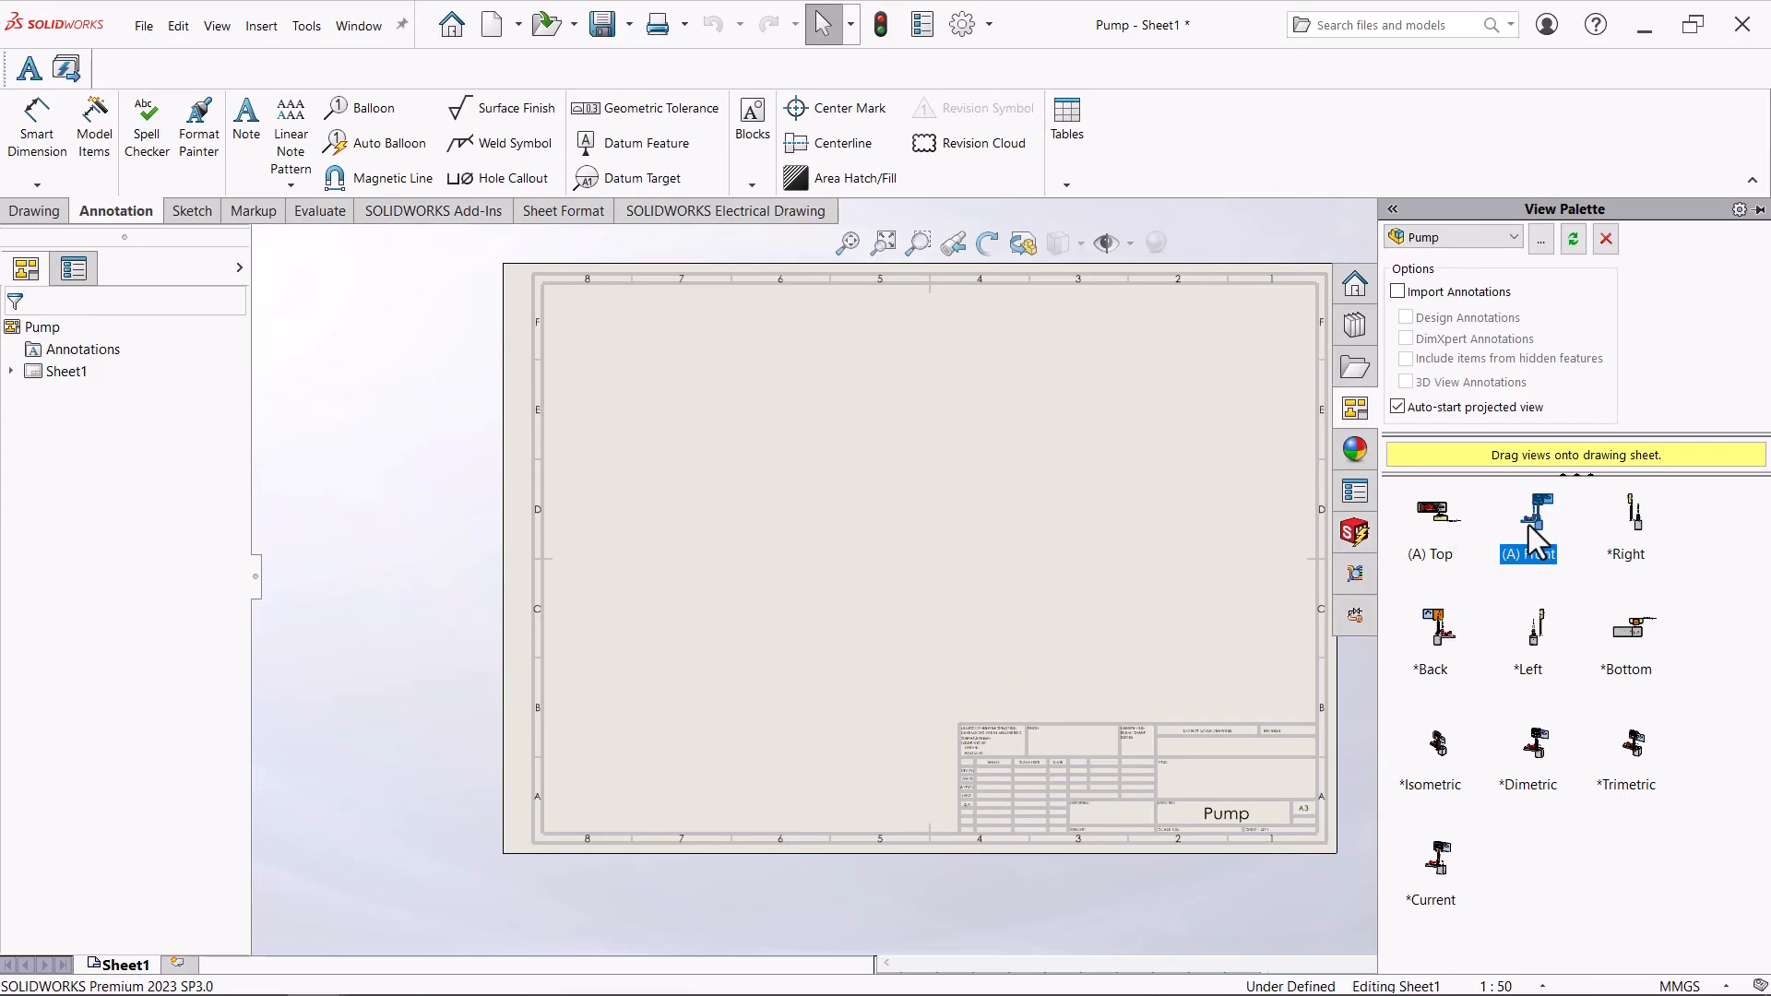
- Drag the Front view of the pump from the View Palette and place it mid-sheet
drag(1528, 528, 768, 532)
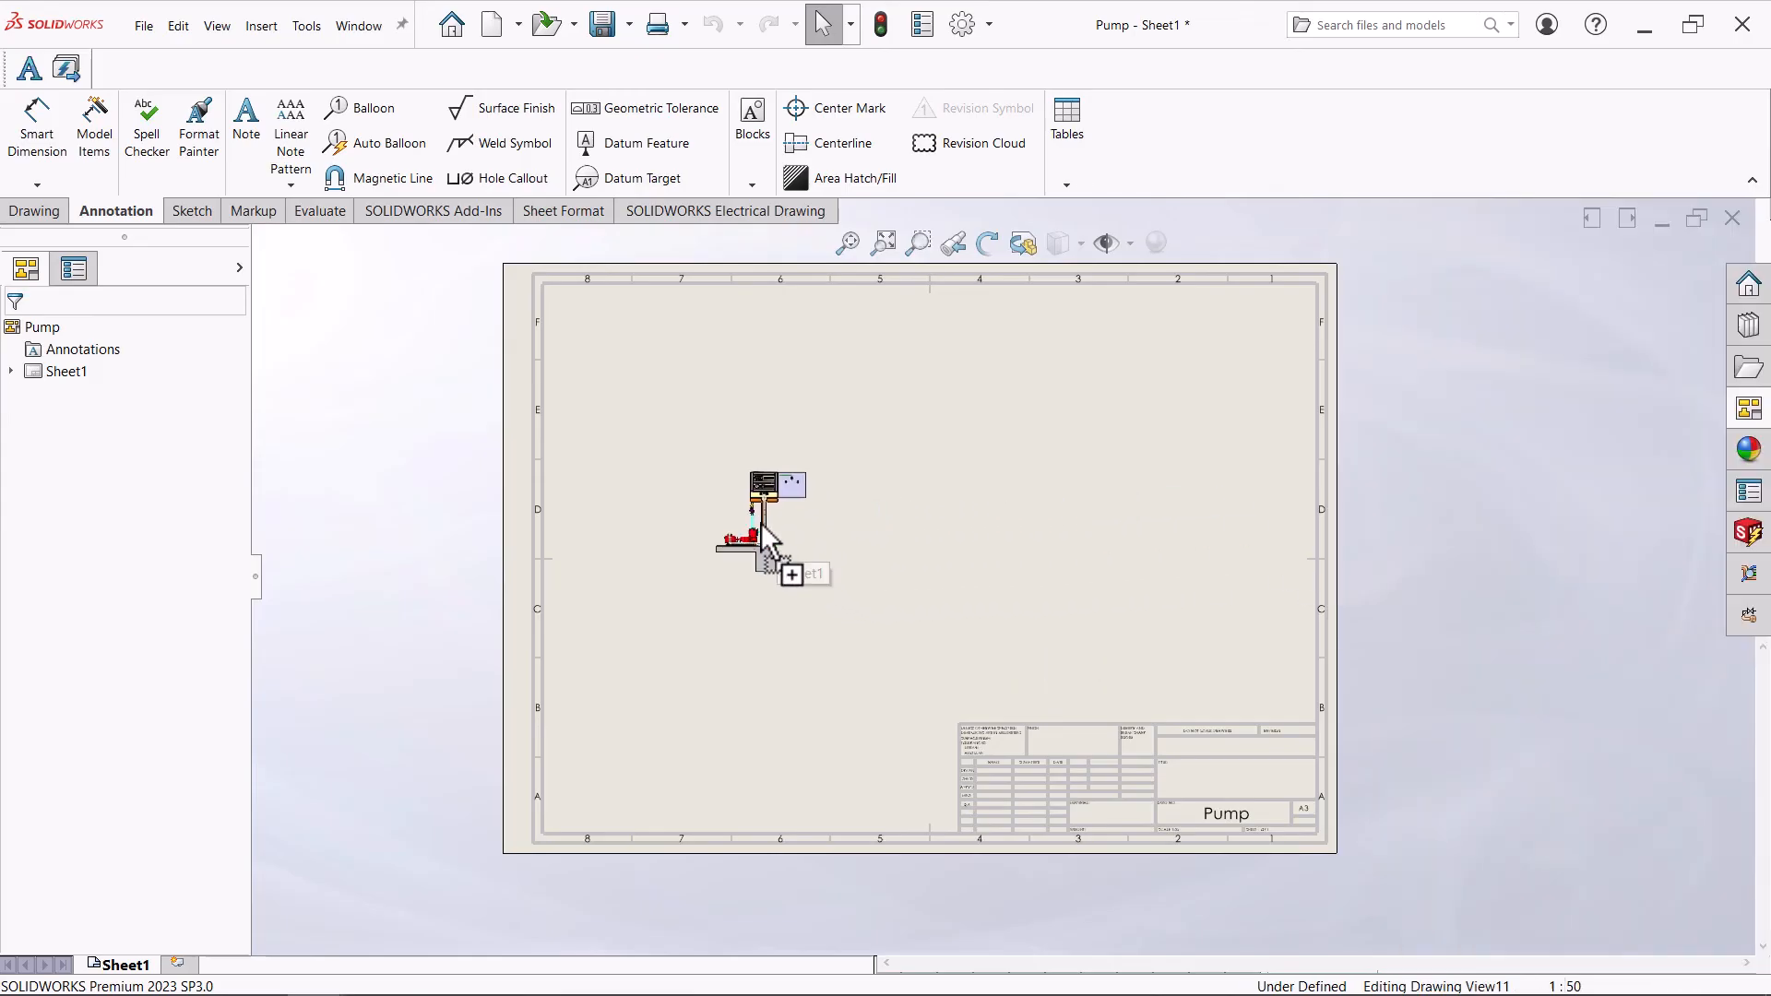
click(762, 522)
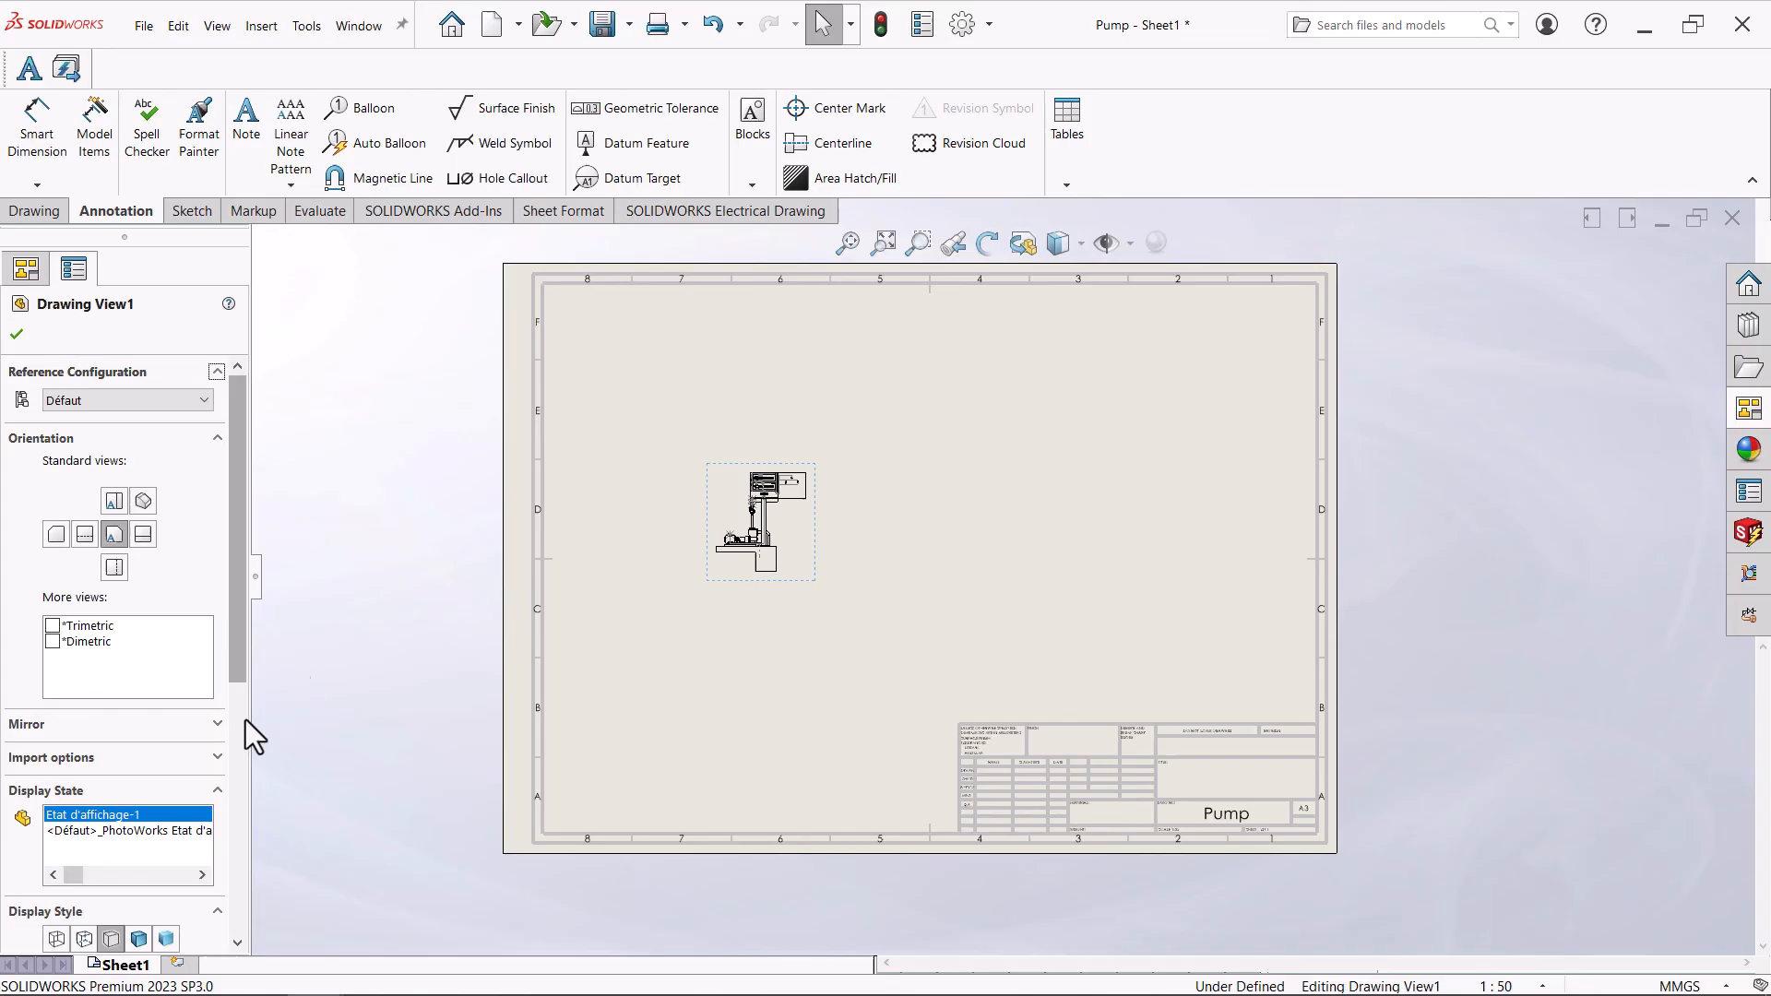